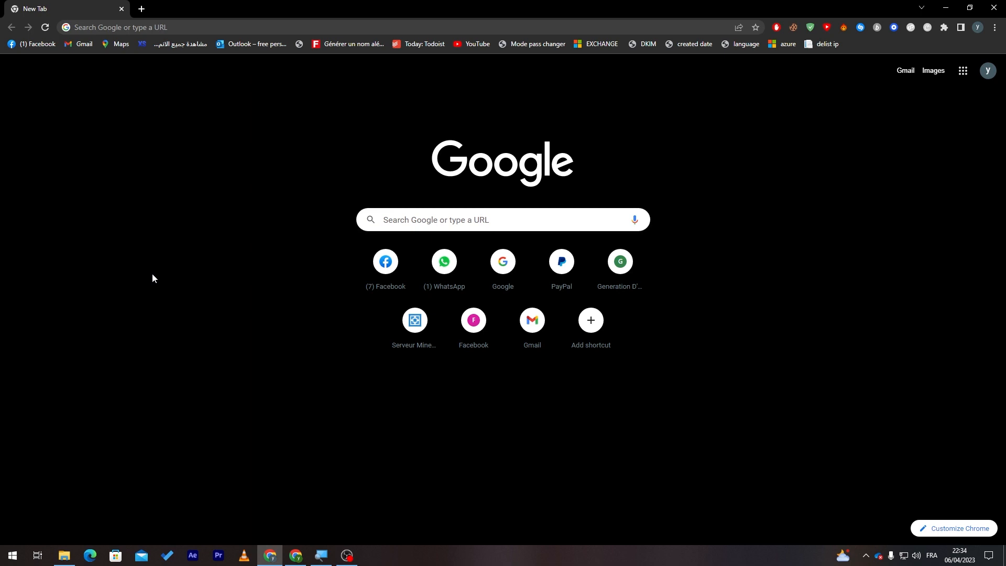
mouse_move(517, 243)
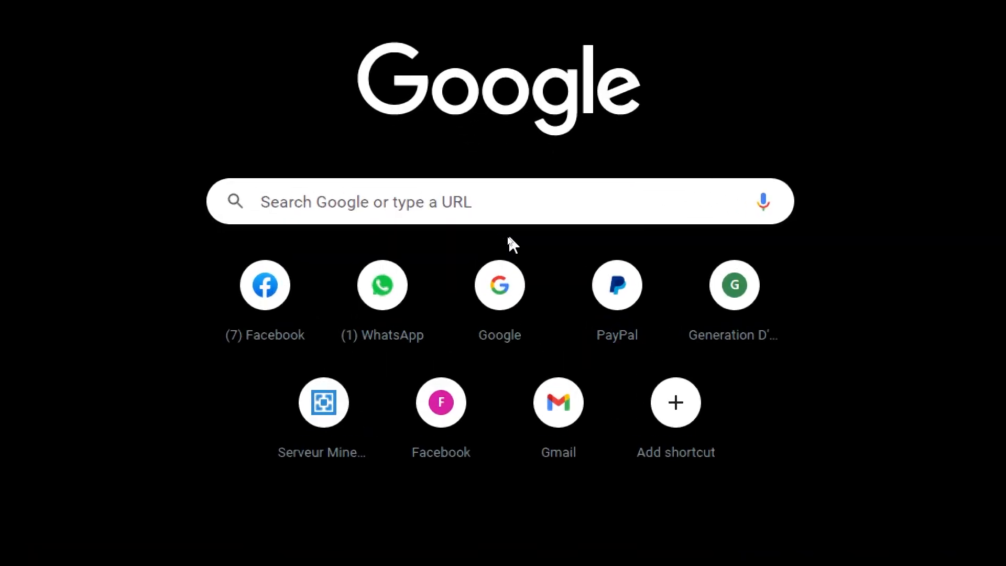
mouse_move(427, 201)
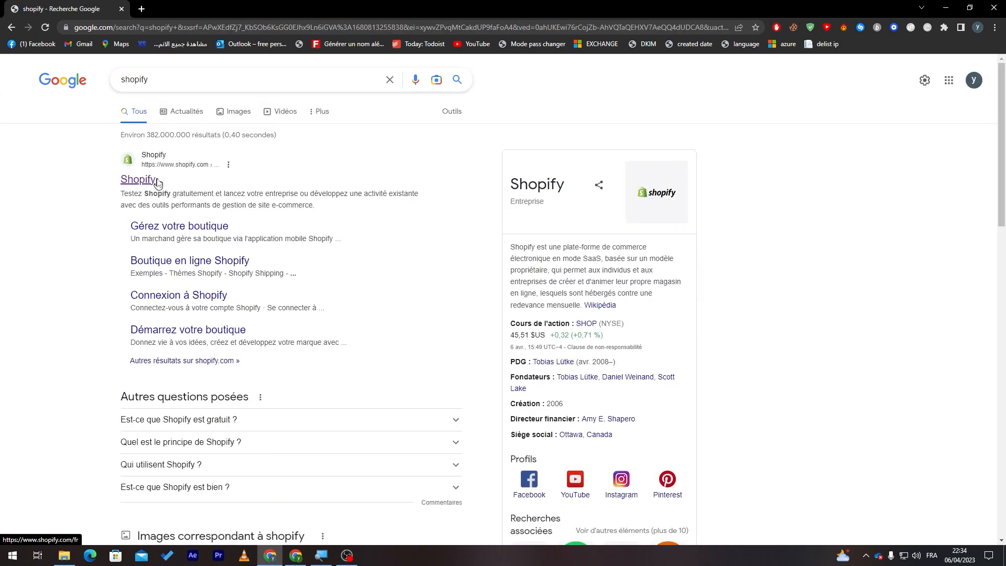
mouse_move(123, 166)
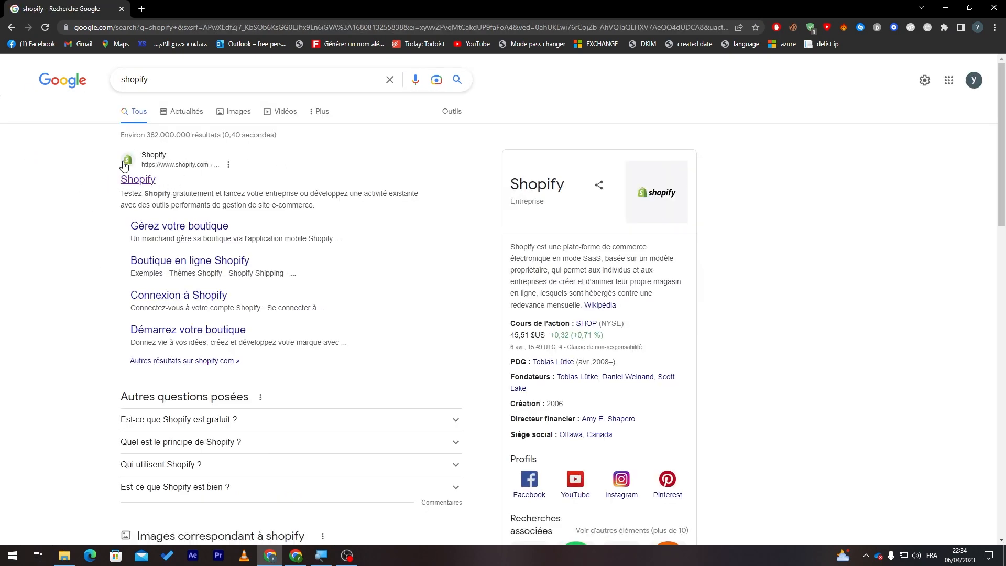
Search Google for 'shopify english' and scroll through the English results.
left_click(257, 79)
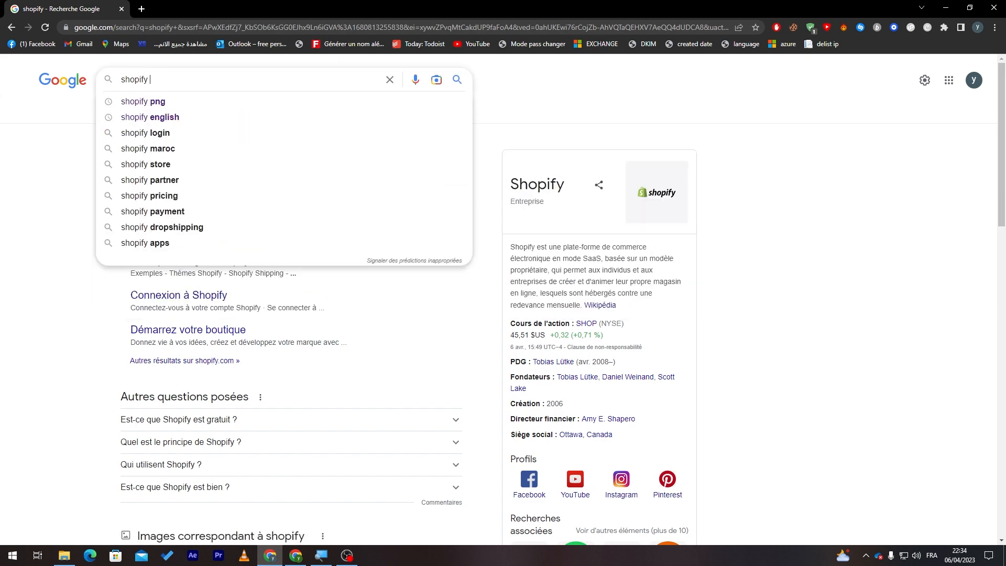
left_click(150, 119)
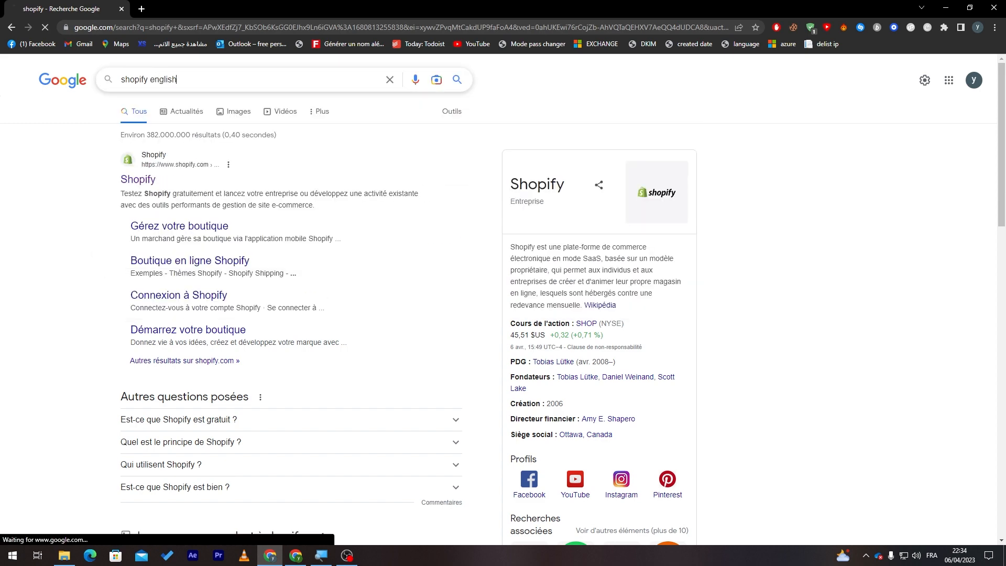
key("Return")
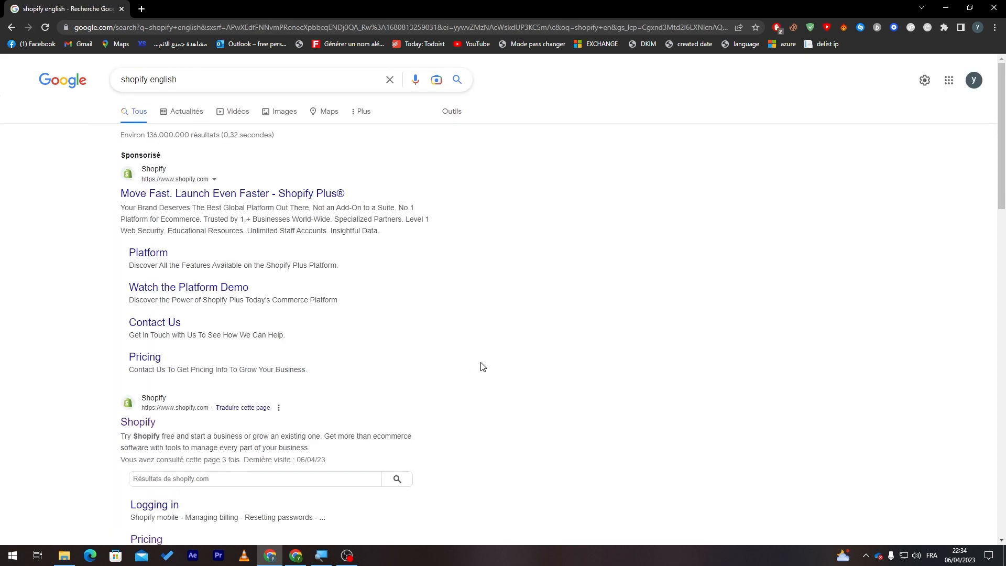
scroll("down", 3)
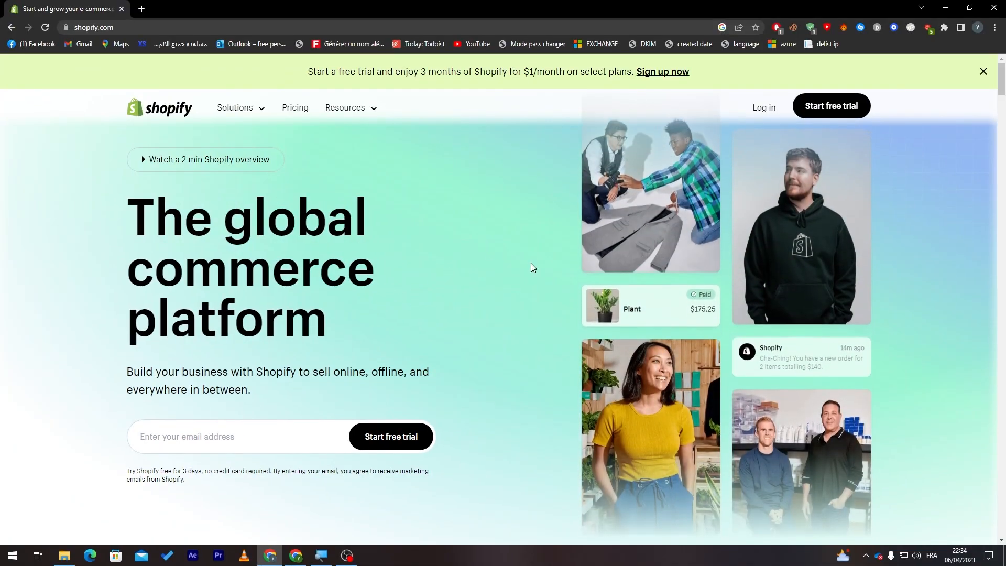
Scroll the shopify.com homepage past its headline toward the Start free trial offer.
scroll("down", 3)
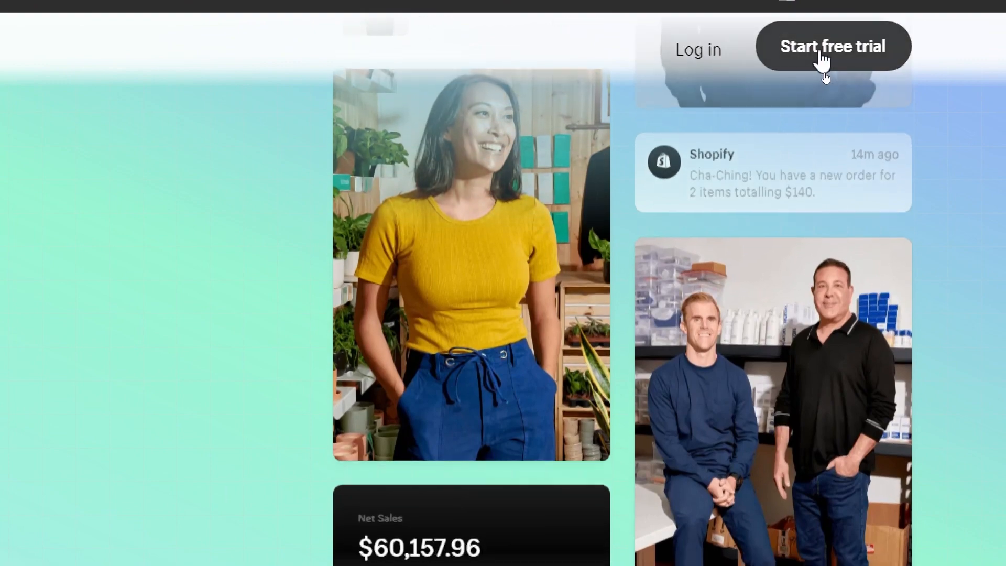
Start the free trial, selling through An online store and deciding products later.
left_click(831, 46)
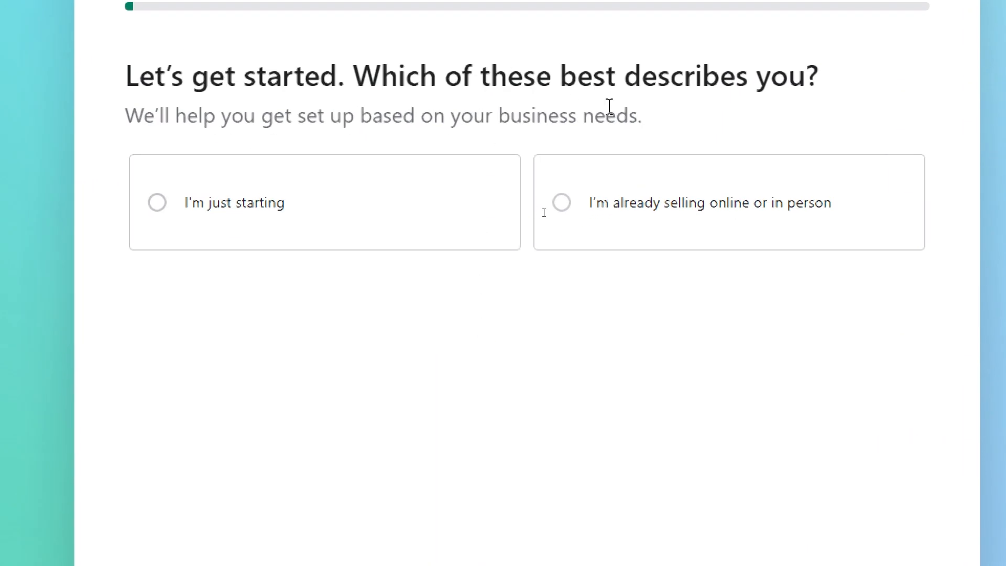
mouse_move(671, 92)
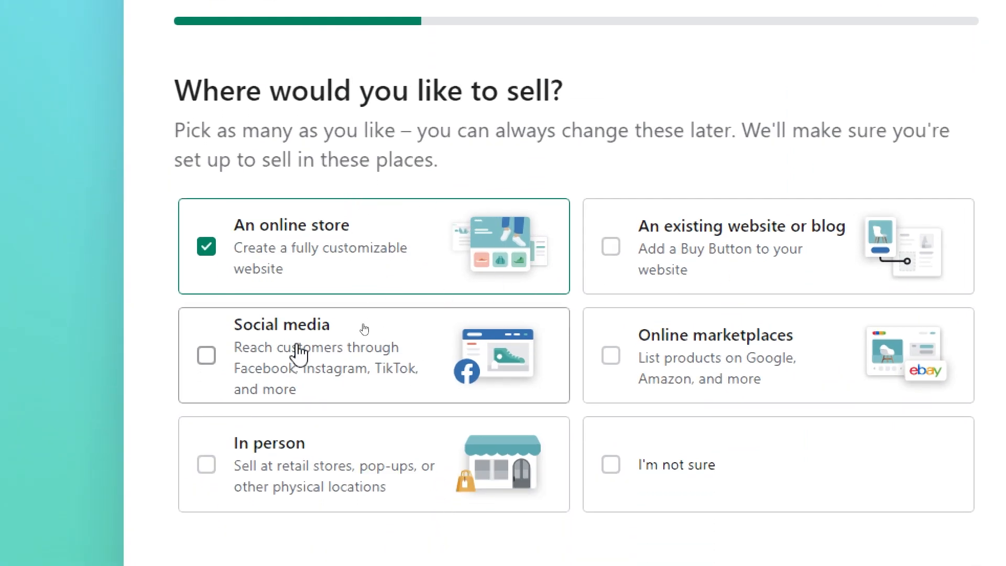
mouse_move(706, 370)
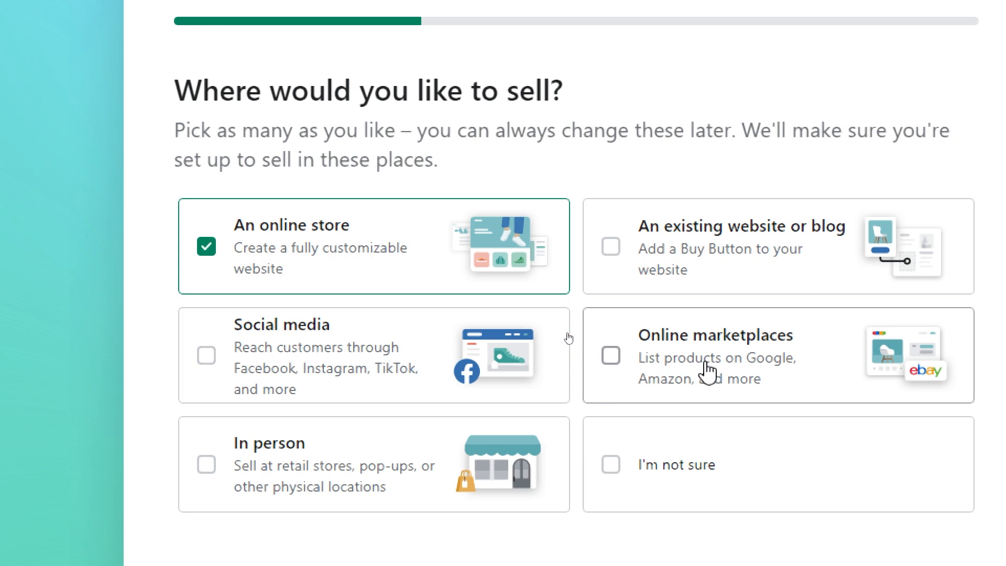
mouse_move(704, 489)
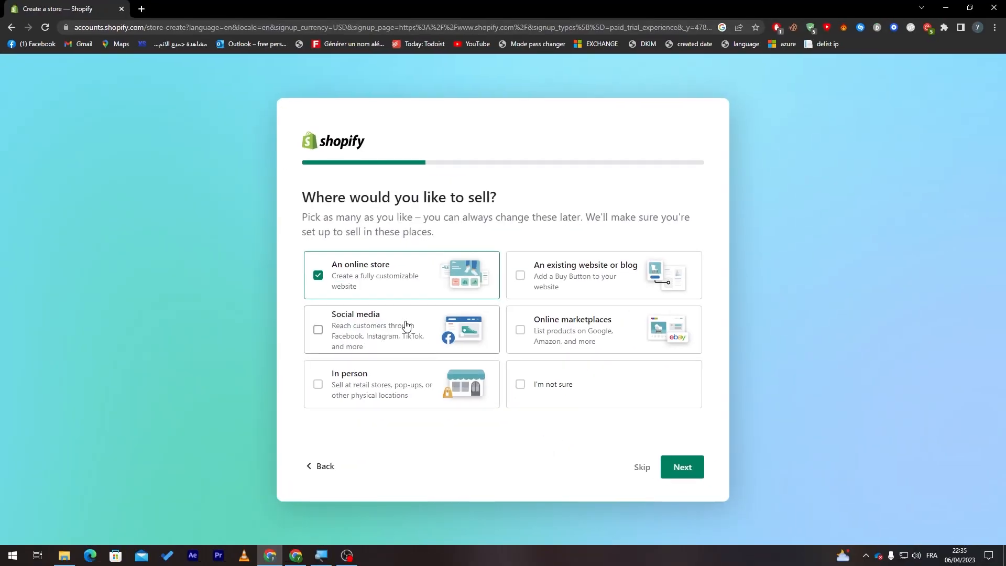
mouse_move(362, 282)
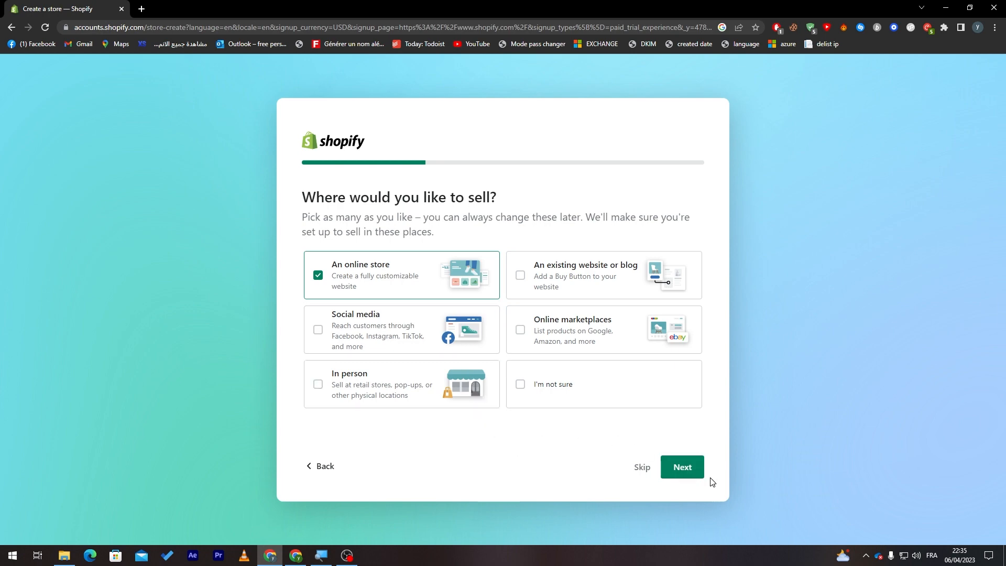
left_click(681, 466)
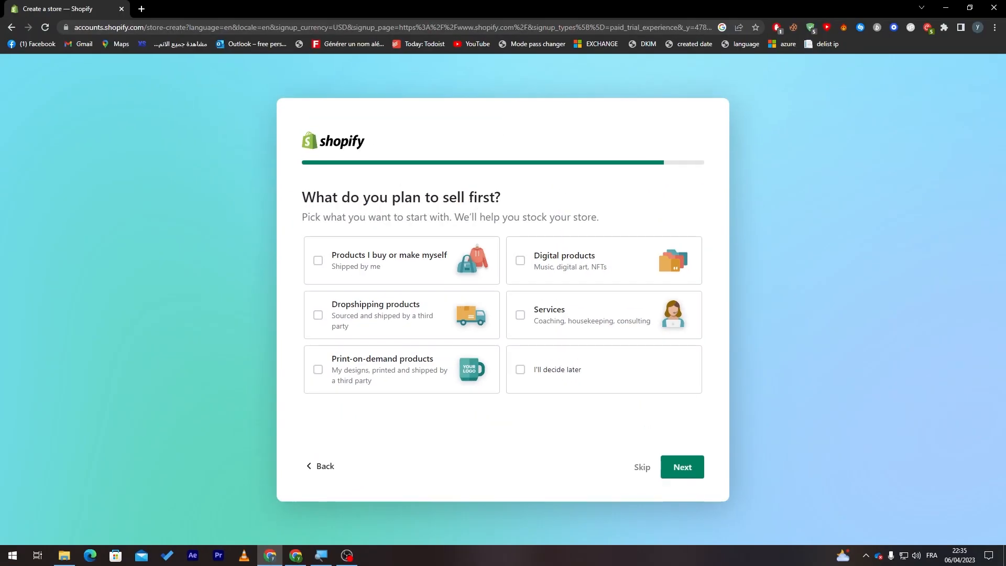
left_click(520, 370)
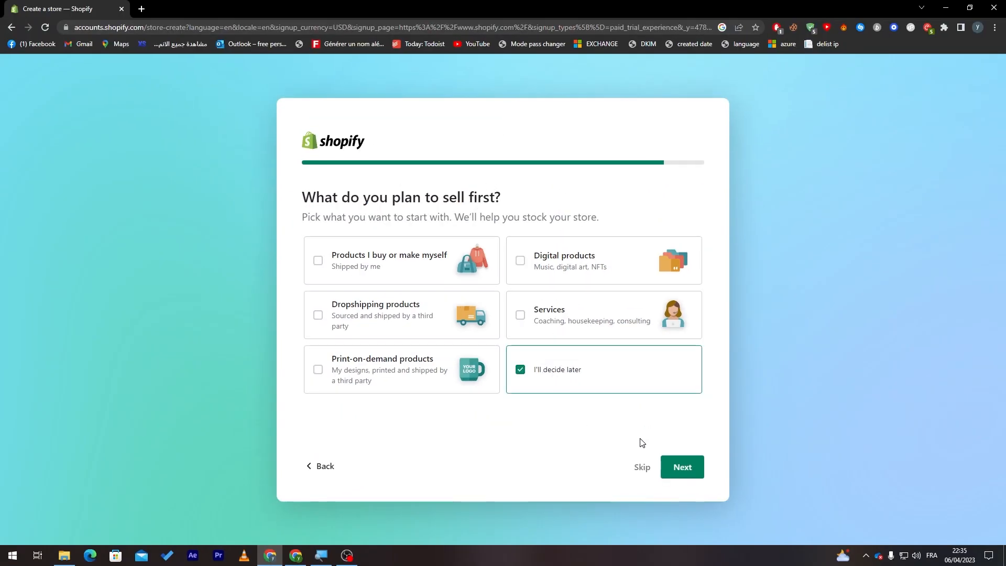
left_click(681, 466)
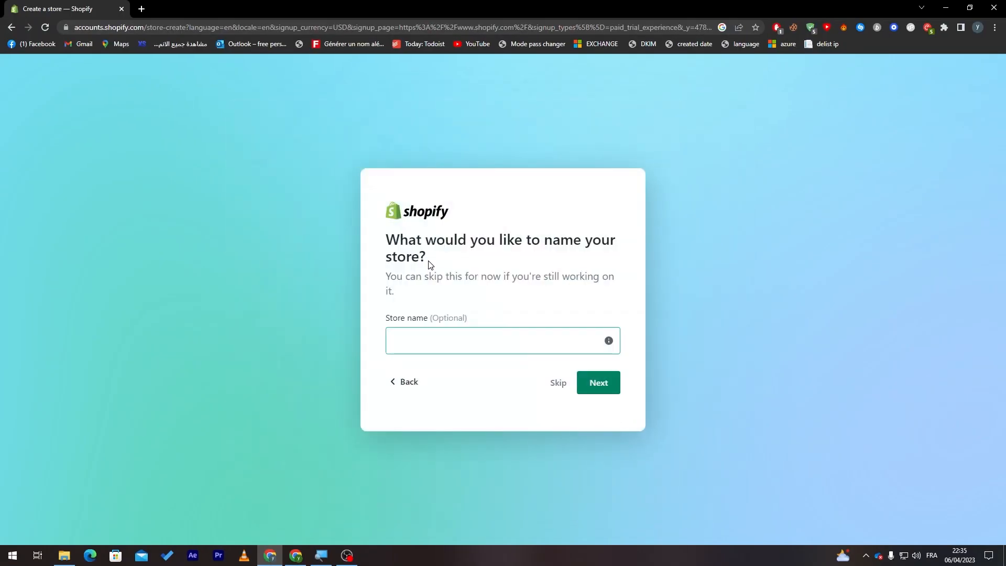
mouse_move(483, 372)
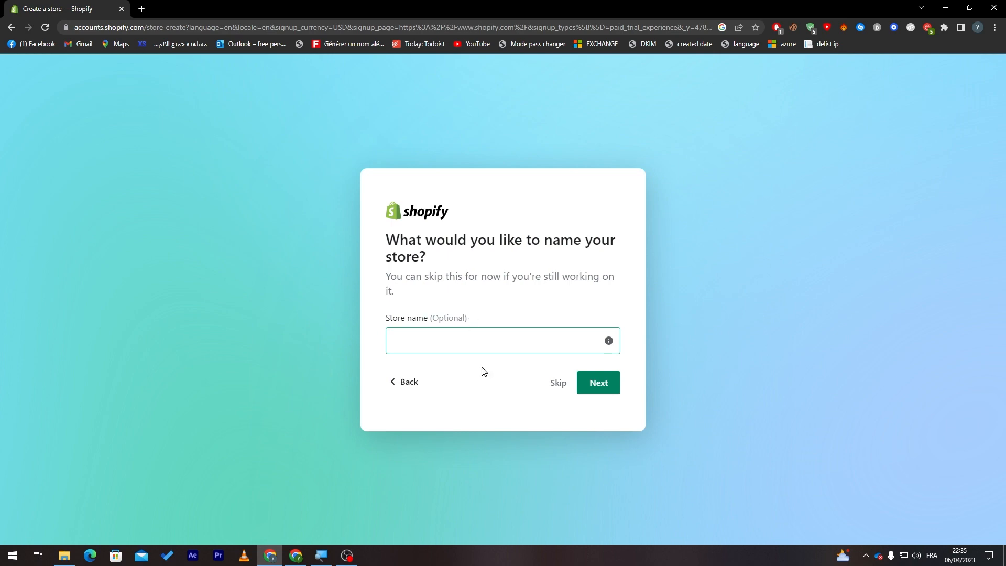
Name the store 'TutorialVideo' and keep Morocco as the business location.
left_click(502, 340)
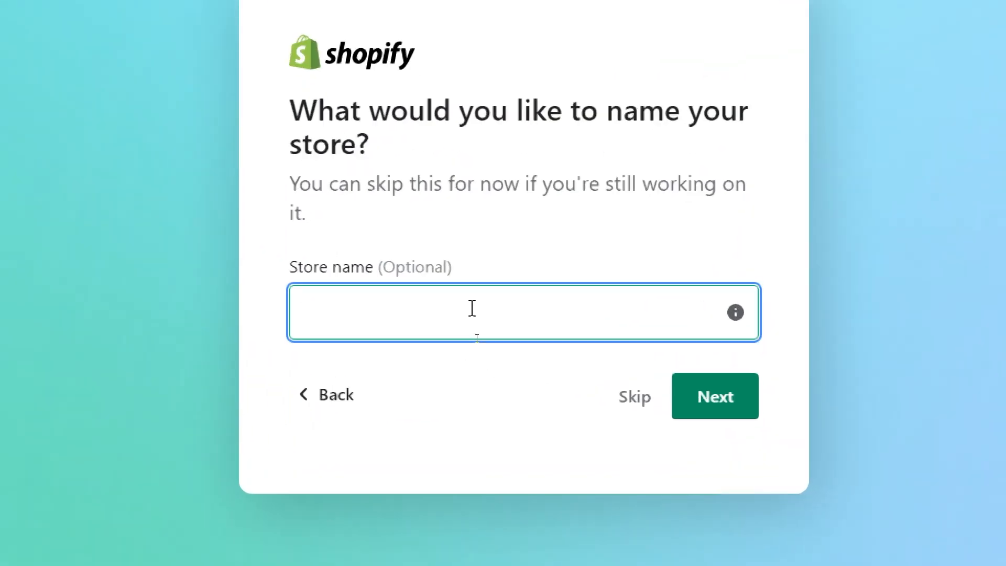
type("Tut")
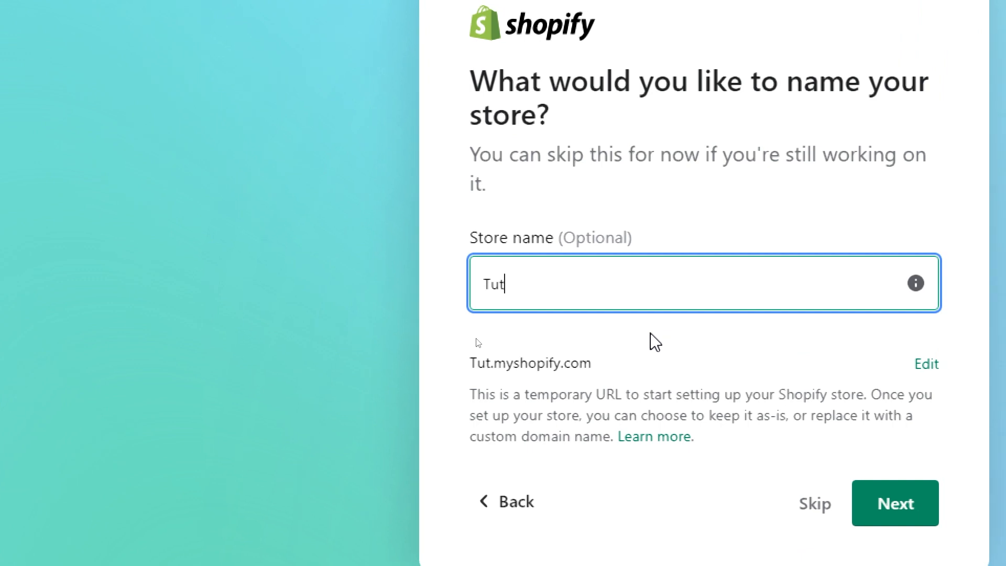
type("orialVideo")
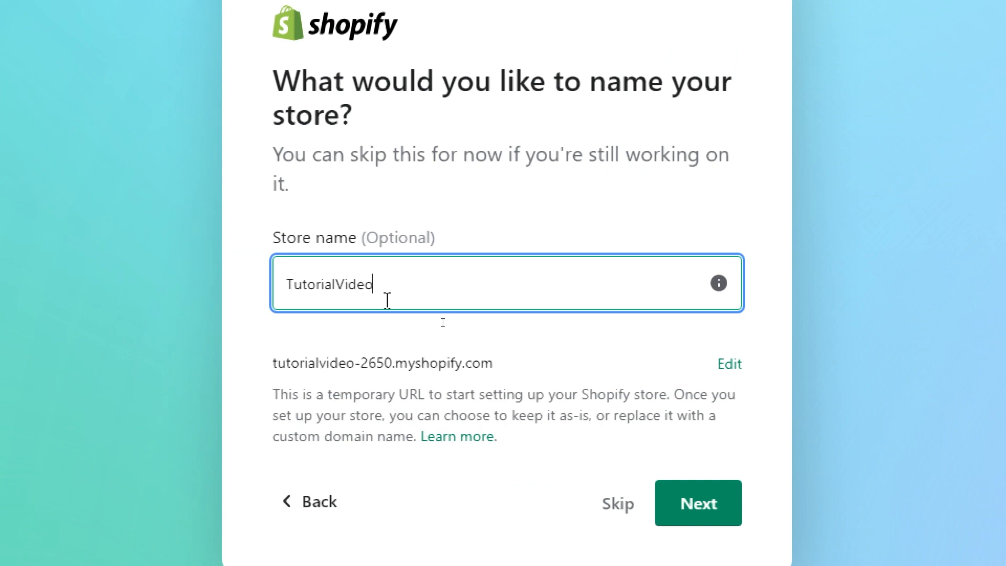
left_click(697, 503)
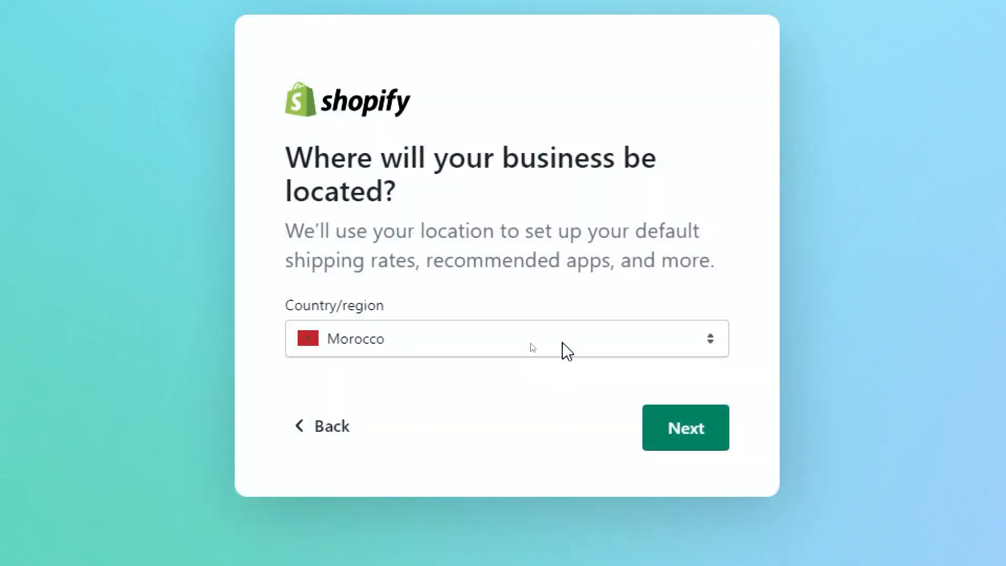
left_click(685, 427)
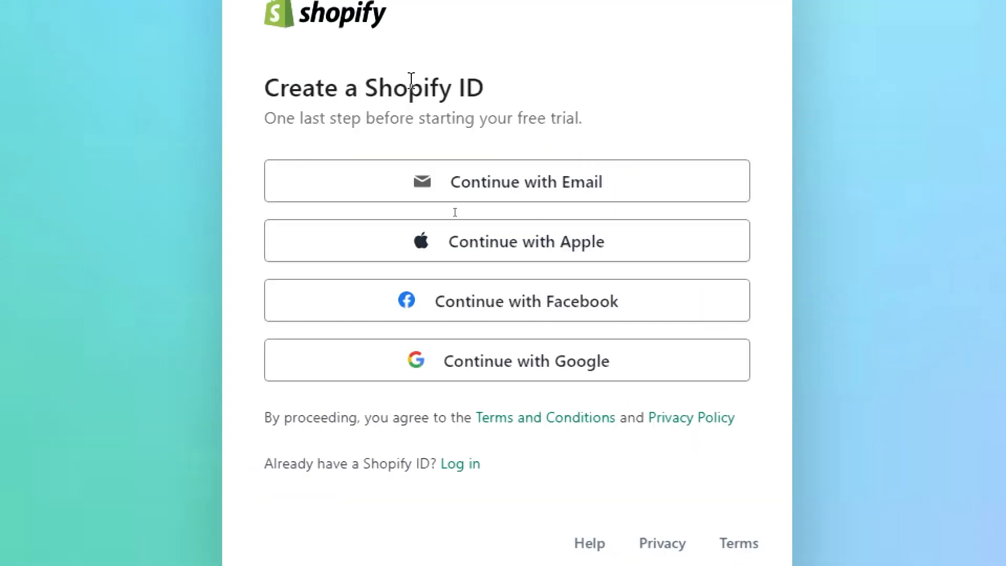
mouse_move(414, 217)
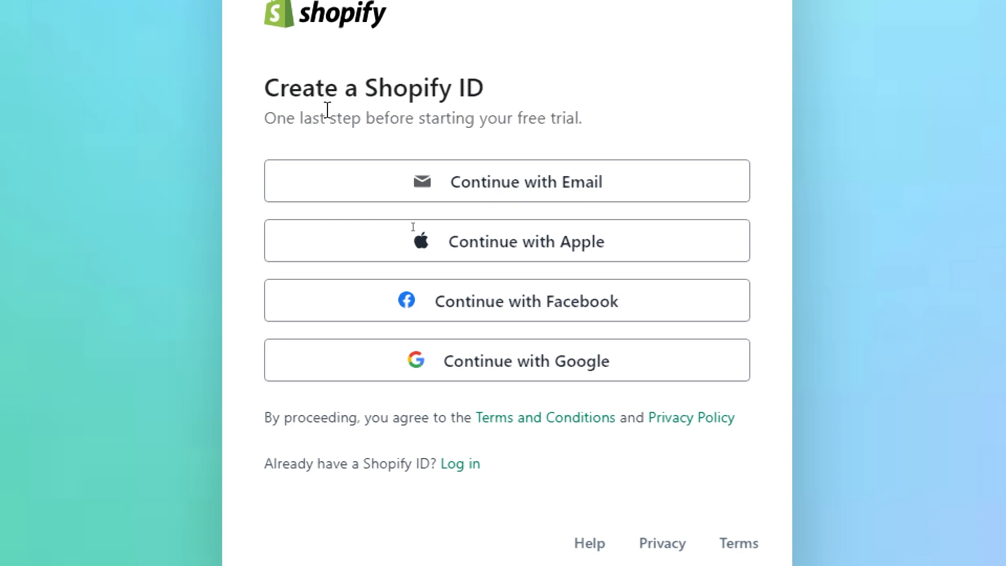
mouse_move(452, 152)
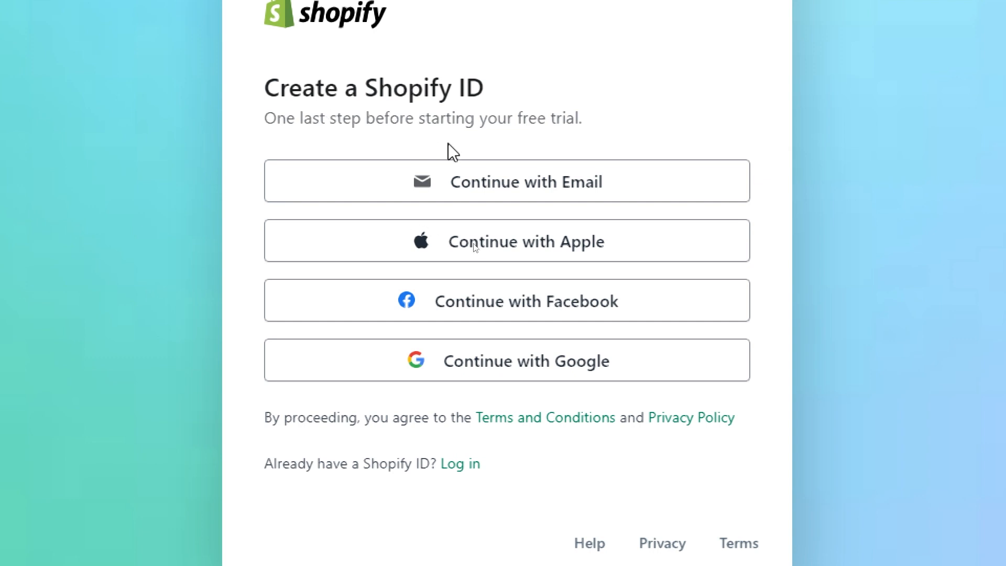
mouse_move(488, 186)
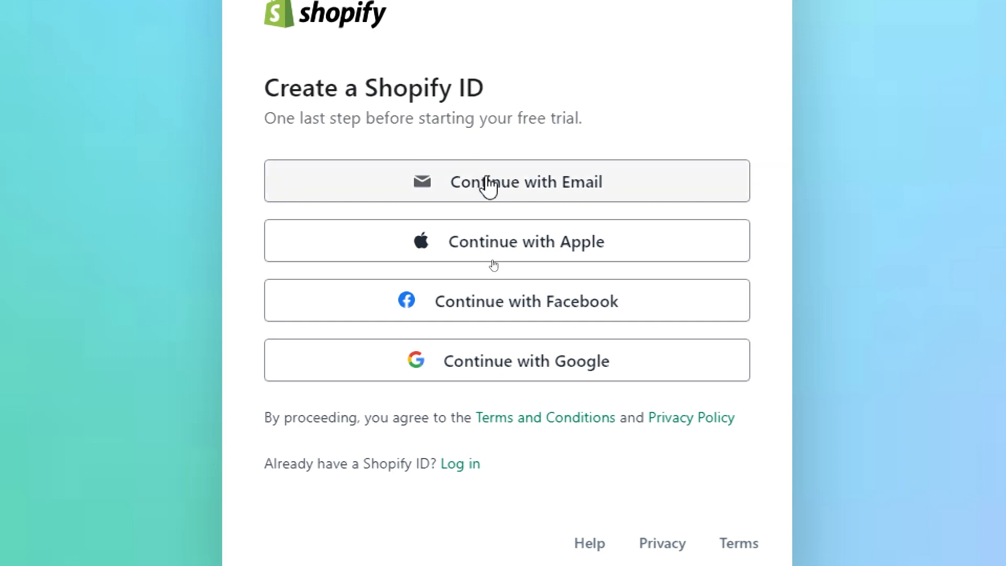
mouse_move(590, 257)
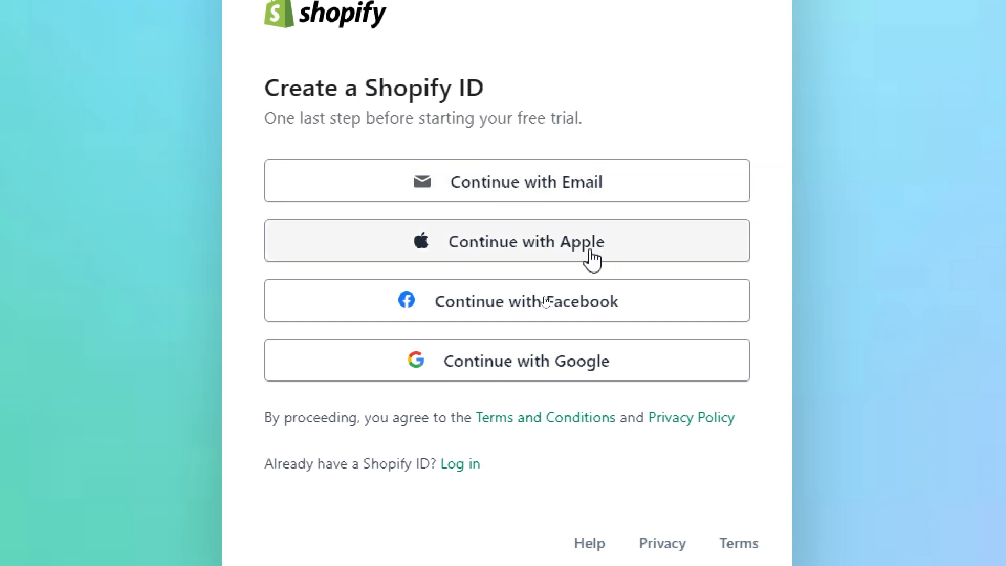
mouse_move(595, 384)
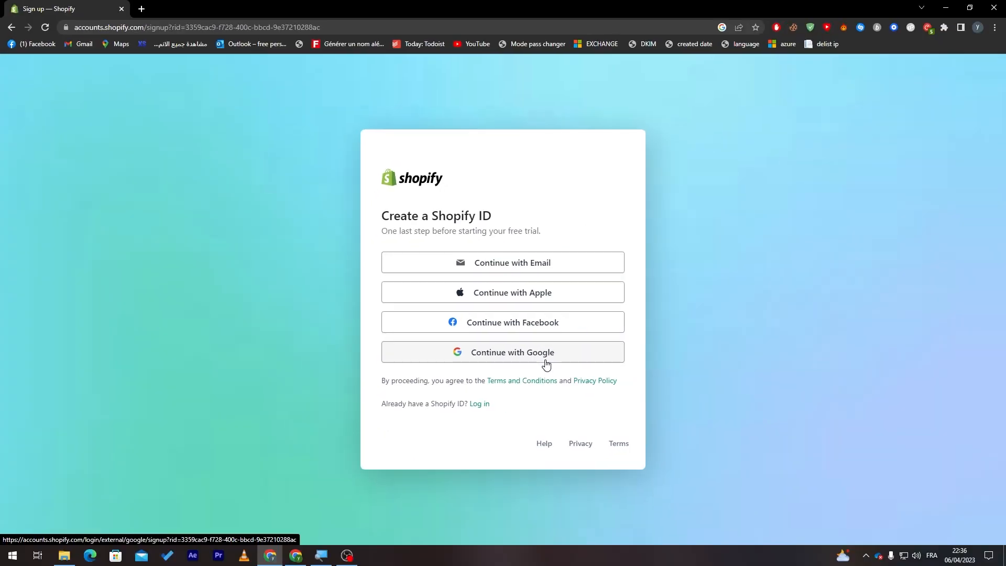
mouse_move(500, 362)
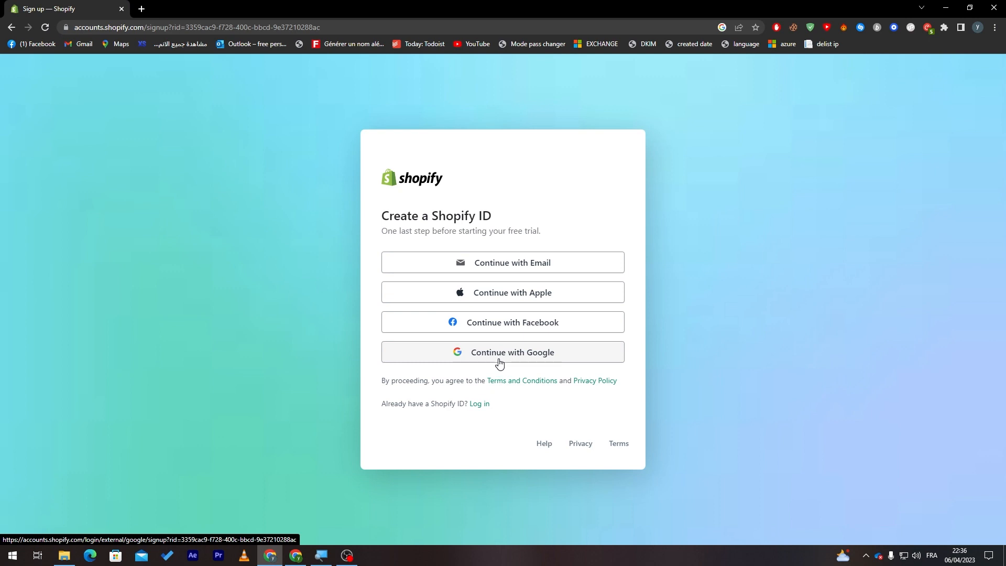
Create the Shopify ID with Continue with Google using the chosen Google account.
left_click(502, 351)
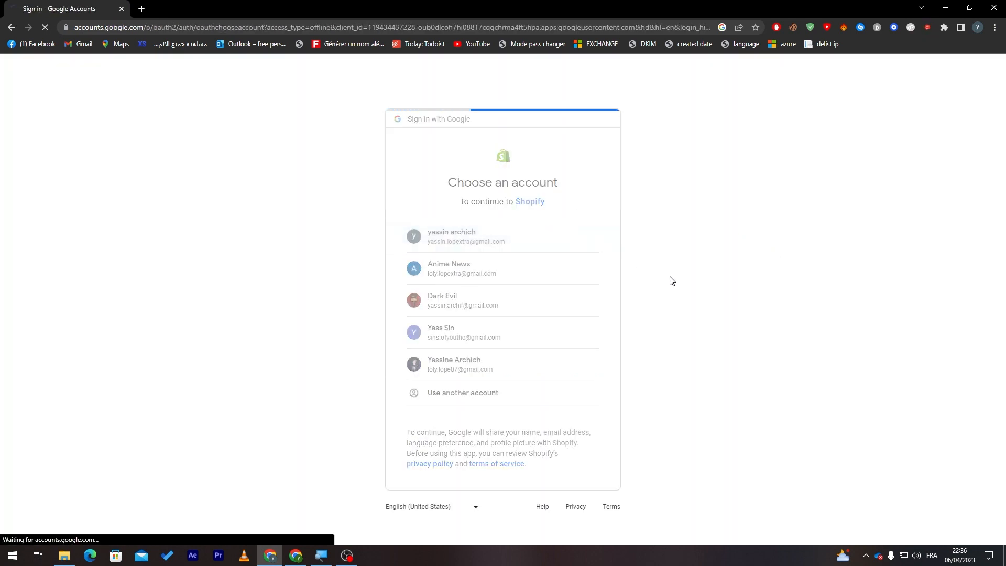
left_click(466, 237)
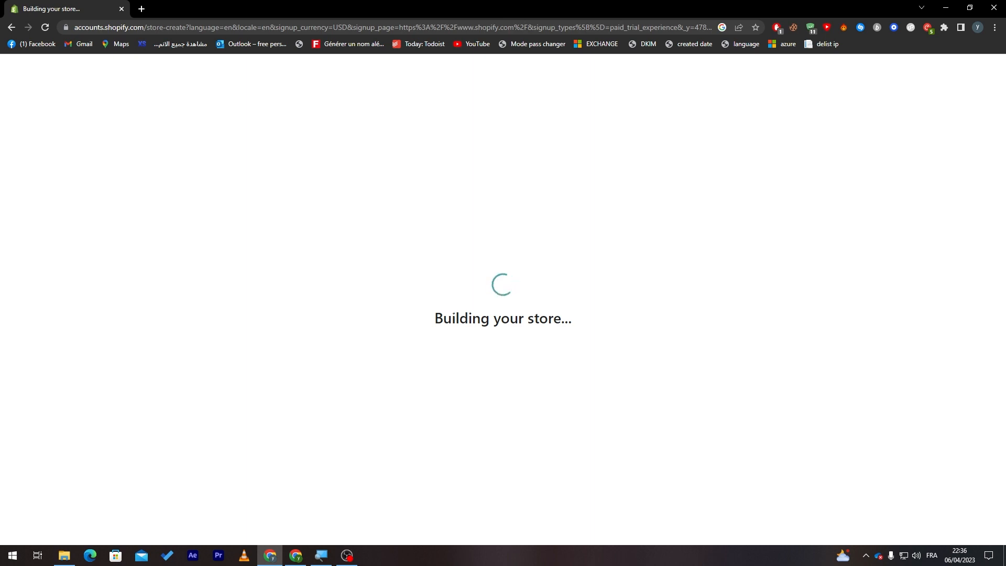
mouse_move(455, 309)
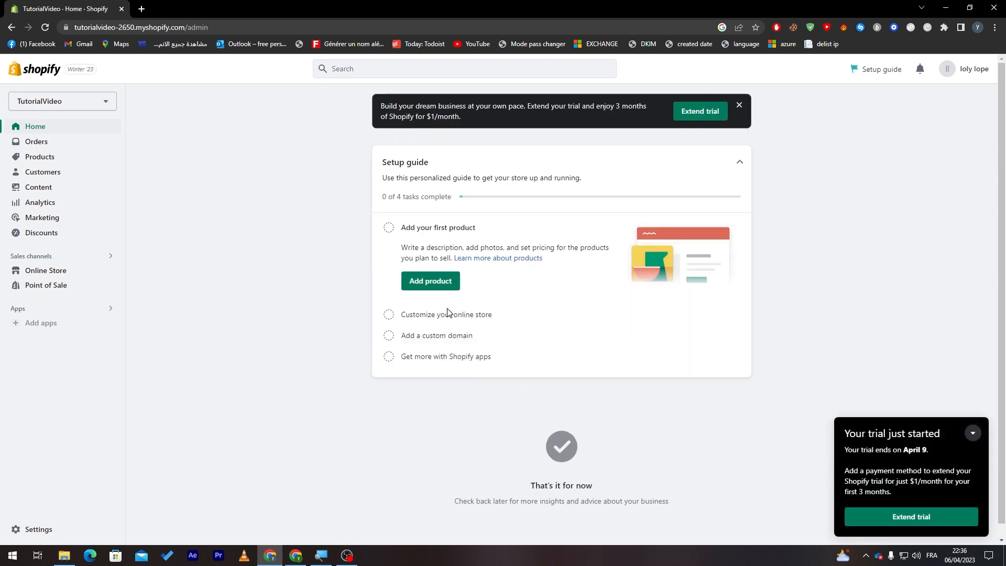
mouse_move(860, 355)
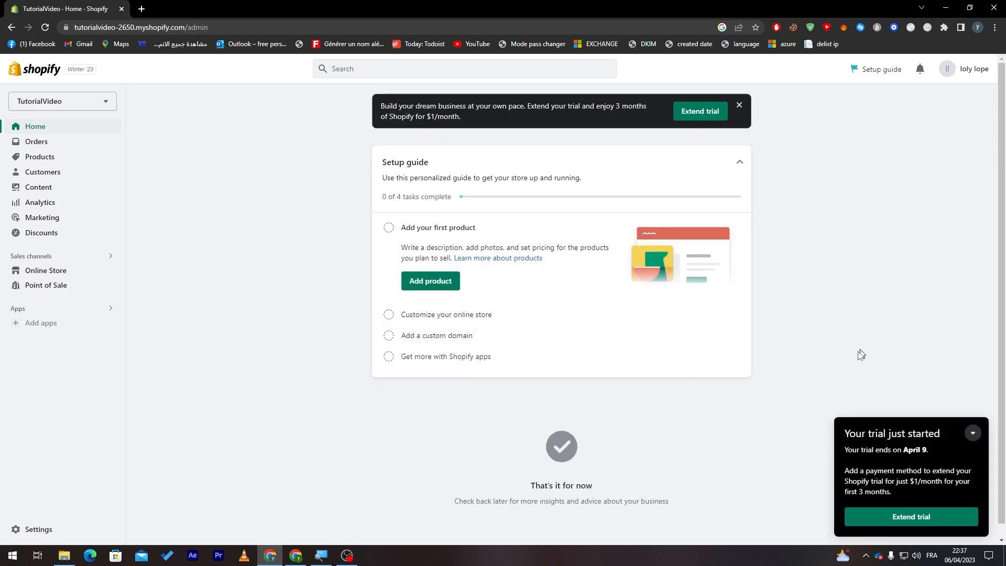
mouse_move(952, 443)
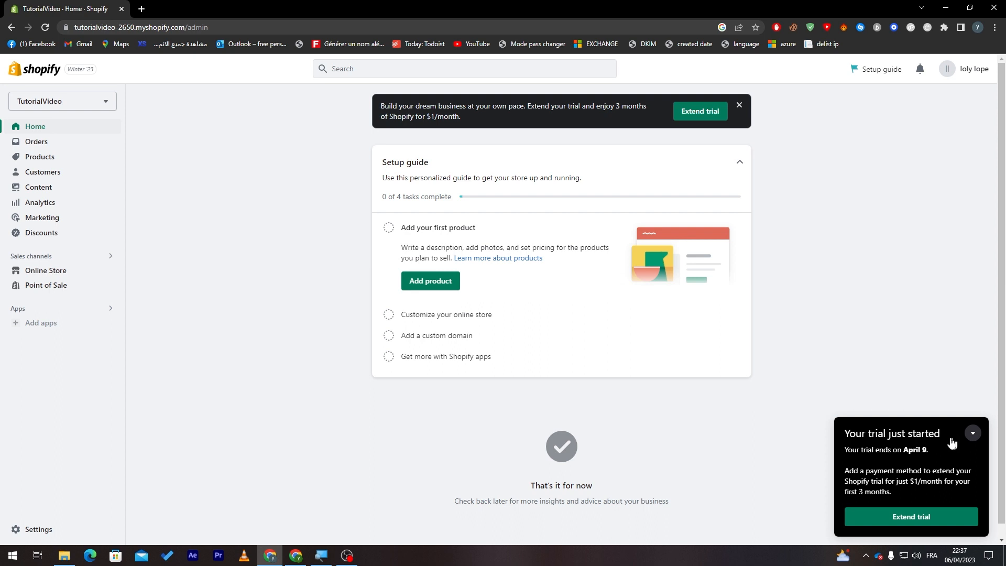
mouse_move(899, 462)
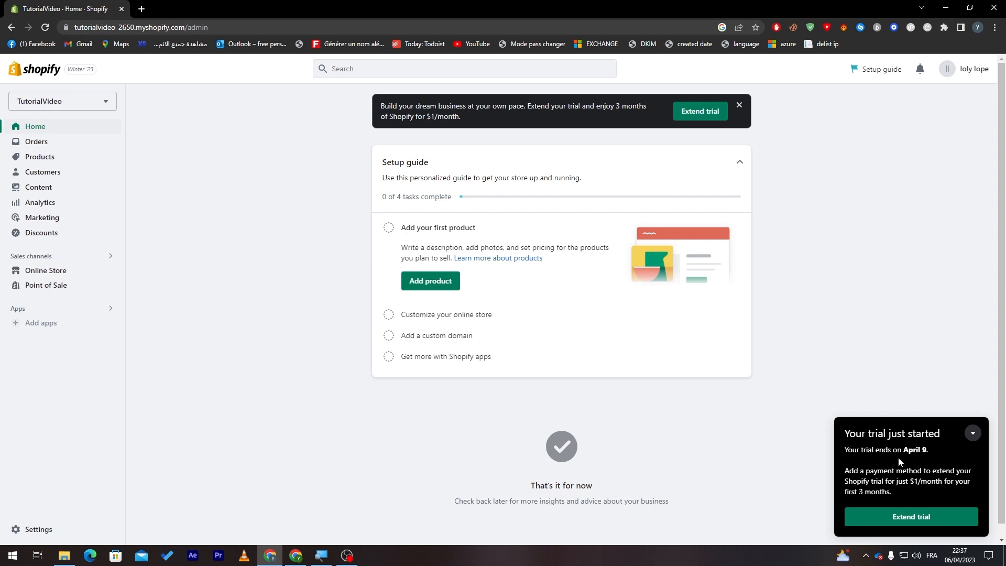
mouse_move(973, 432)
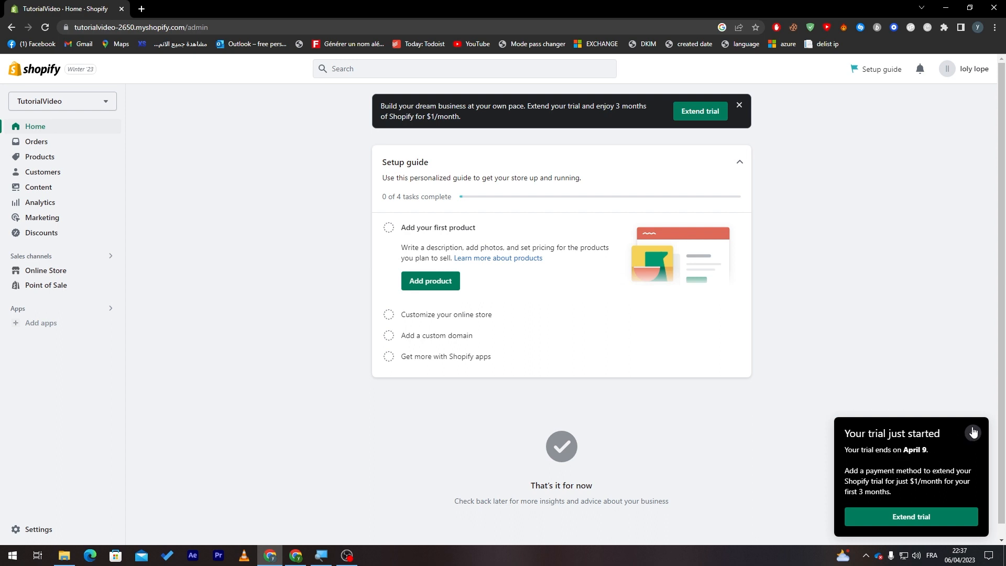
Collapse the 'Your trial just started' notice on the TutorialVideo admin home.
left_click(973, 432)
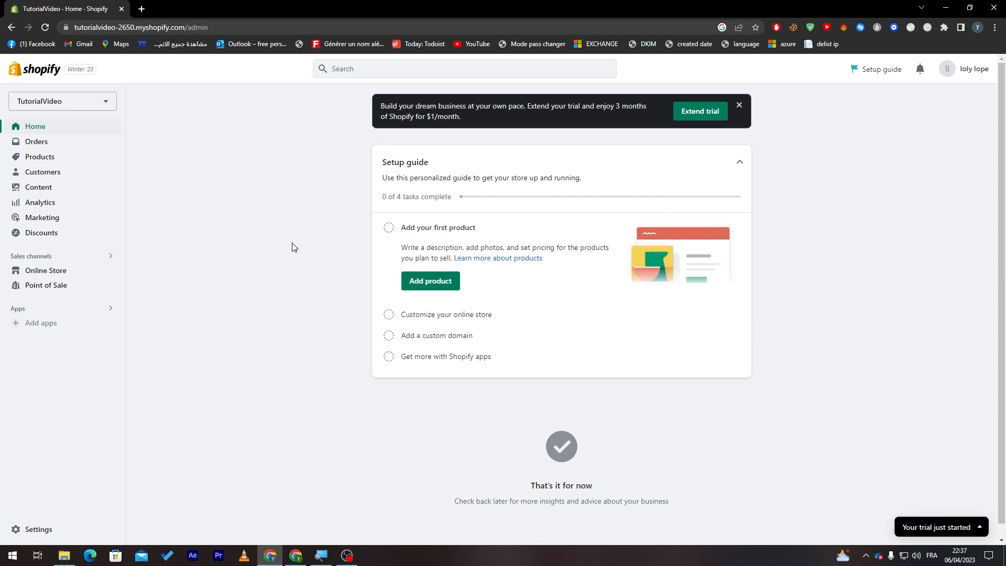
mouse_move(841, 326)
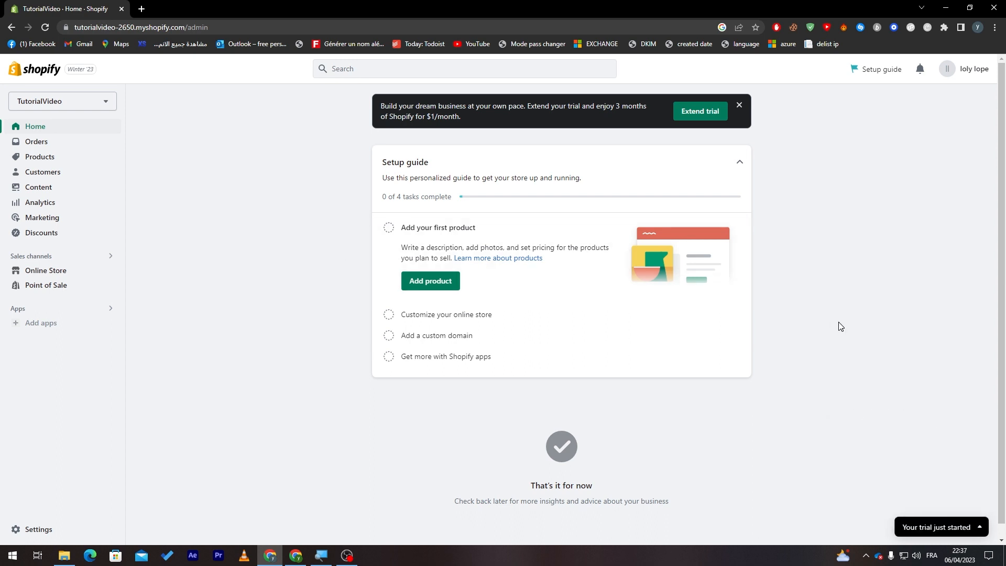
mouse_move(830, 437)
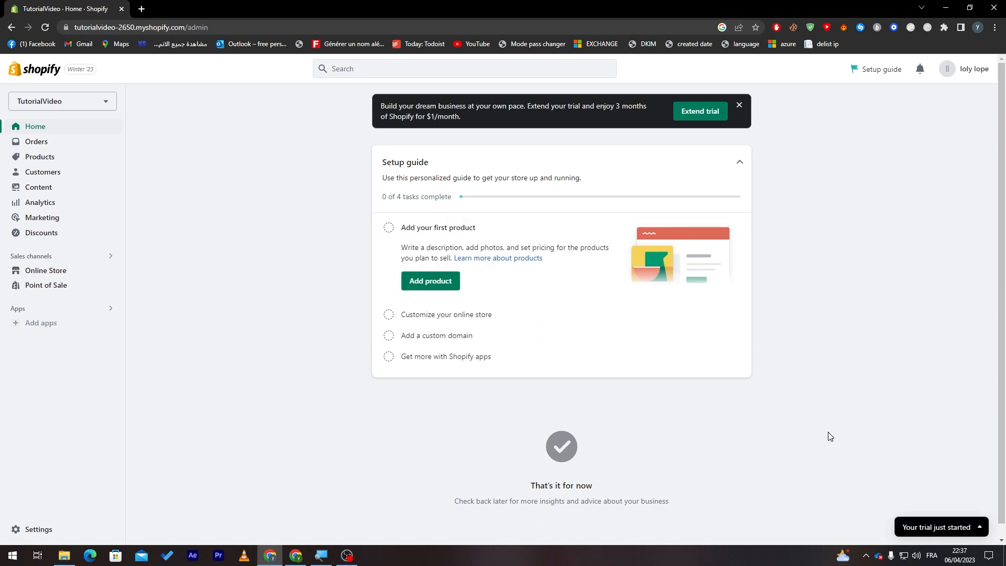
mouse_move(592, 261)
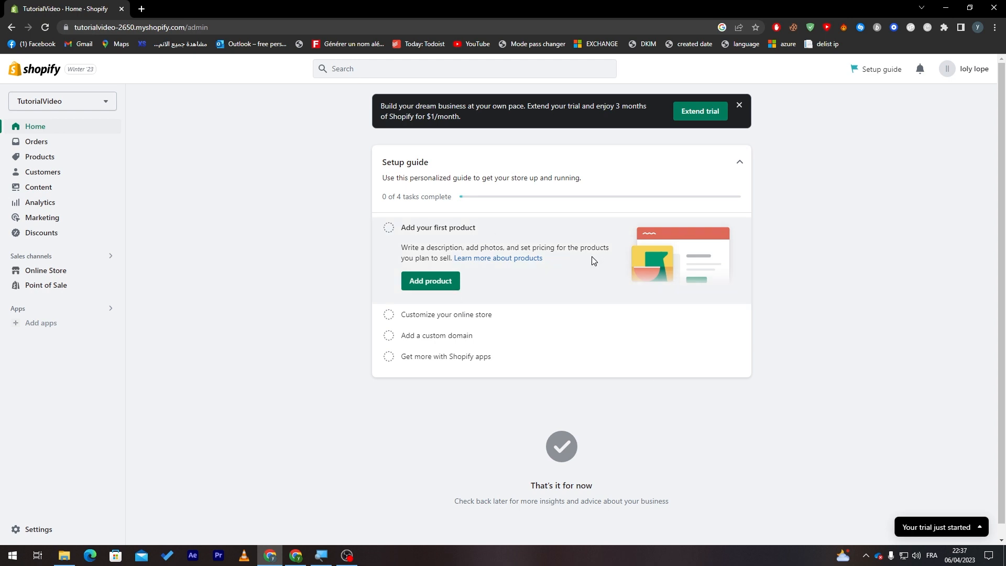
mouse_move(664, 257)
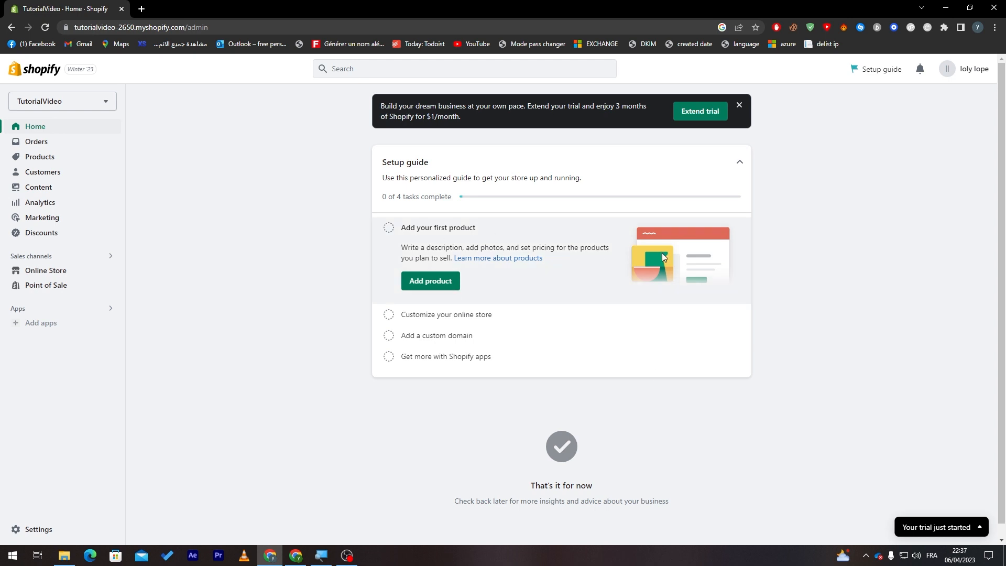
mouse_move(838, 279)
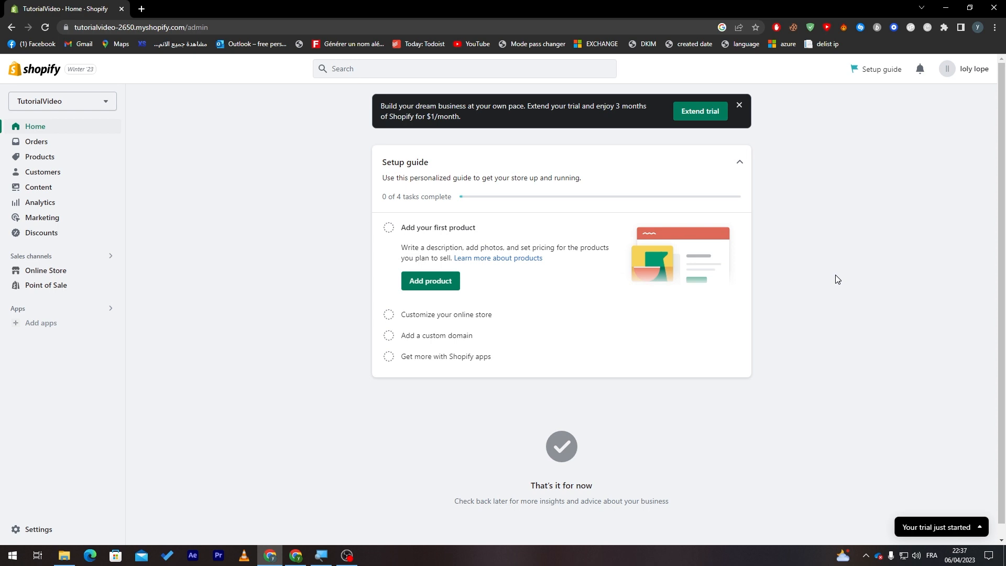
mouse_move(828, 281)
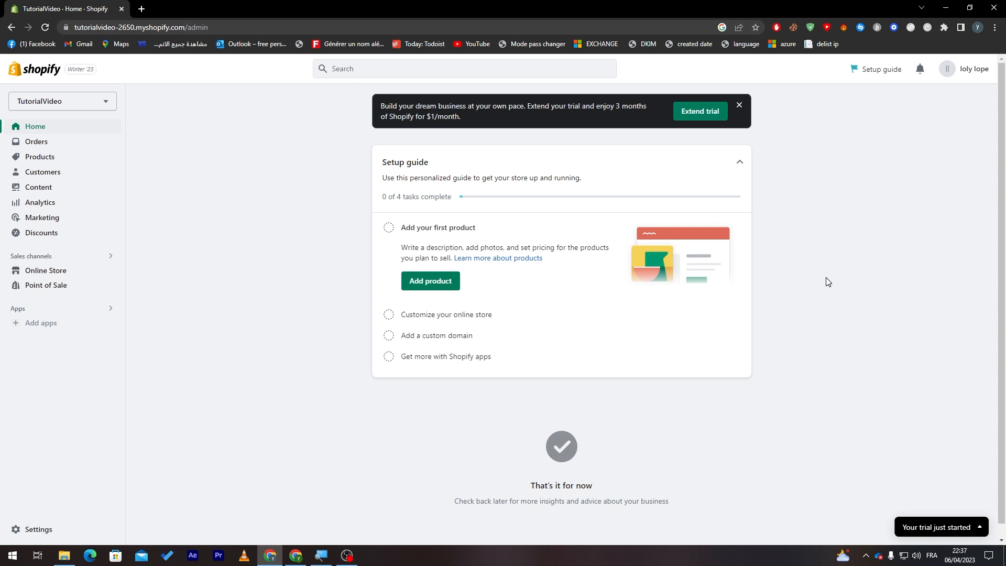
mouse_move(823, 285)
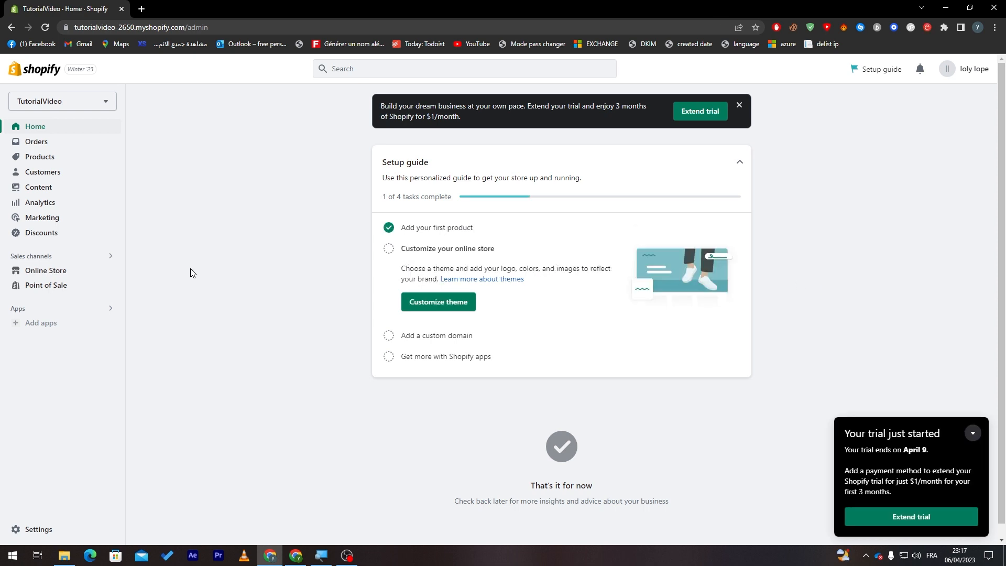
mouse_move(198, 330)
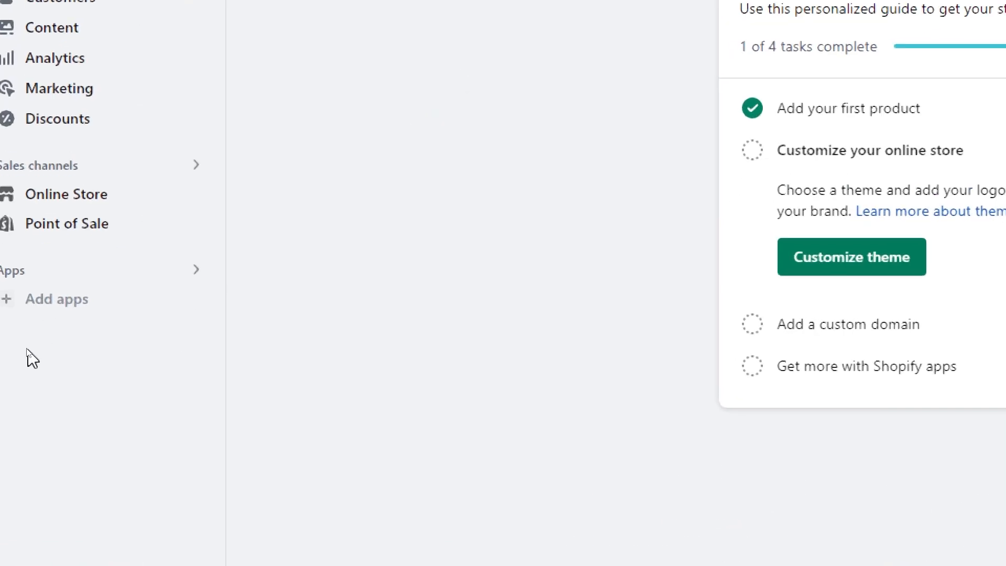
mouse_move(149, 306)
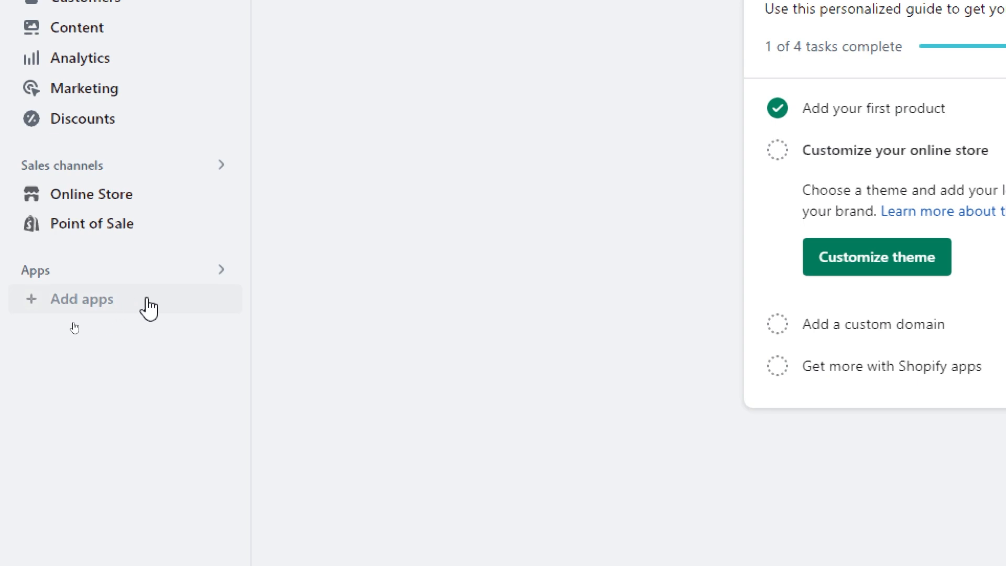
Open the Shopify App Store in a new tab from Add apps.
left_click(82, 299)
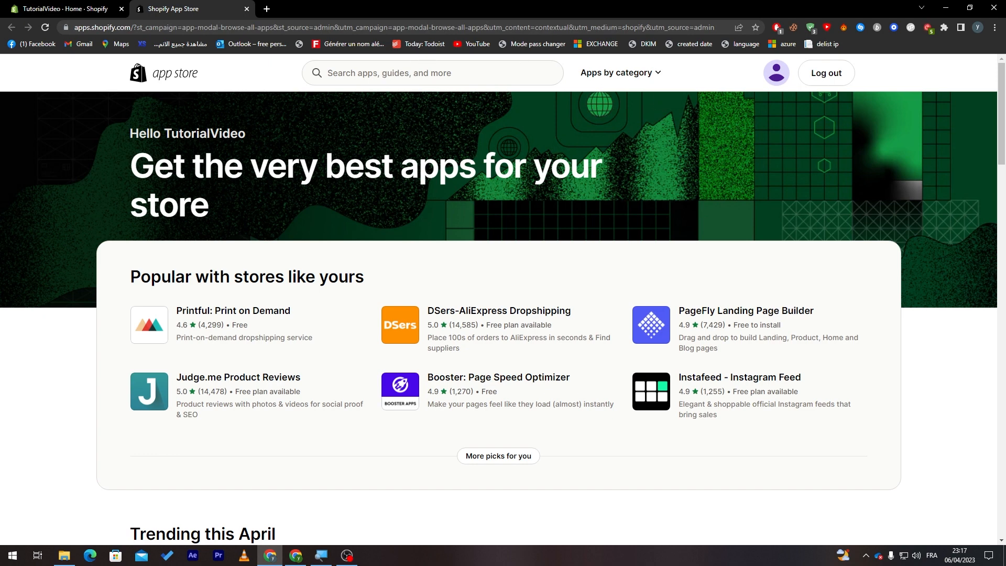
Search the App Store for 'FAQ' and open the Avada WhatsApp, Chat, FAQ Page demo store.
type("FAQ")
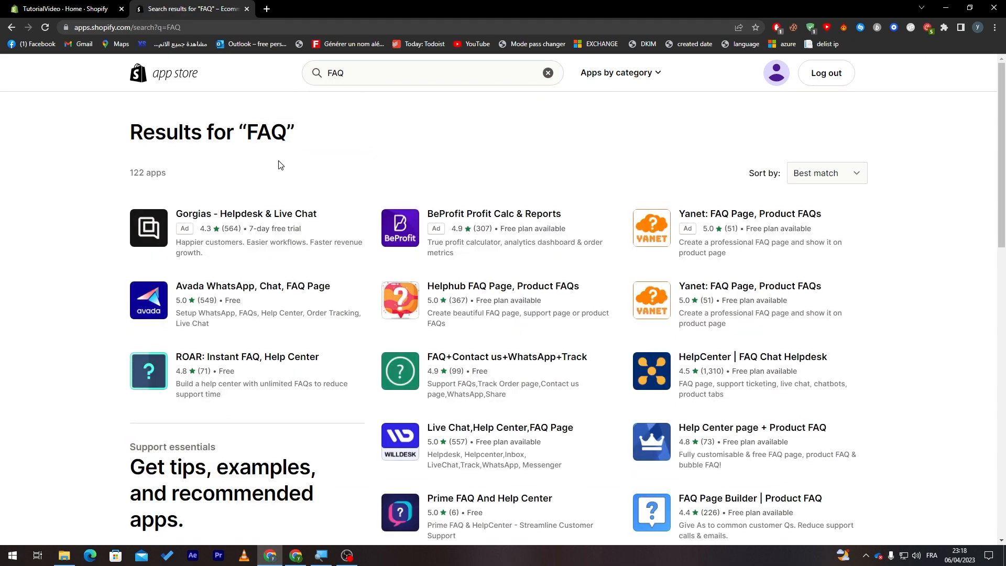
mouse_move(271, 157)
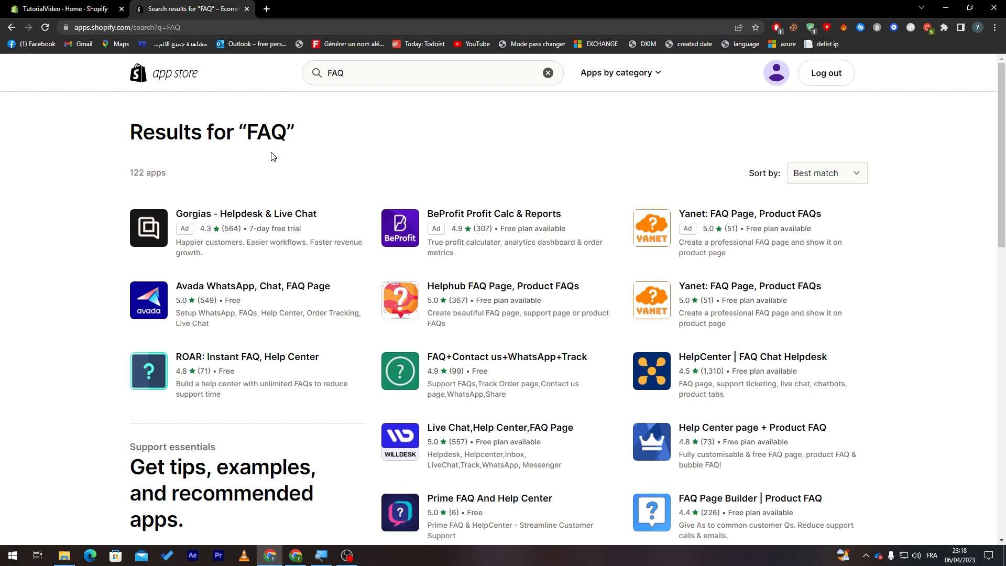
mouse_move(266, 149)
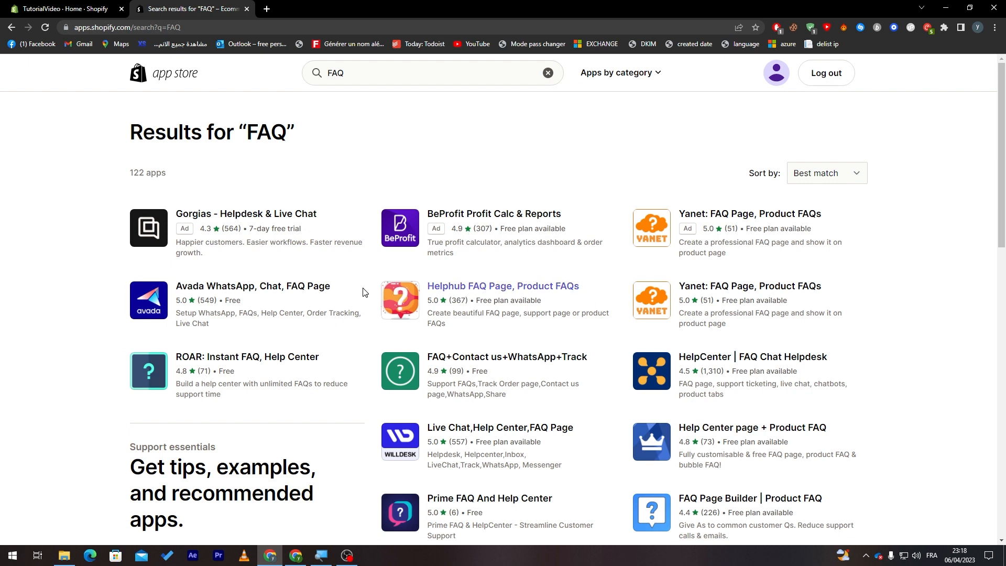
mouse_move(260, 290)
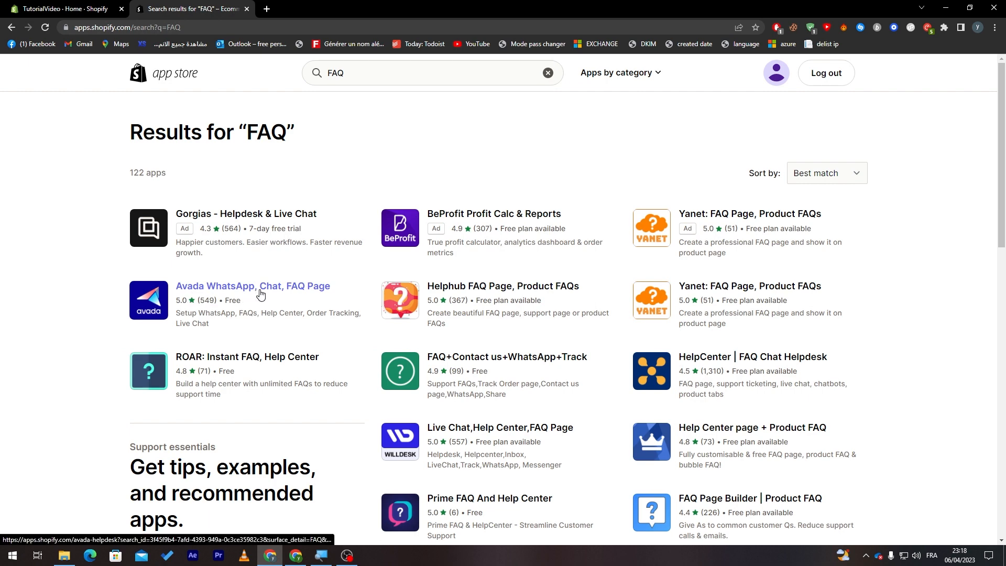
left_click(252, 286)
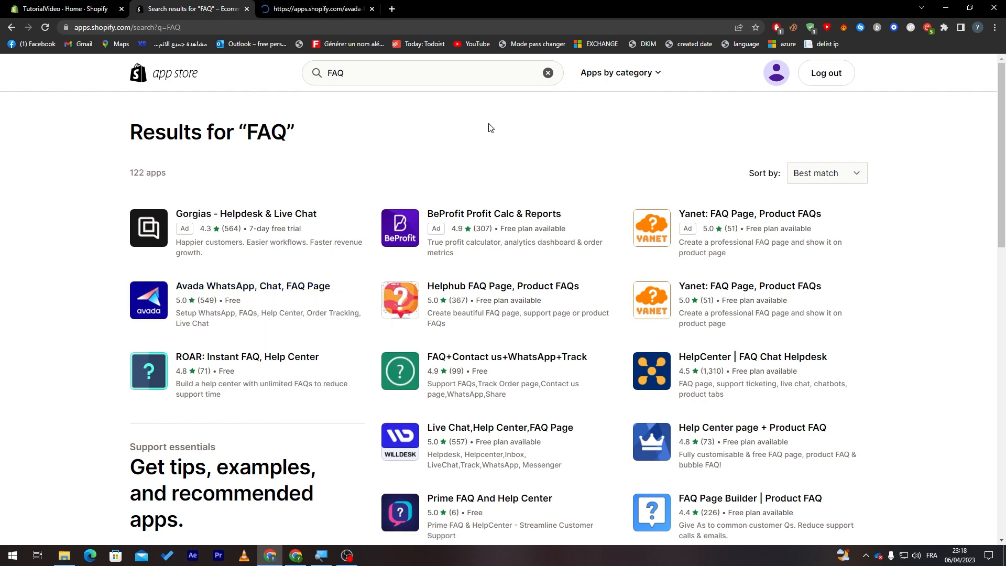
left_click(252, 285)
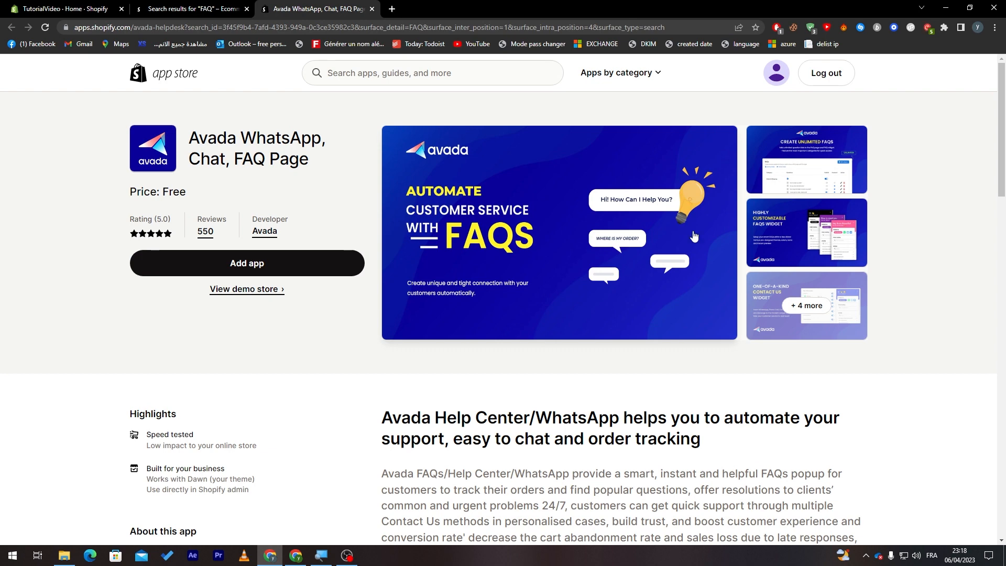
mouse_move(266, 342)
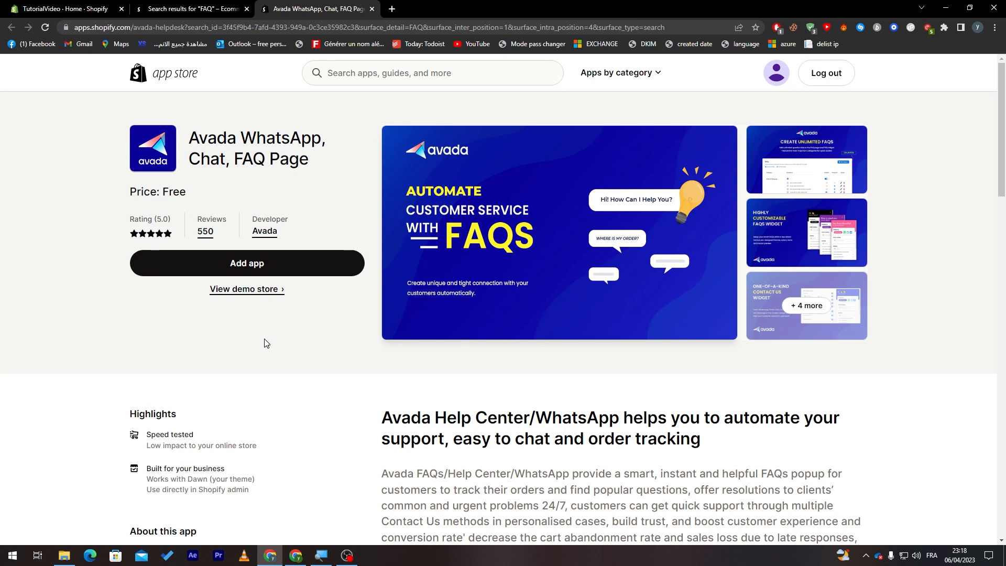
left_click(246, 292)
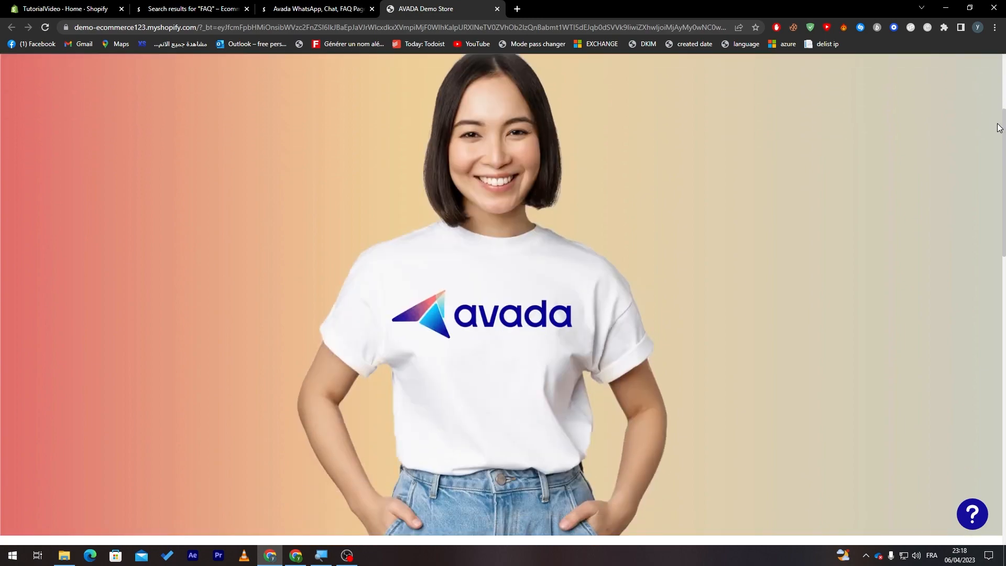
Read the delivery-time answer in the demo store's help widget, then close the tab.
scroll("down", 3)
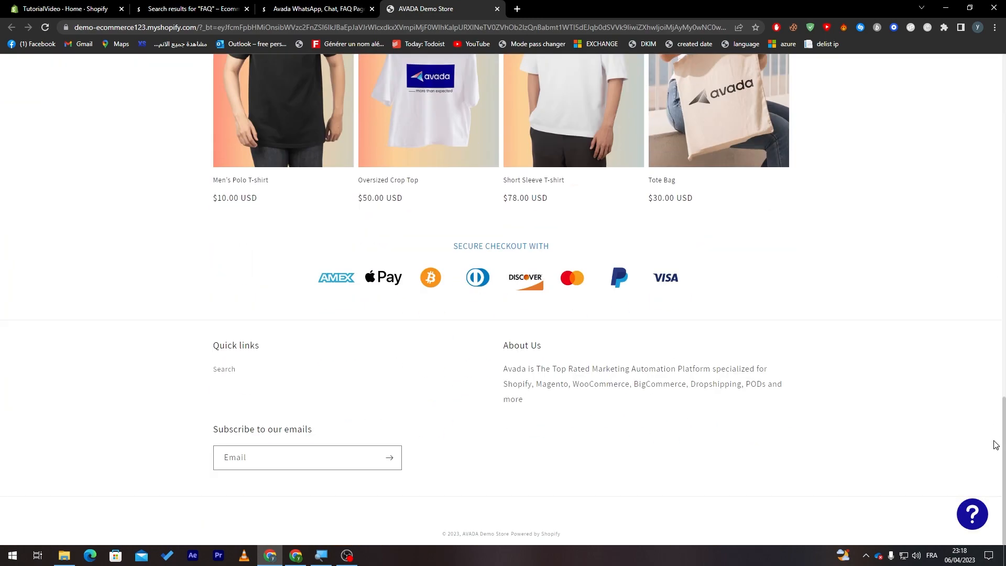
mouse_move(726, 420)
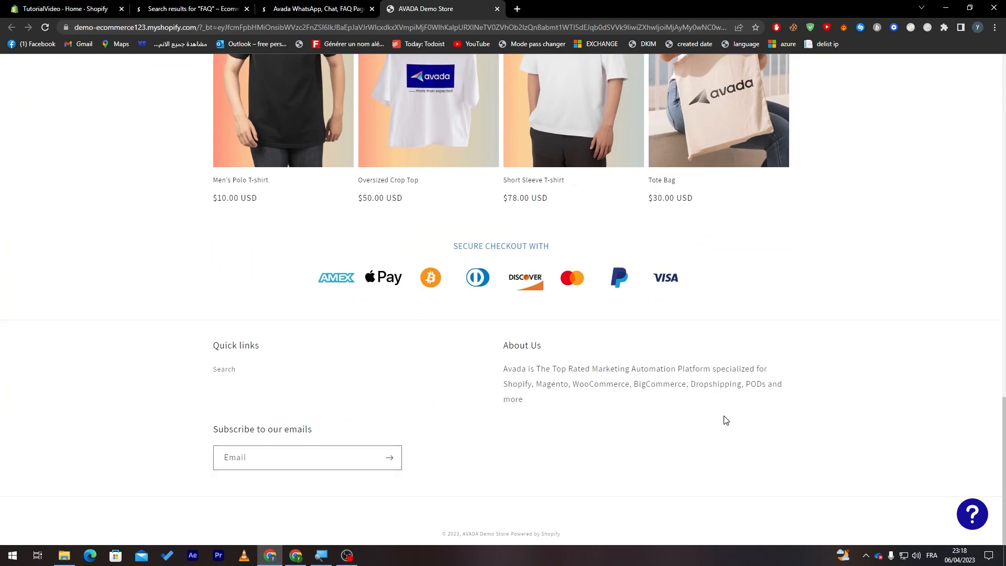
scroll("up", 3)
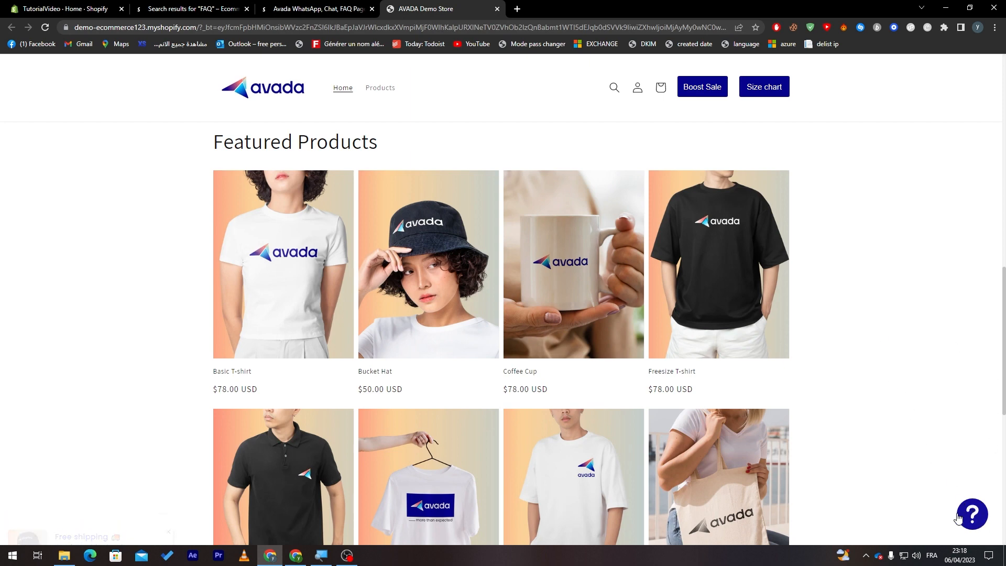
left_click(972, 514)
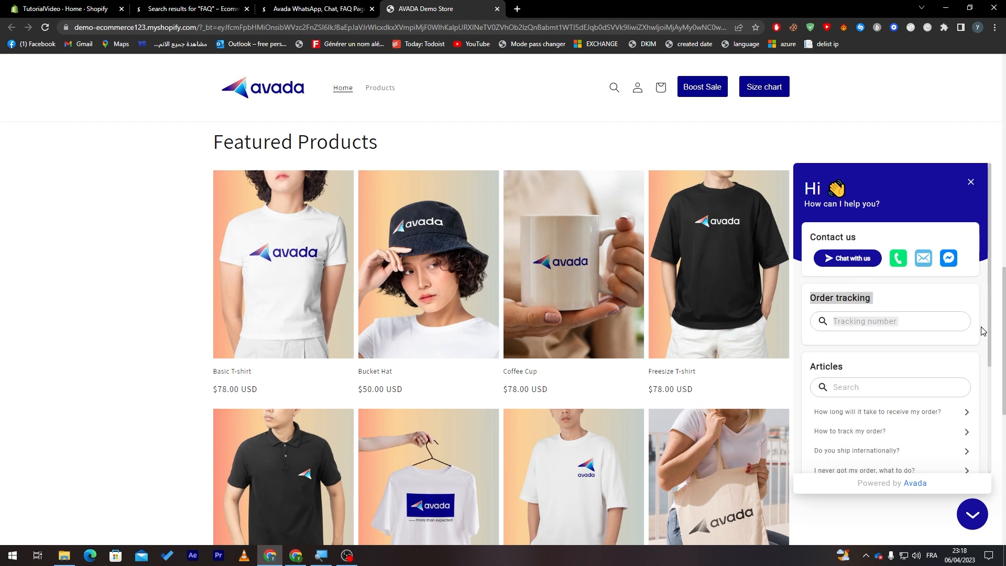
scroll("down", 3)
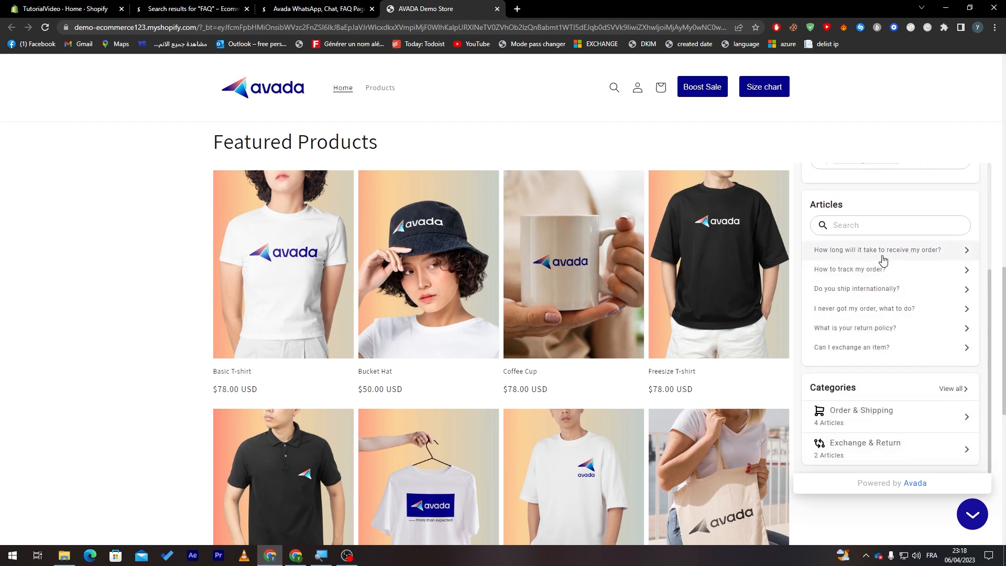
left_click(877, 250)
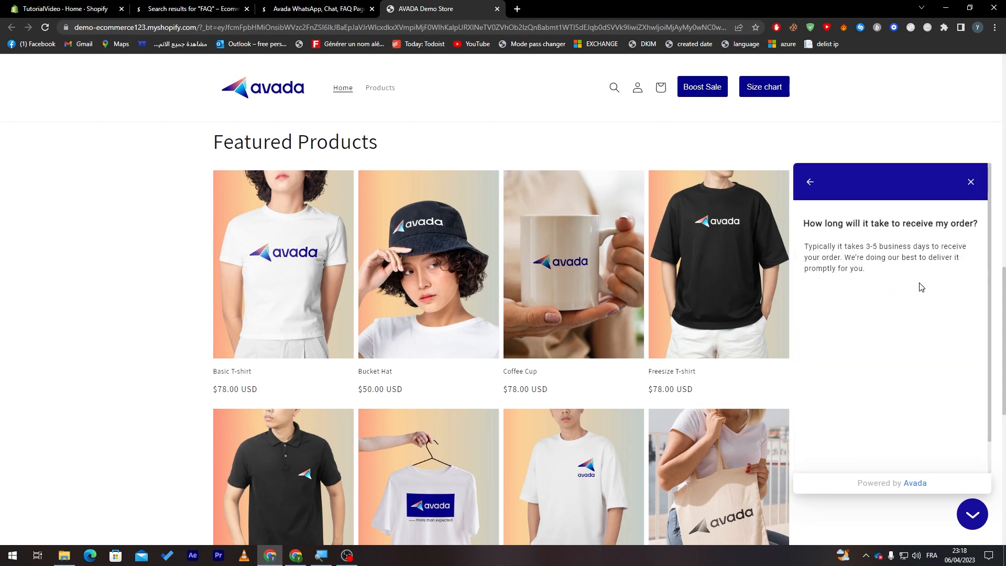
left_click(809, 182)
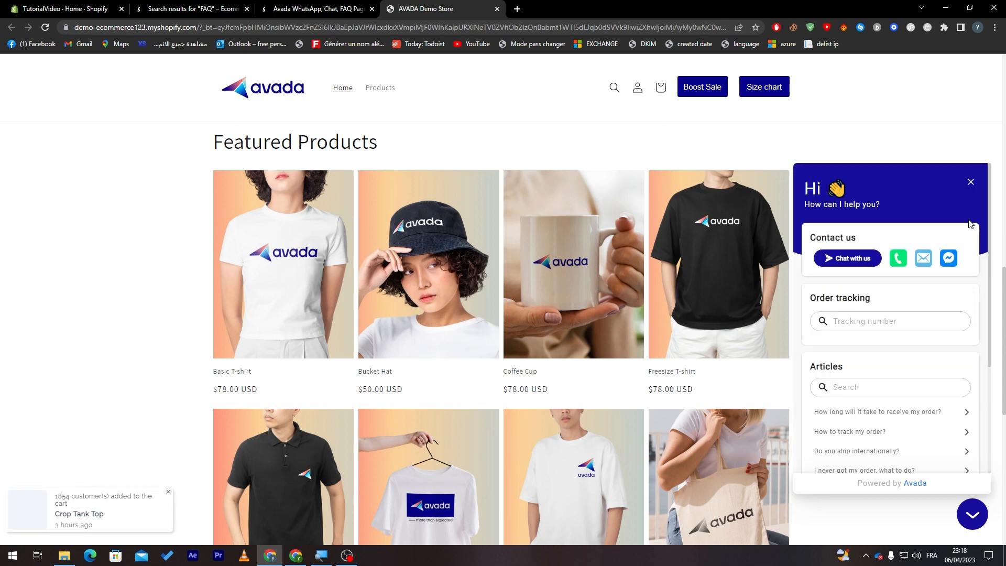
left_click(970, 182)
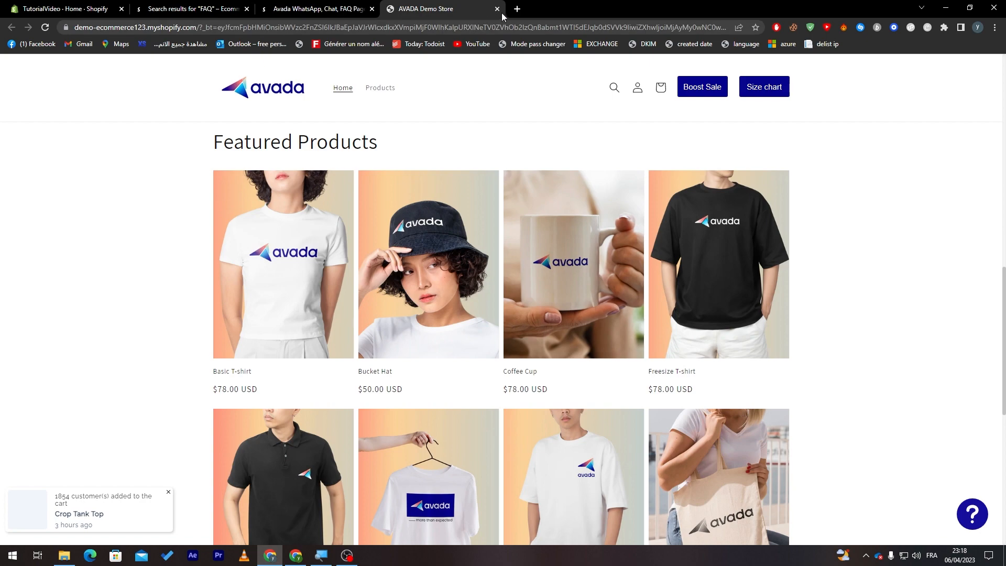
left_click(497, 8)
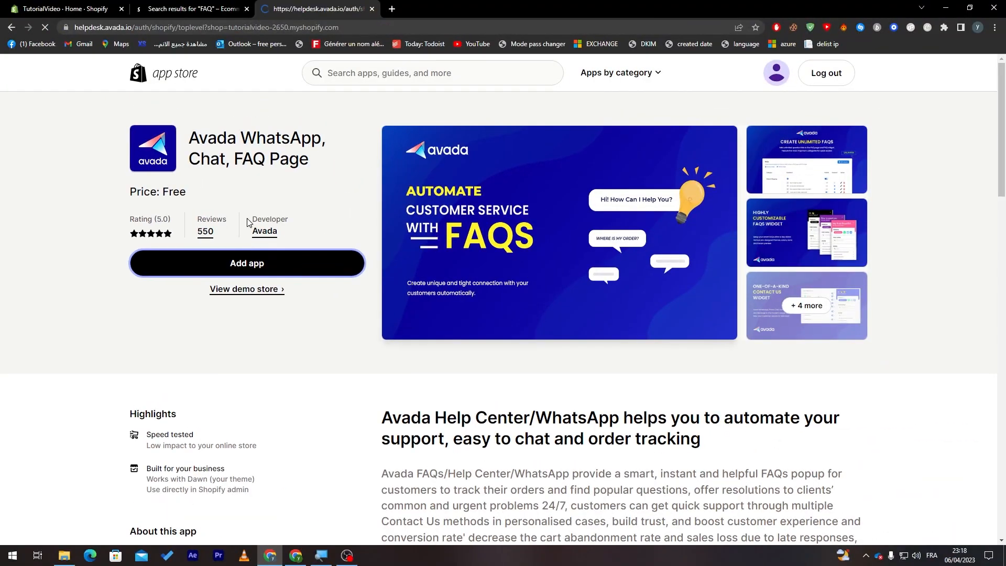
Add and install Avada WhatsApp, Chat, FAQ Page on the TutorialVideo store.
left_click(247, 263)
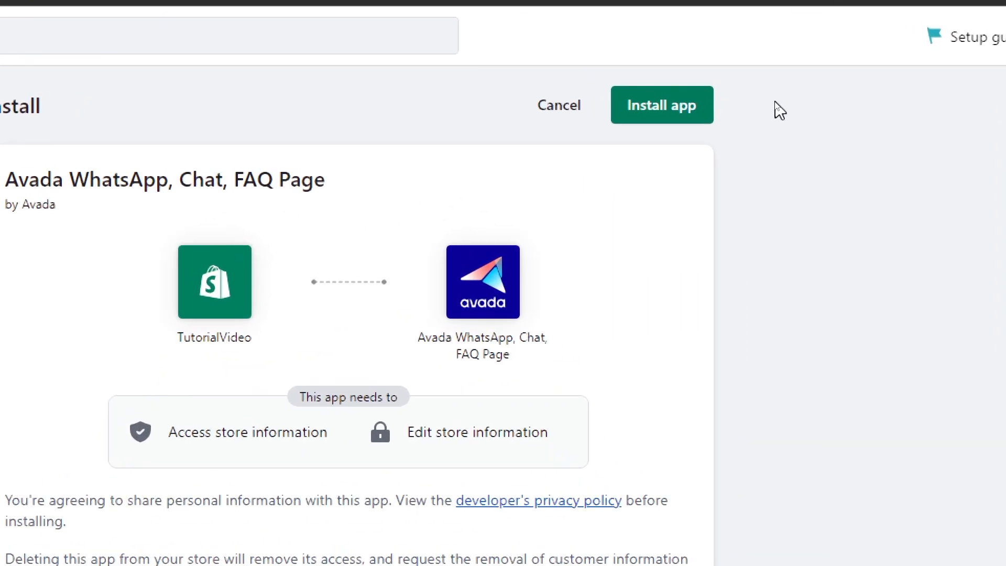
left_click(661, 105)
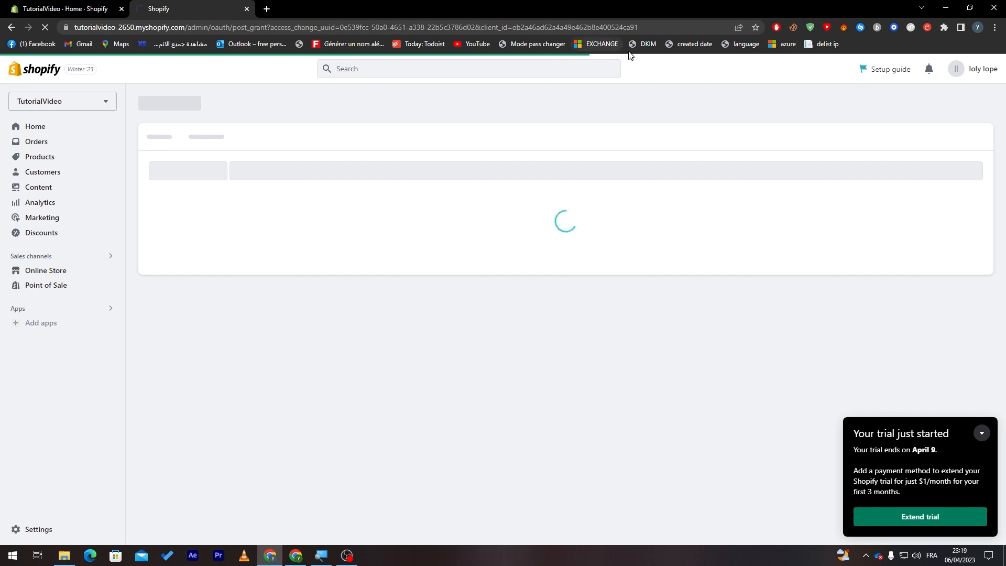
mouse_move(935, 306)
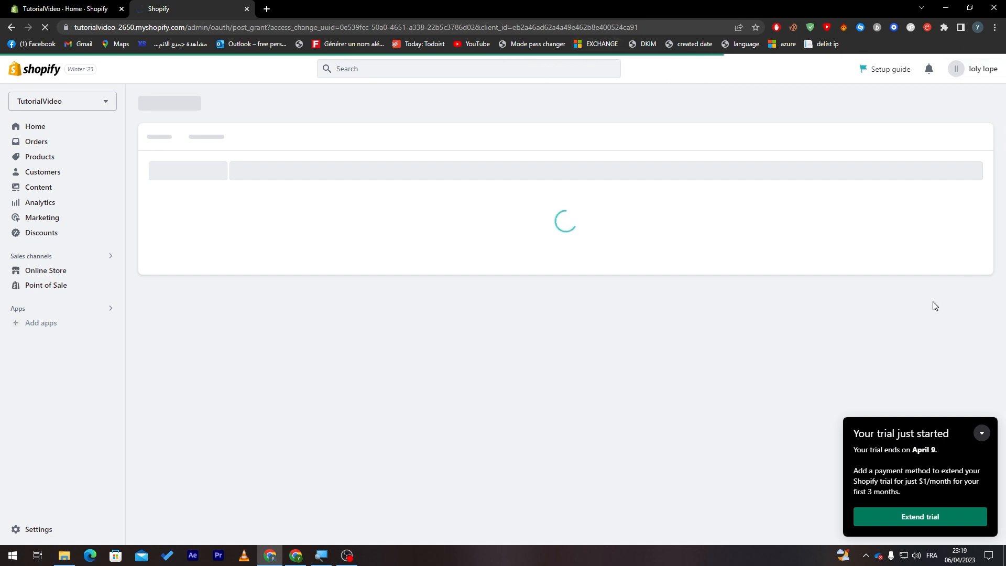
mouse_move(920, 296)
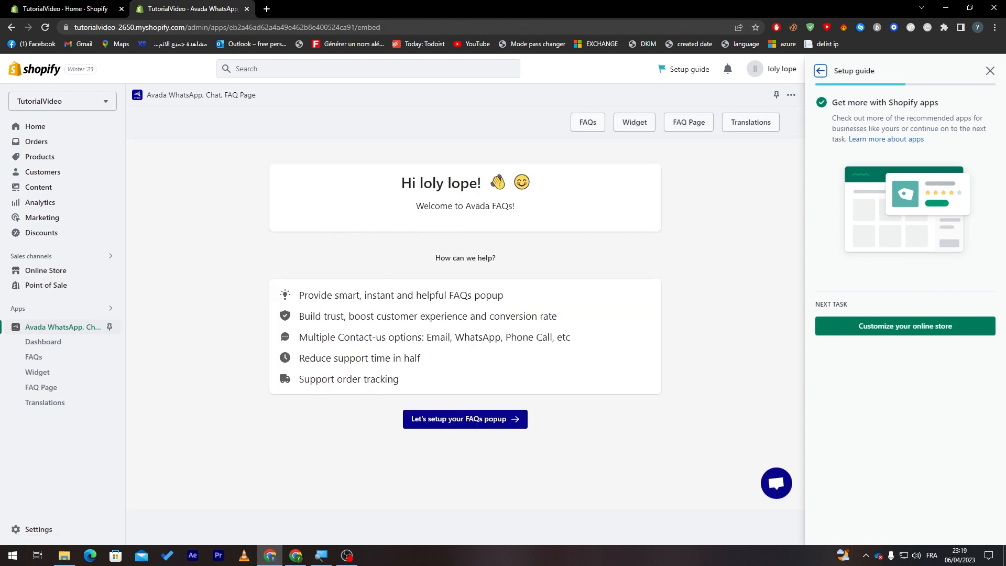
Start the Avada FAQs popup setup to reach Step 1: Connect Your Store.
left_click(776, 483)
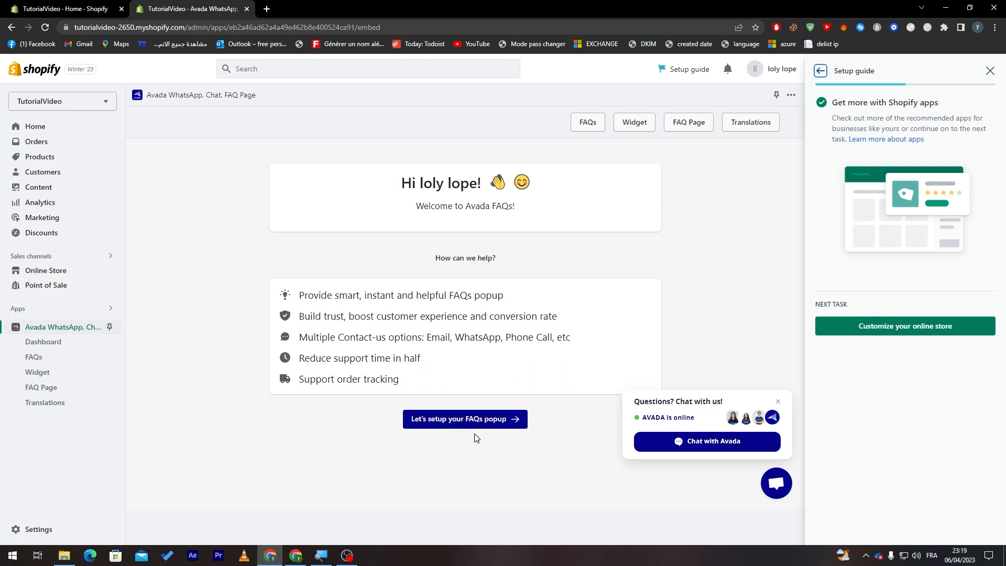
mouse_move(464, 419)
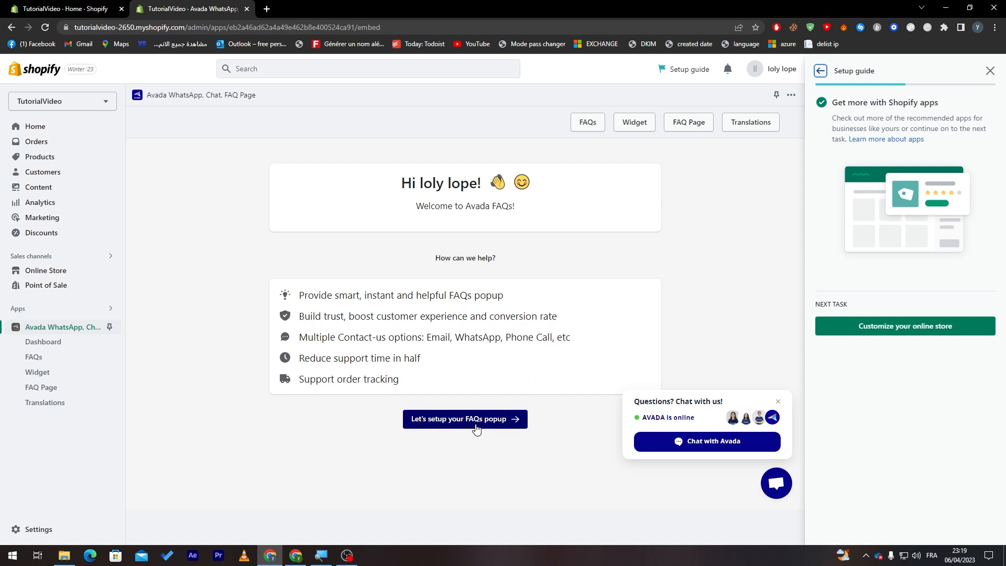
left_click(465, 418)
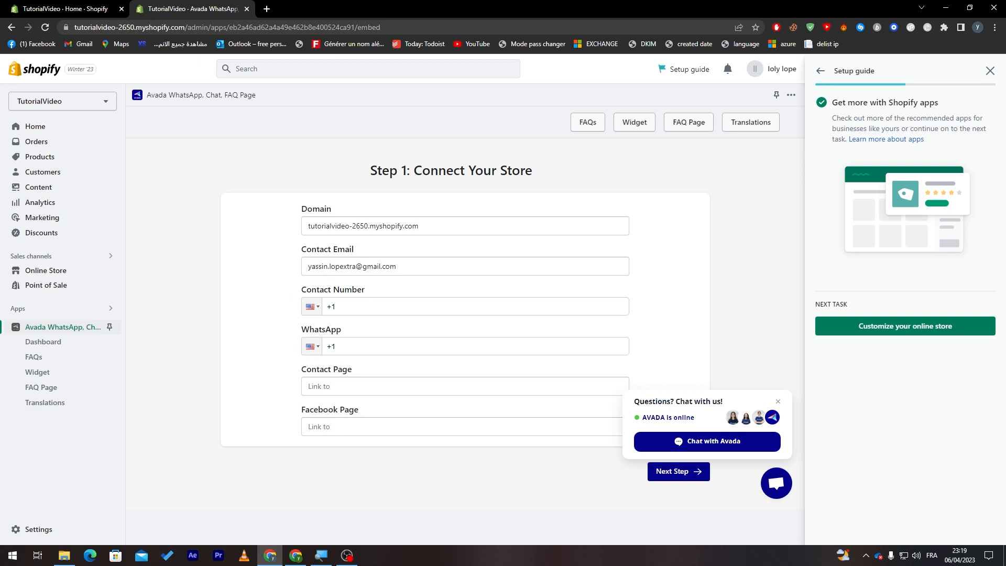
mouse_move(417, 418)
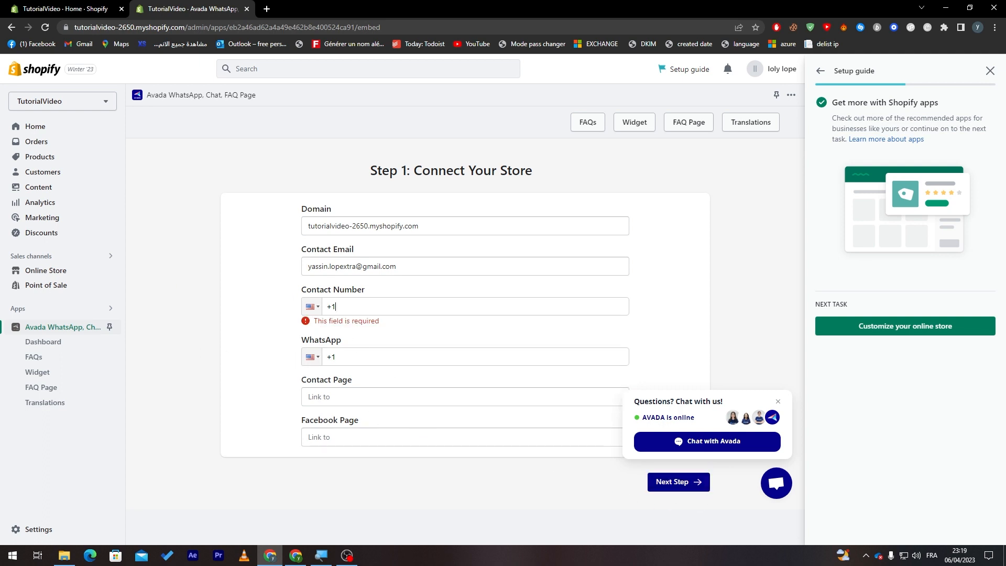
left_click(311, 306)
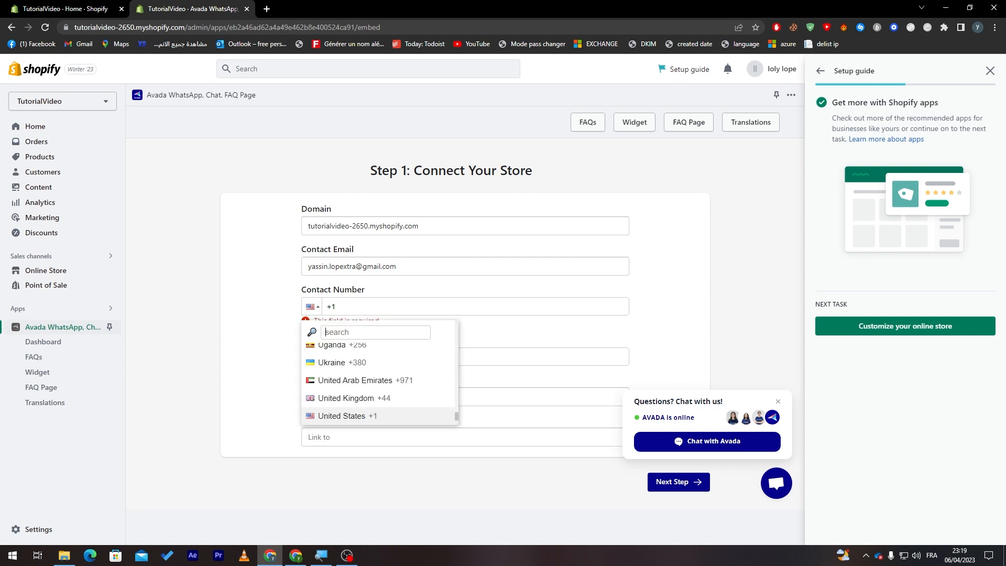
left_click(285, 378)
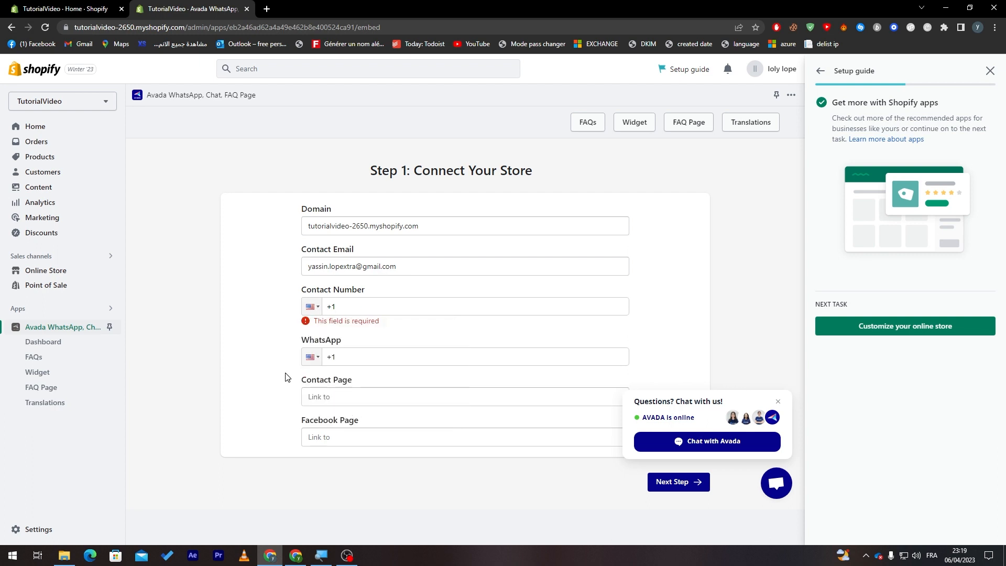
left_click(390, 9)
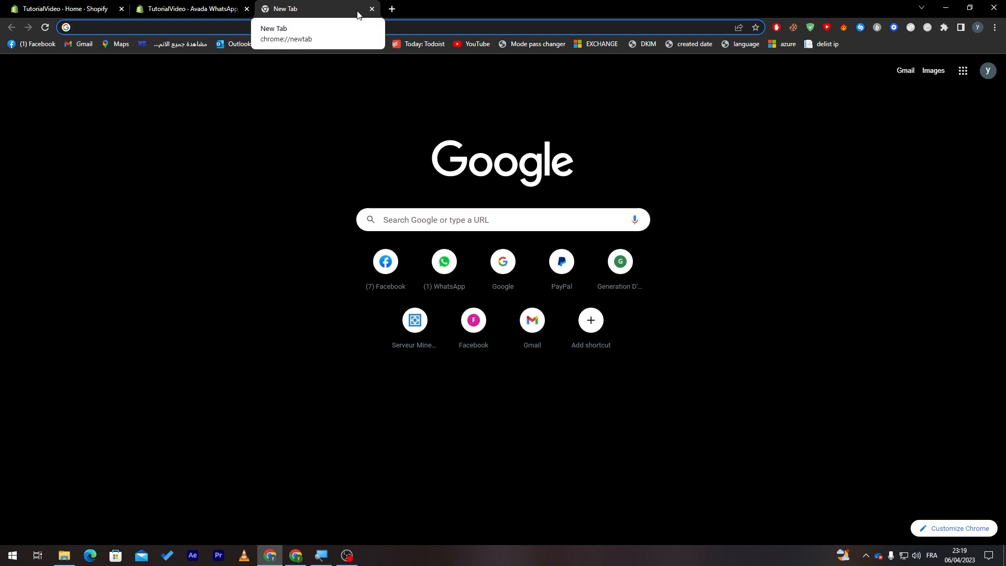
left_click(189, 8)
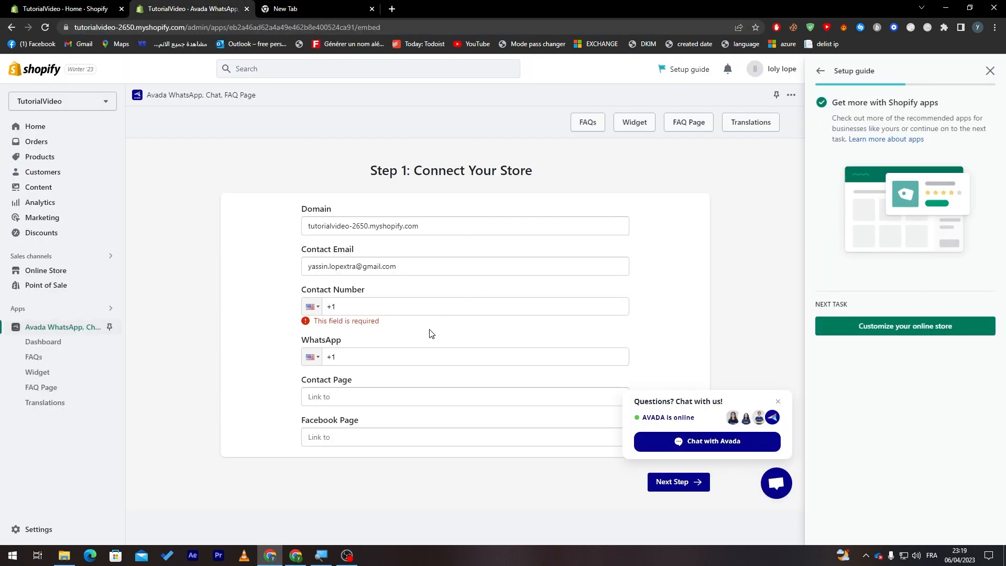
type("(232) 323-232")
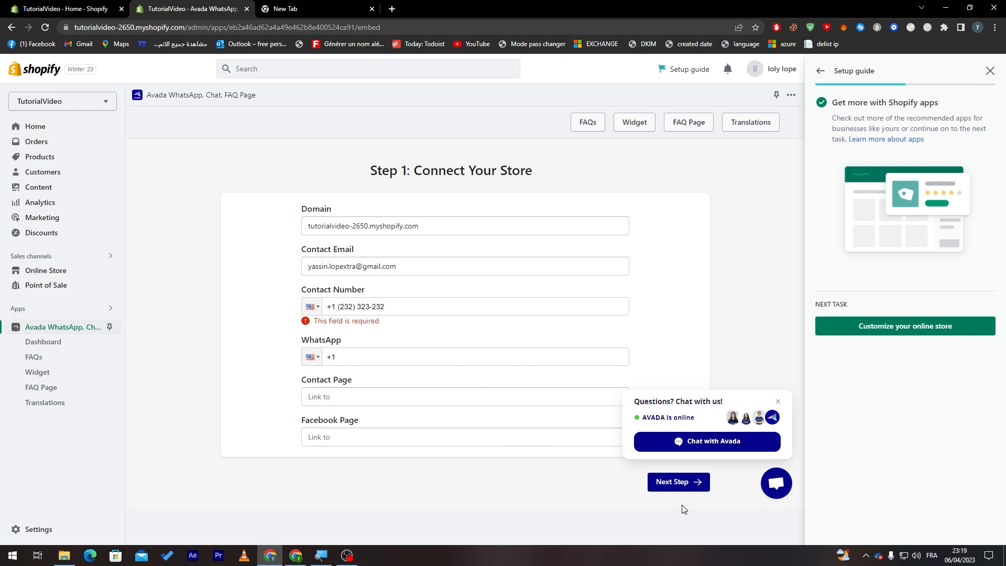
left_click(678, 482)
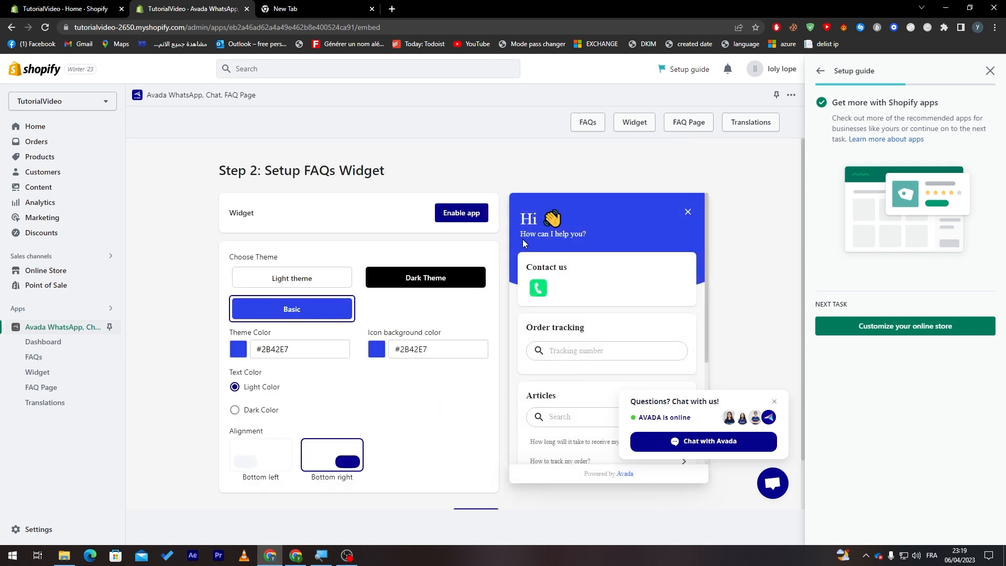
Give the FAQ widget a purple theme and bottom-right alignment, then proceed to Step 3.
left_click(774, 402)
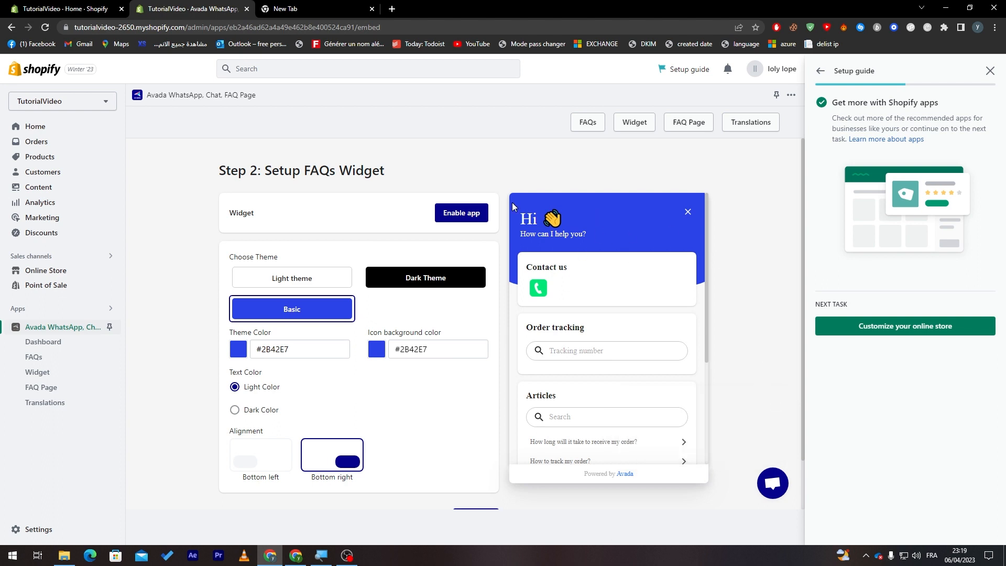
mouse_move(224, 351)
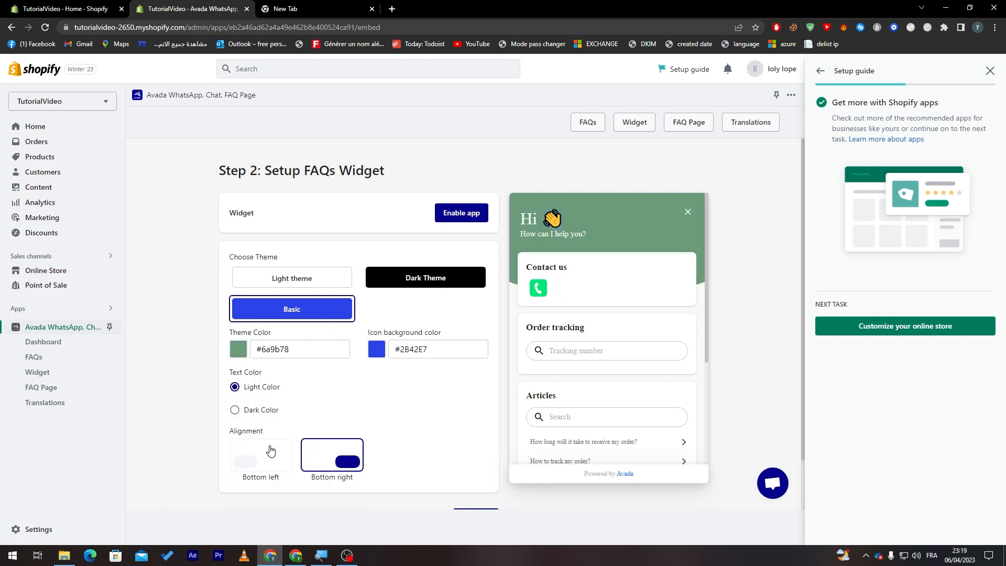
left_click(238, 349)
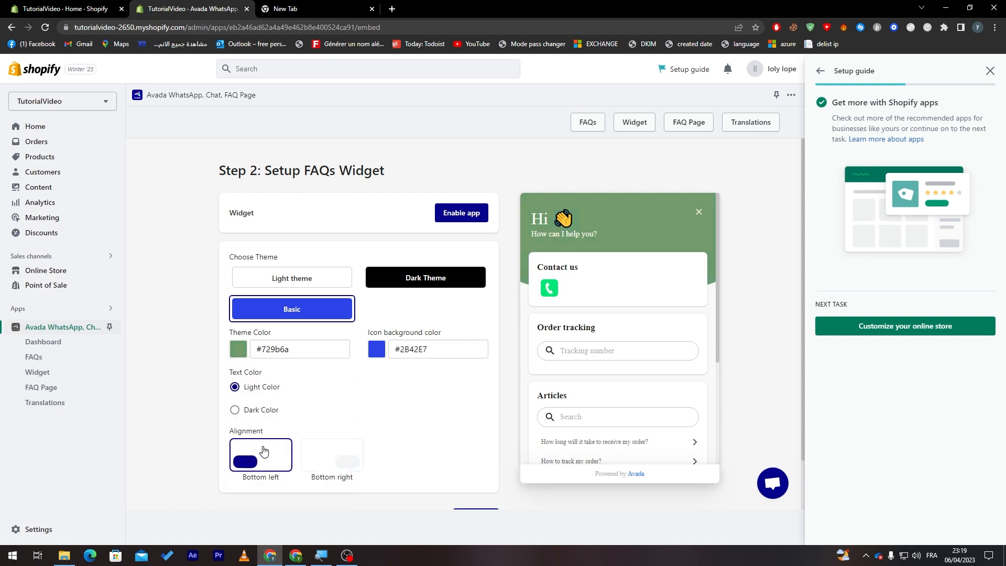
left_click(238, 349)
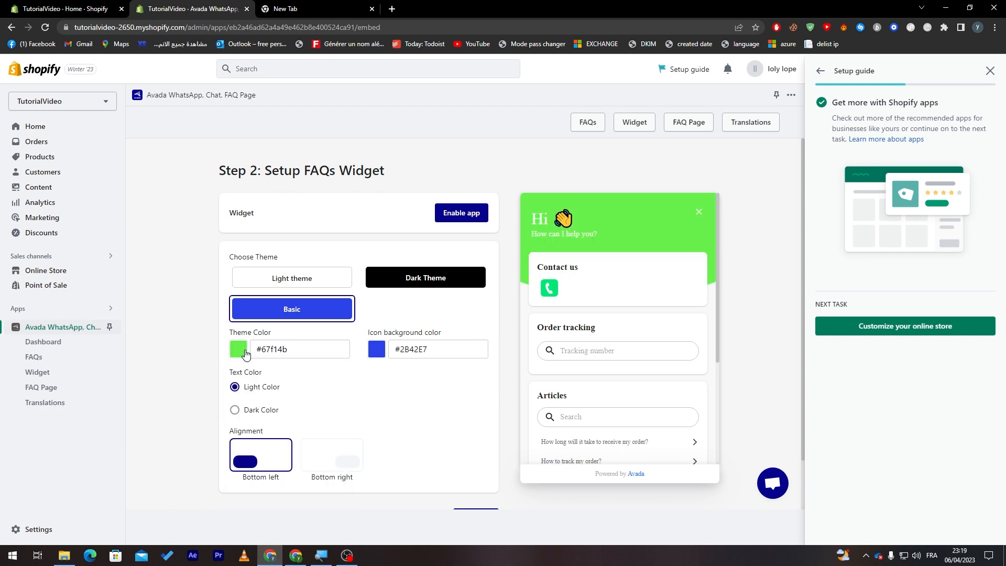
left_click(238, 349)
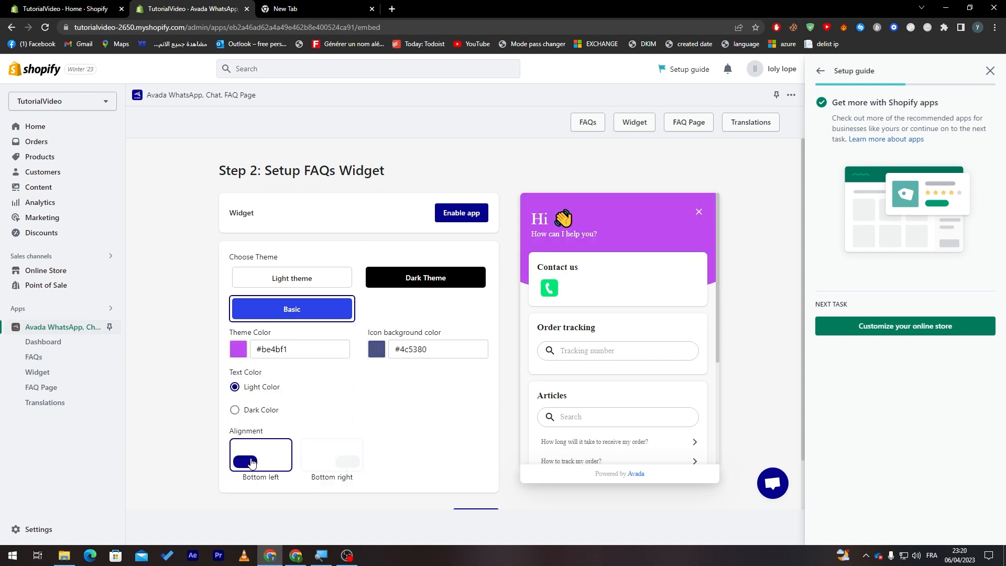
mouse_move(331, 463)
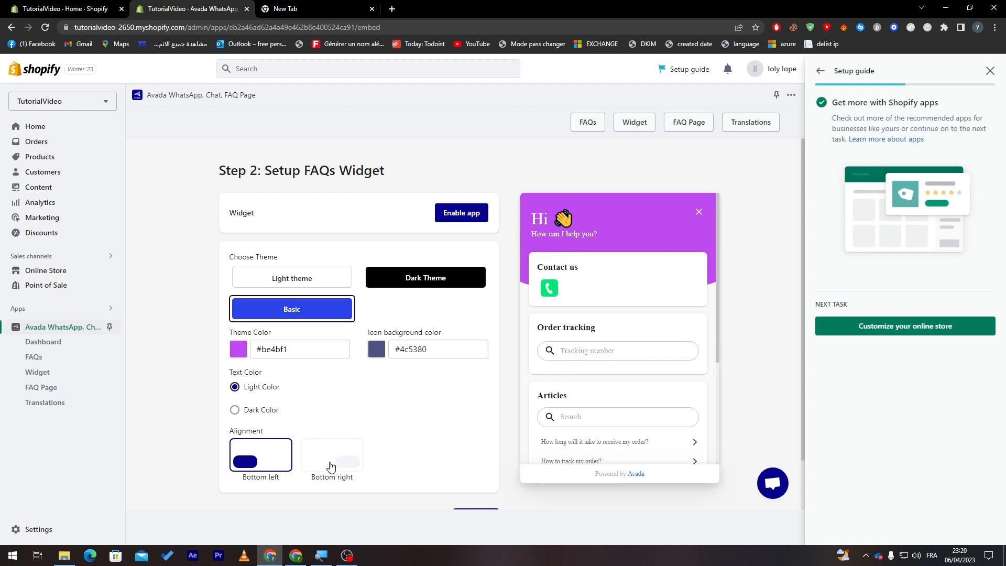
mouse_move(806, 535)
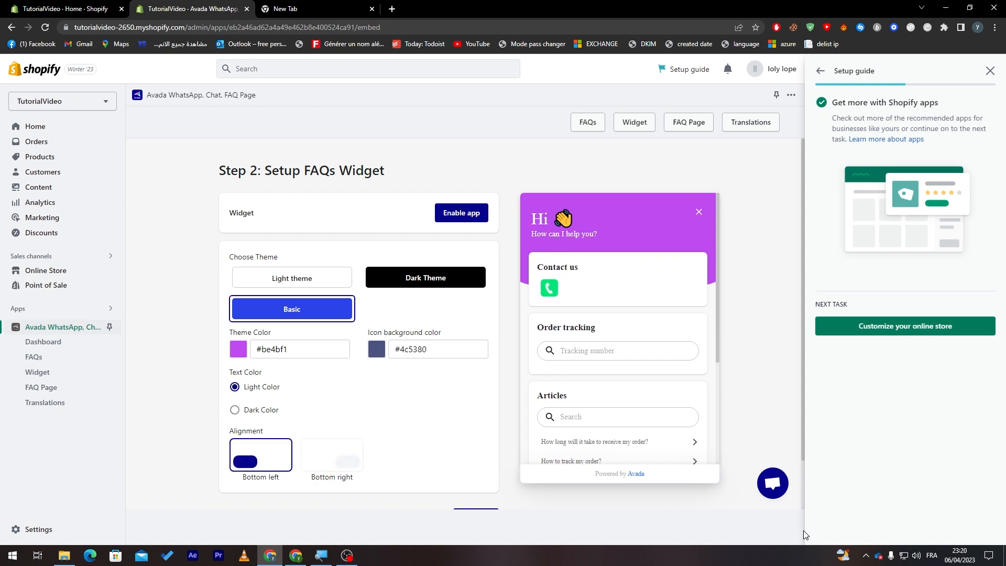
left_click(331, 455)
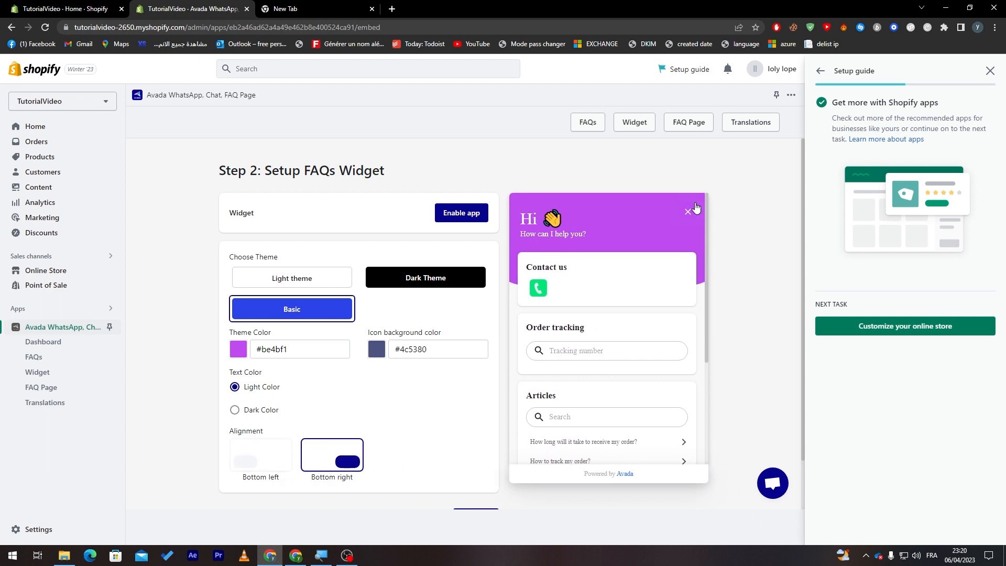
scroll("down", 3)
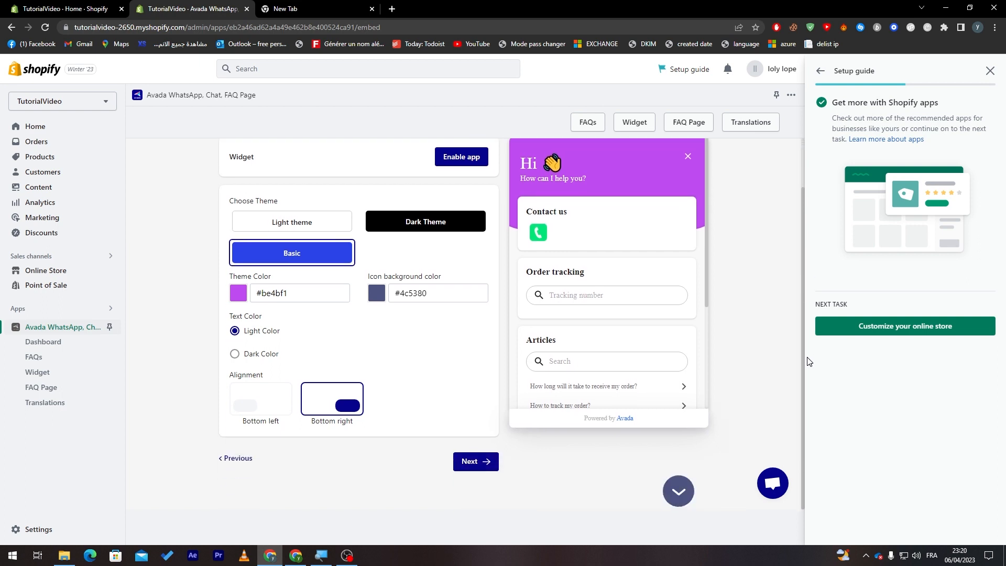
left_click(475, 461)
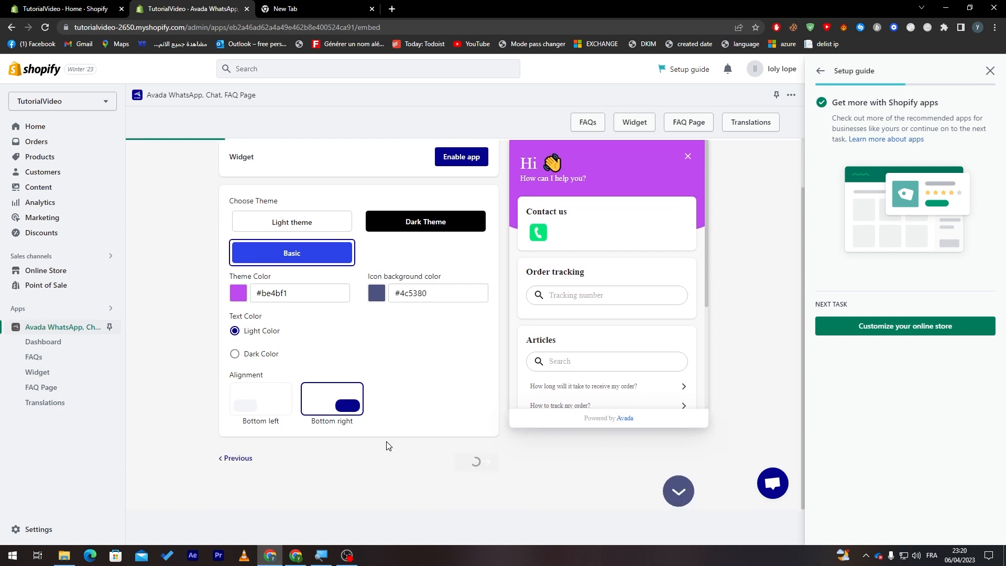
left_click(688, 122)
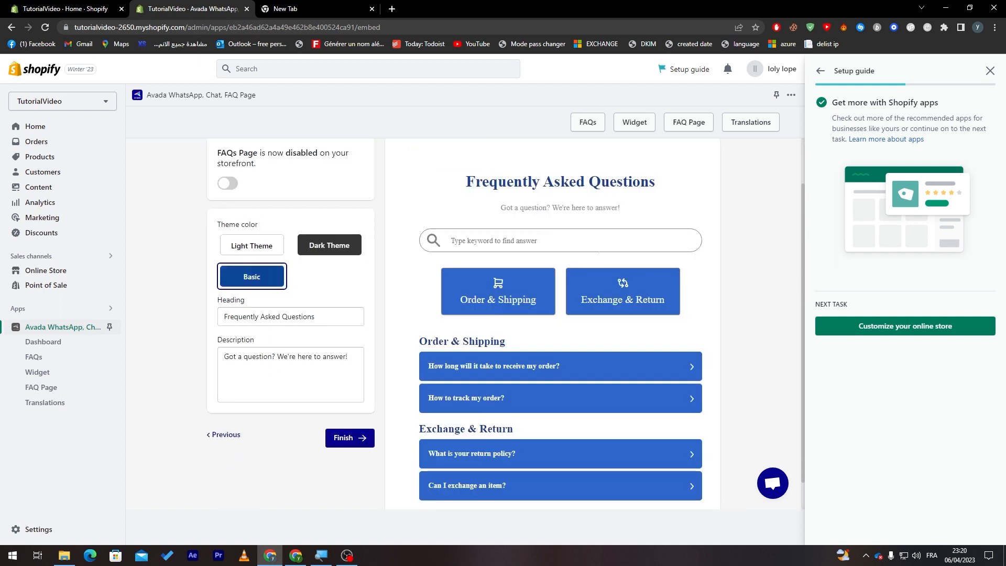
Turn on the FAQs Page and settle on the Light Theme after previewing Dark.
scroll("up", 3)
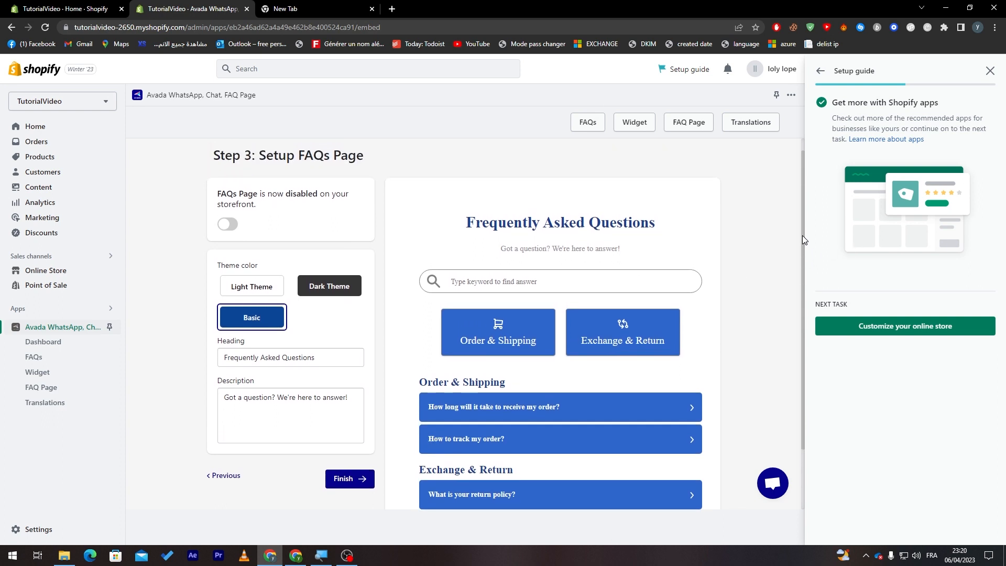
mouse_move(308, 229)
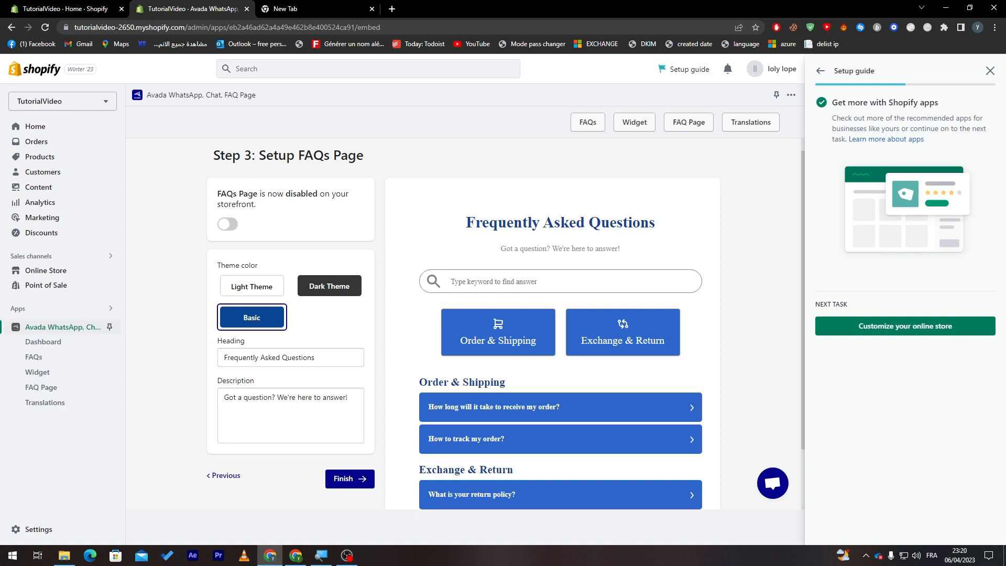
mouse_move(428, 252)
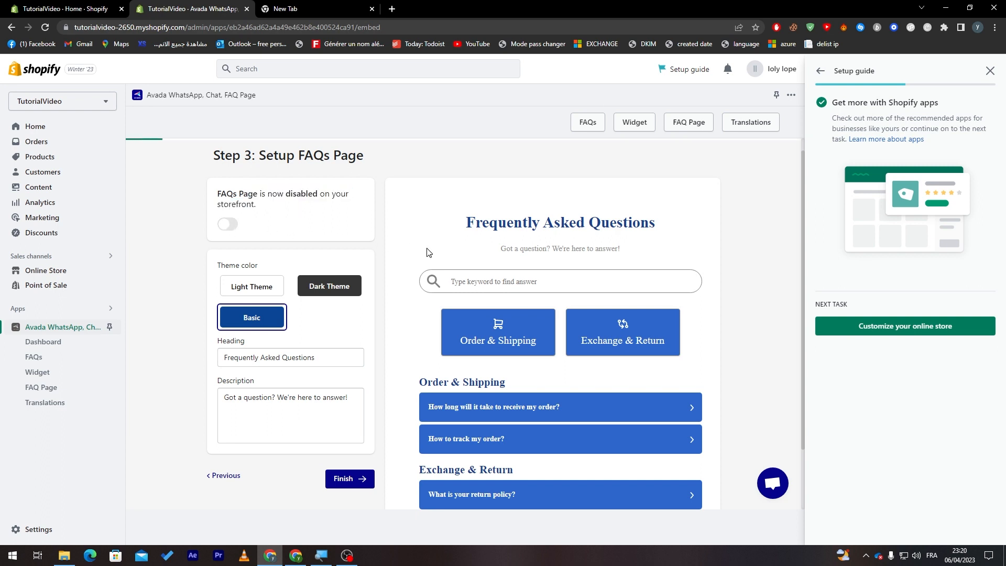
left_click(227, 224)
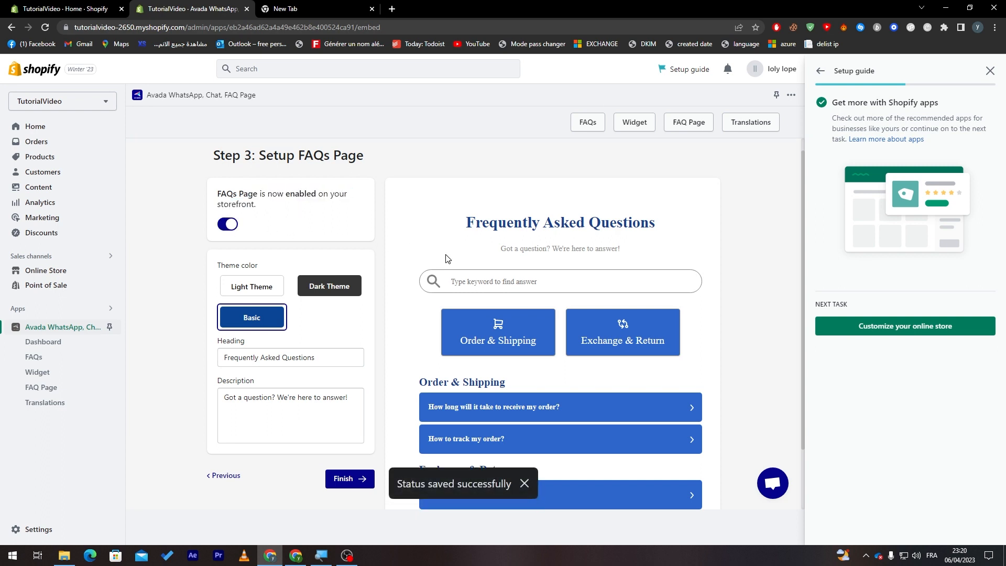
left_click(251, 286)
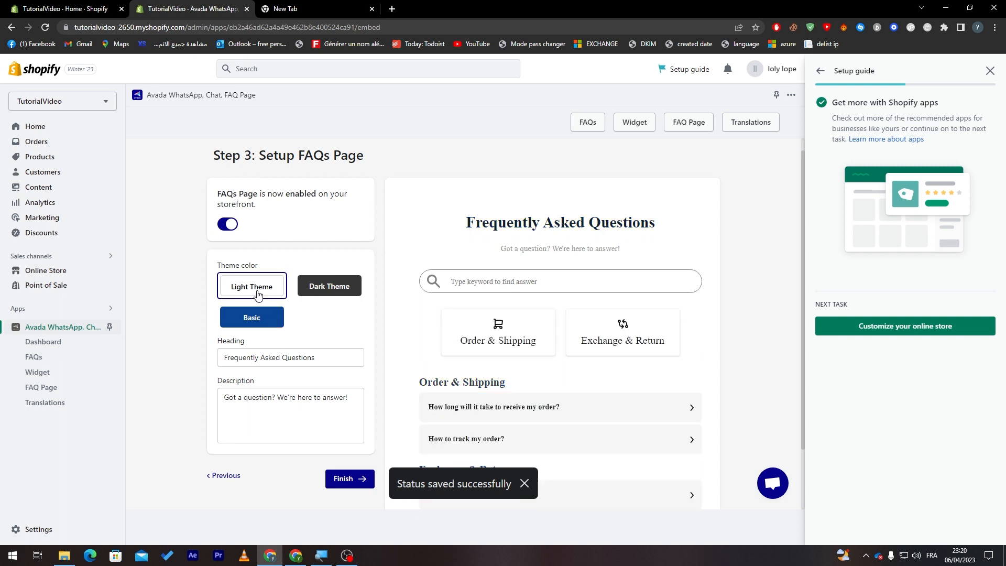
left_click(329, 286)
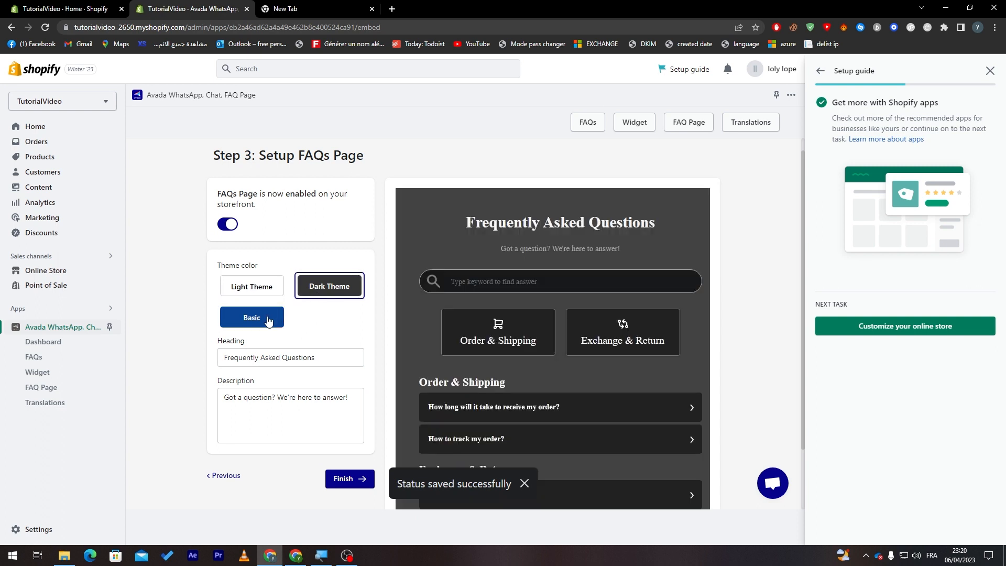
left_click(251, 286)
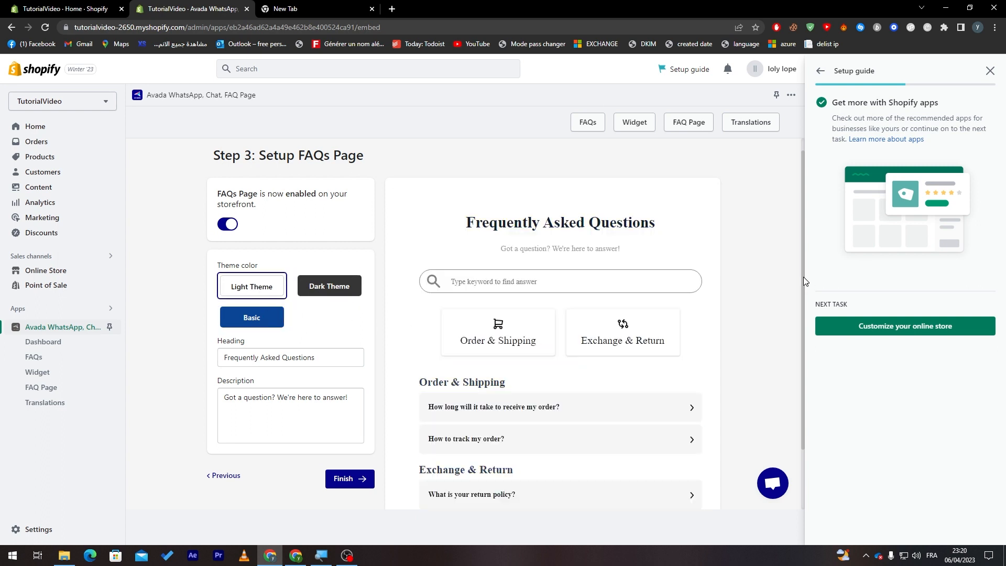
Keep the default heading and description and finish the FAQ page setup.
scroll("down", 3)
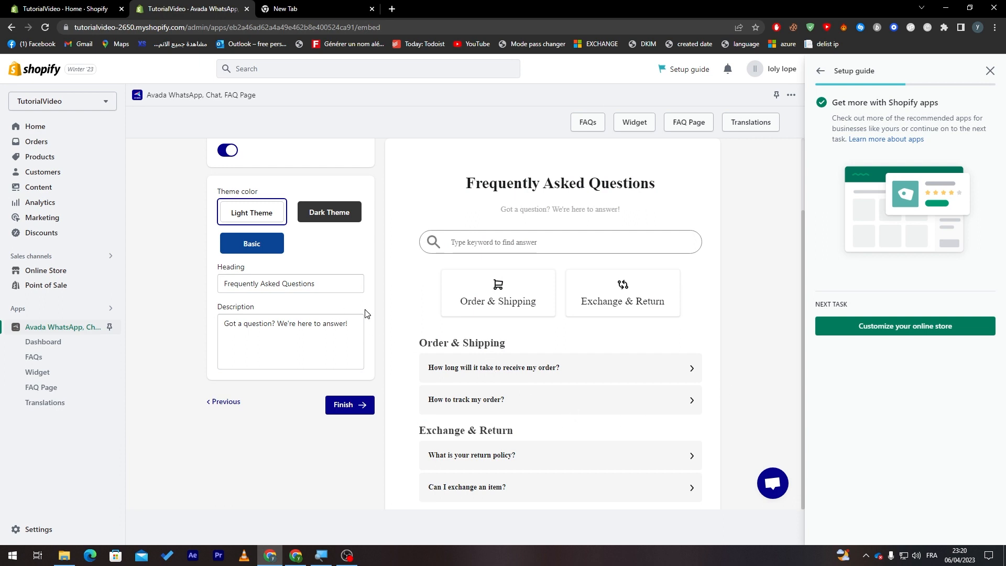
triple_click(290, 283)
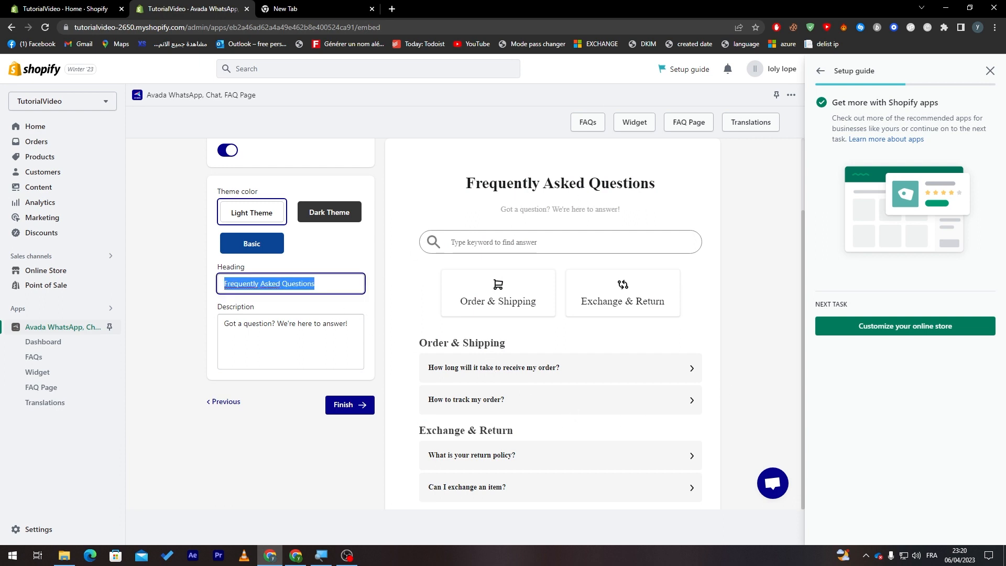
mouse_move(217, 351)
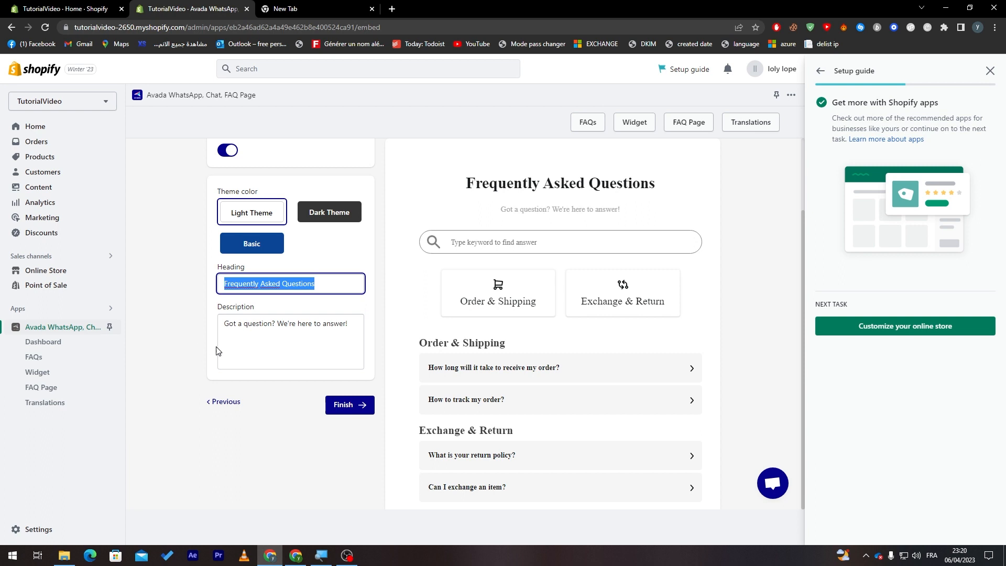
triple_click(289, 323)
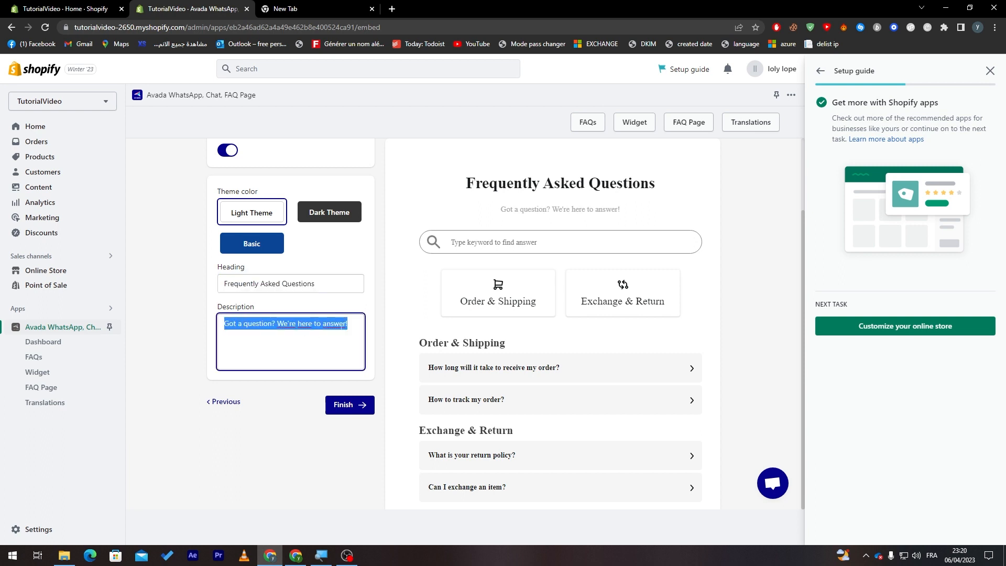
left_click(377, 435)
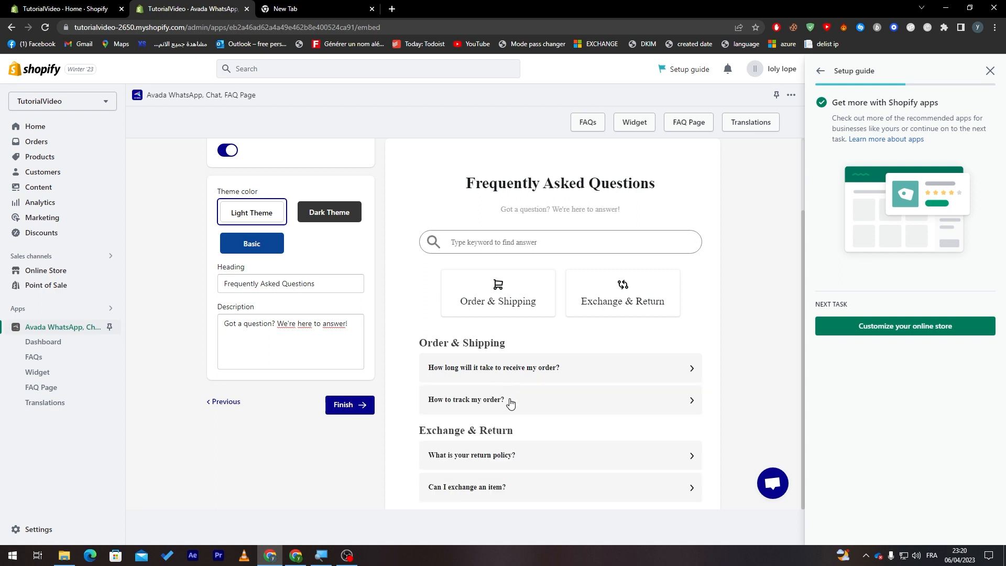
mouse_move(478, 394)
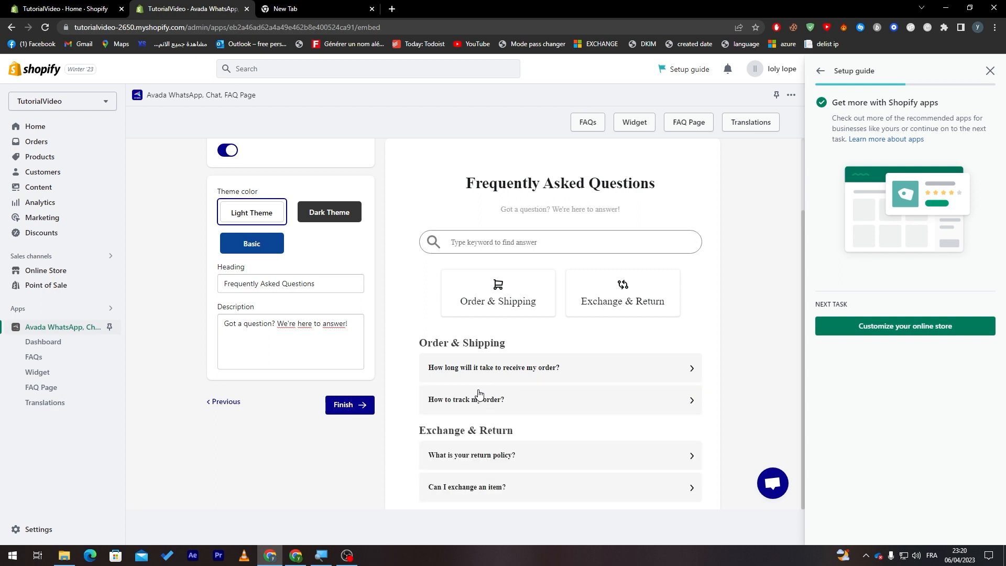
left_click(349, 405)
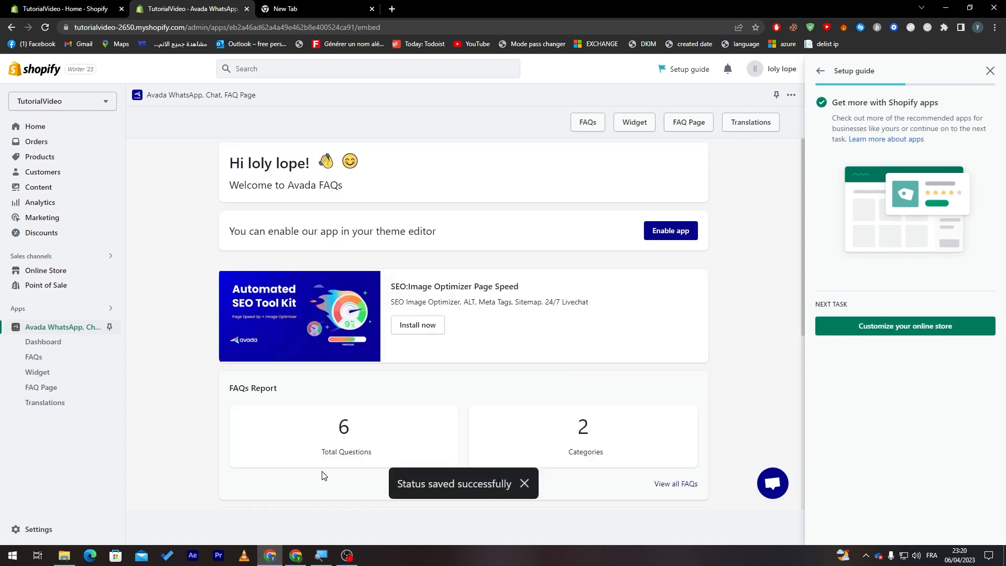
mouse_move(795, 301)
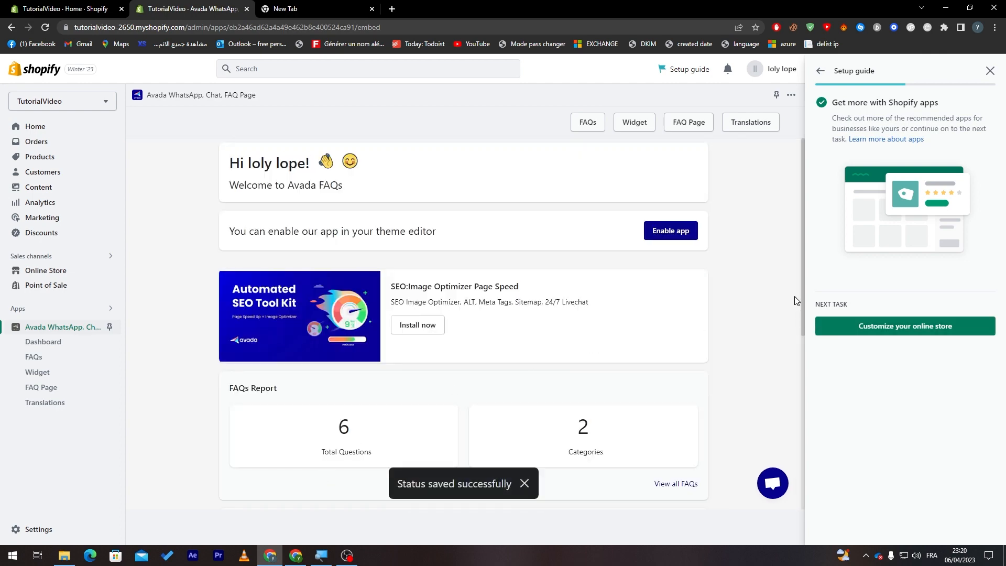
Scroll through the Avada FAQs dashboard showing 6 questions across 2 categories.
scroll("down", 3)
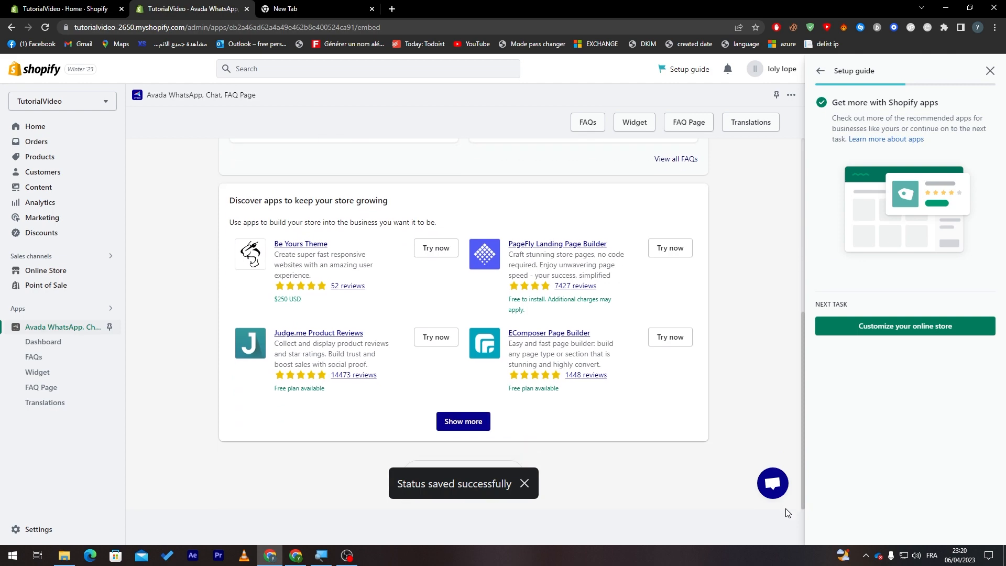
scroll("up", 3)
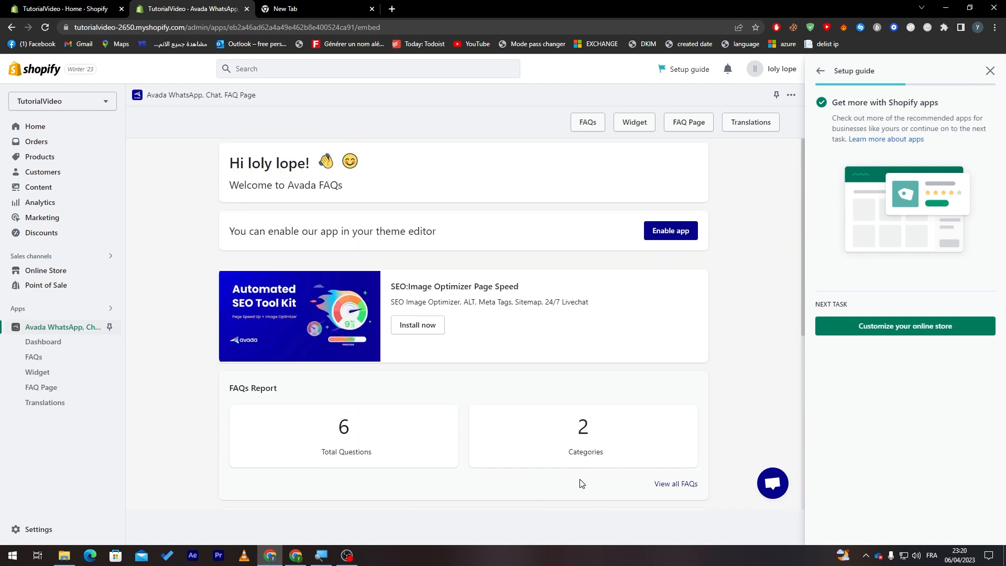
mouse_move(667, 502)
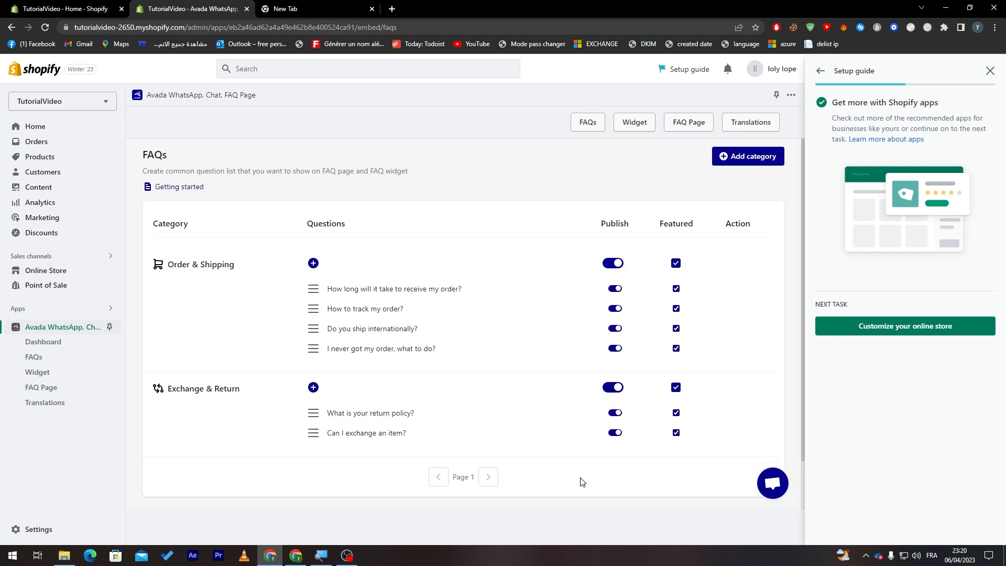
mouse_move(375, 294)
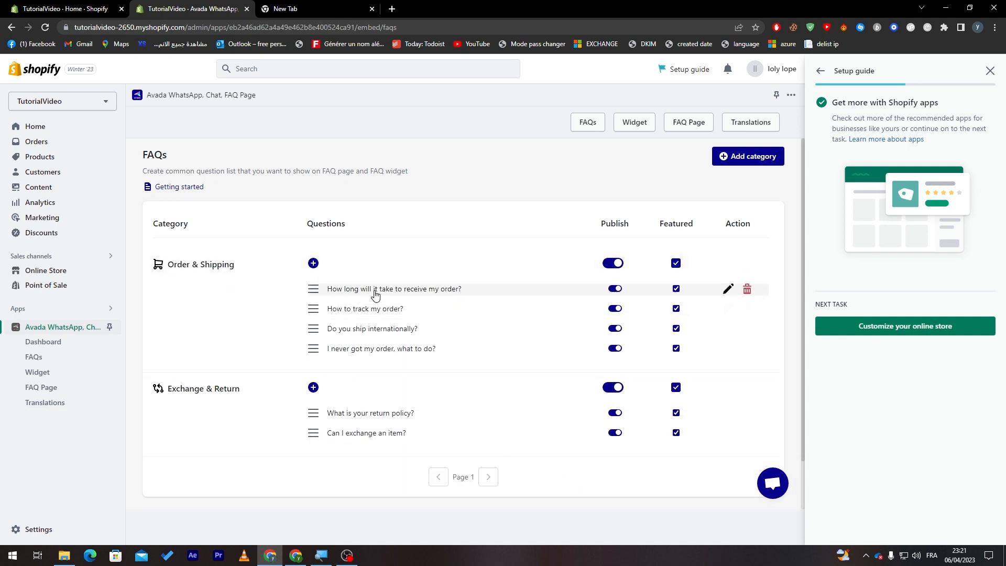
mouse_move(497, 296)
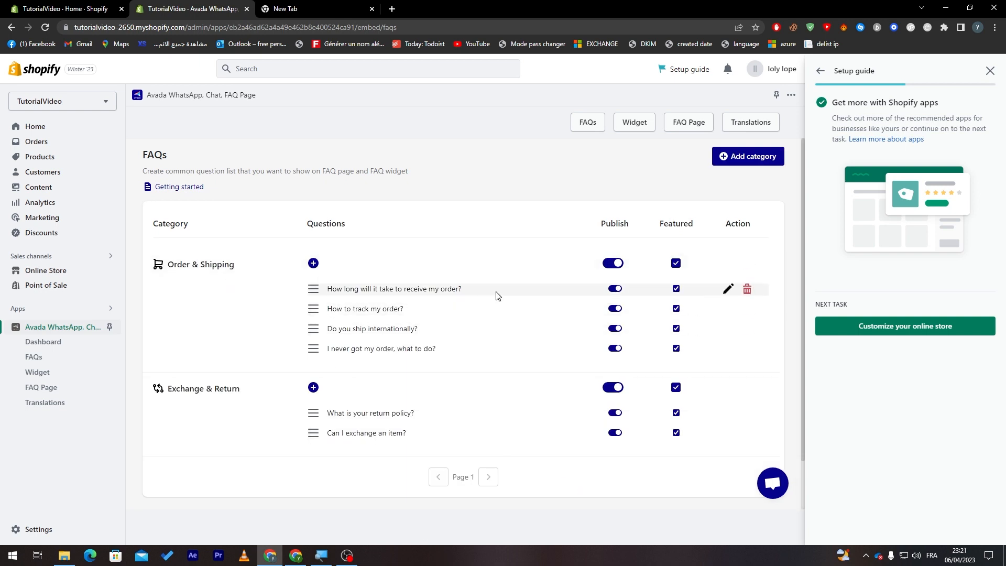
mouse_move(742, 299)
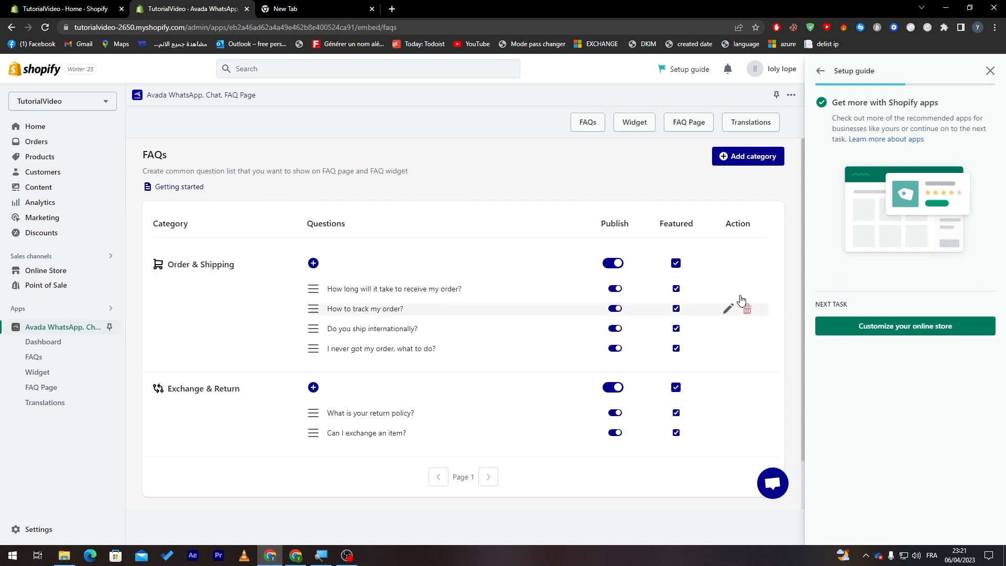
Delete the remaining default Order & Shipping questions, including 'Do you ship internationally?'.
left_click(746, 309)
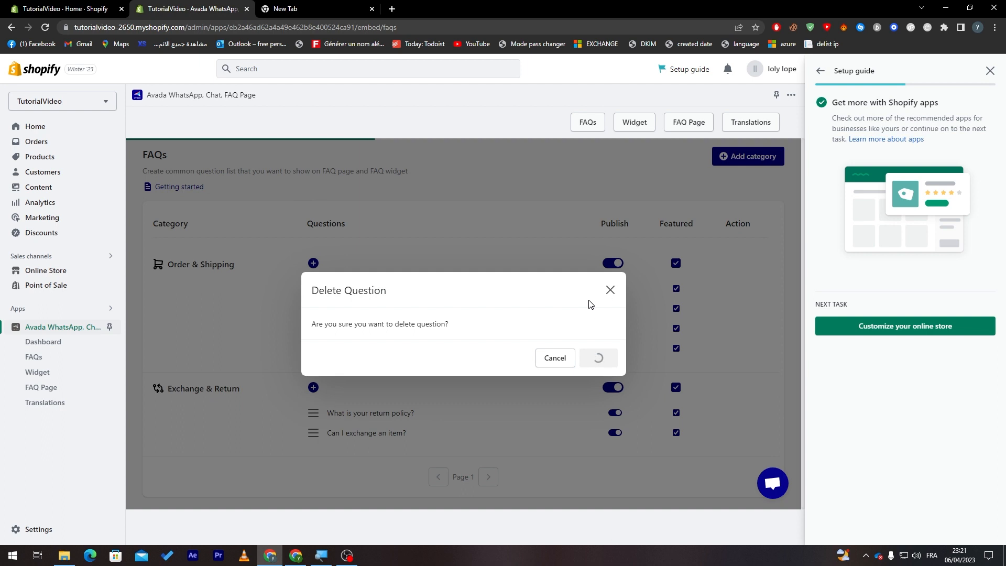
left_click(598, 358)
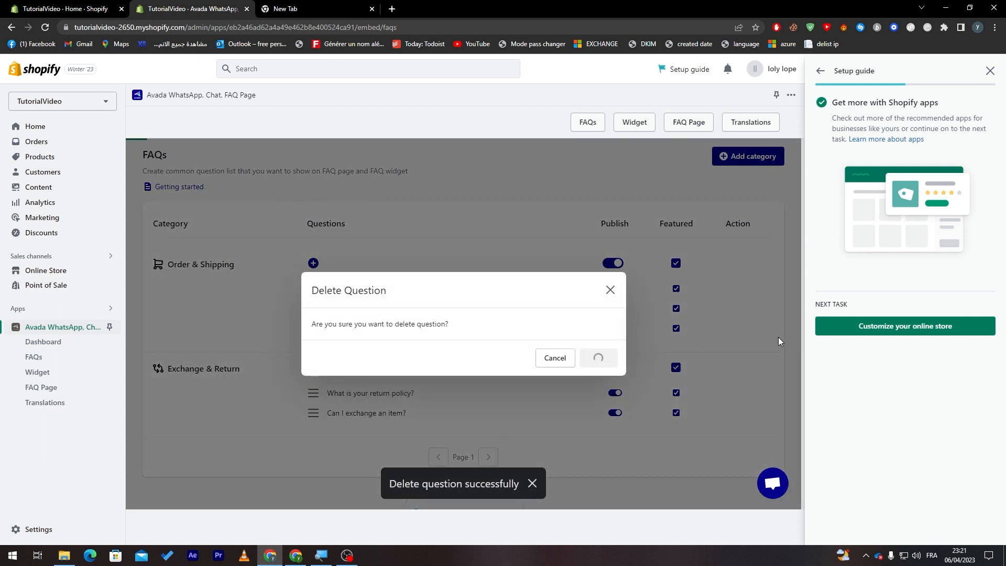
left_click(598, 358)
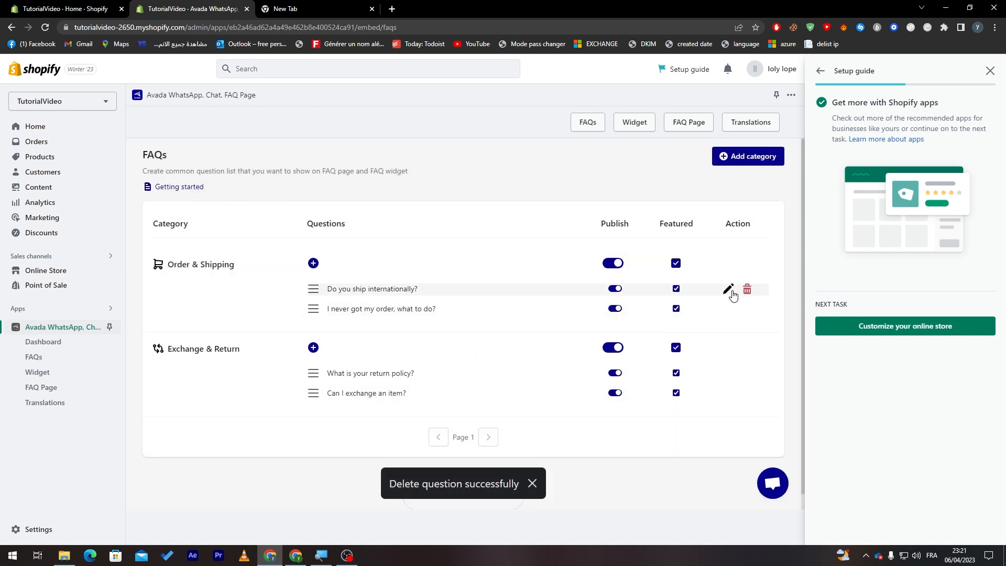
left_click(747, 290)
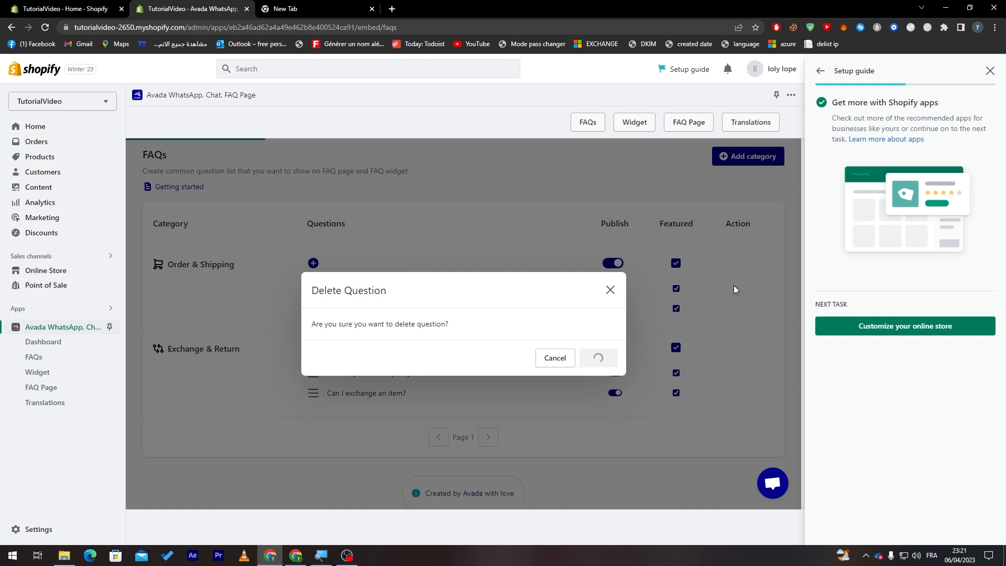
left_click(597, 357)
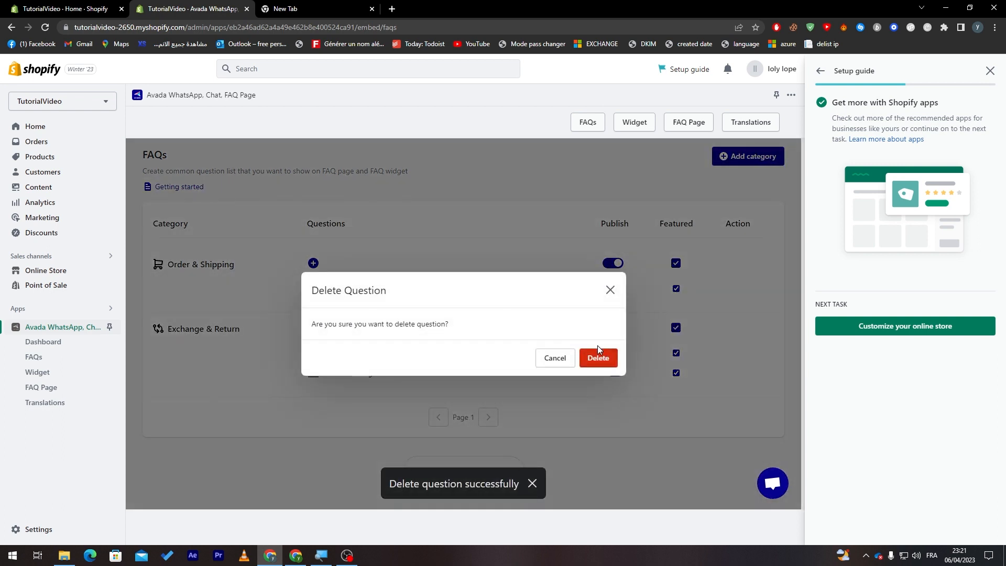
left_click(597, 357)
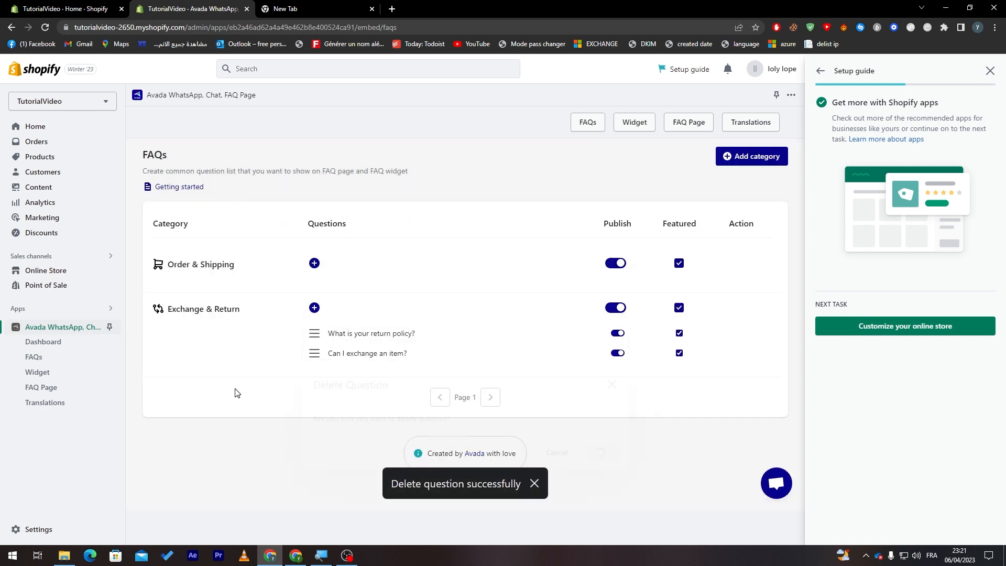
Save a new Order & Shipping question 'Where can i find your store' answered 'In spain'.
left_click(314, 263)
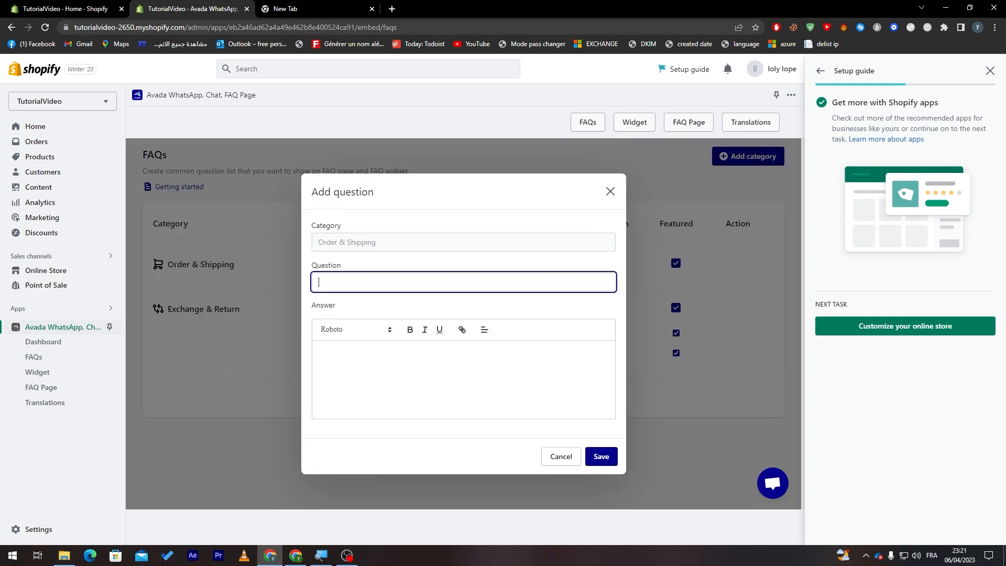
type("w")
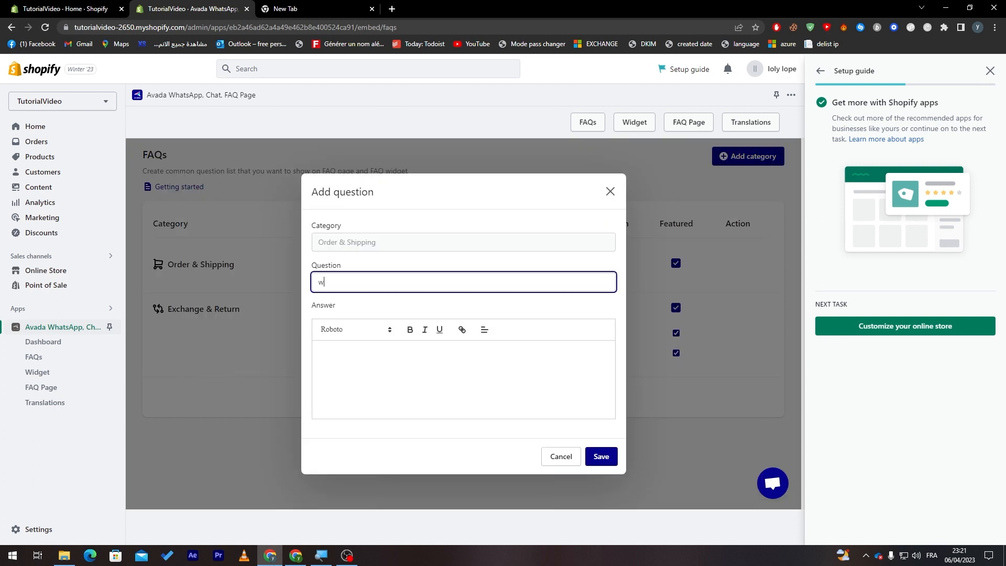
type("here")
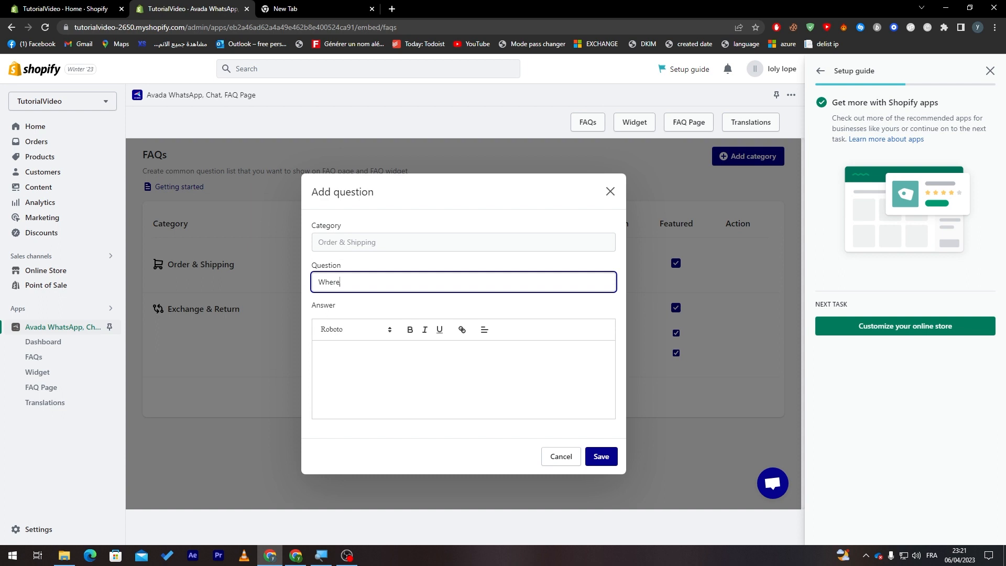
type("can i find y")
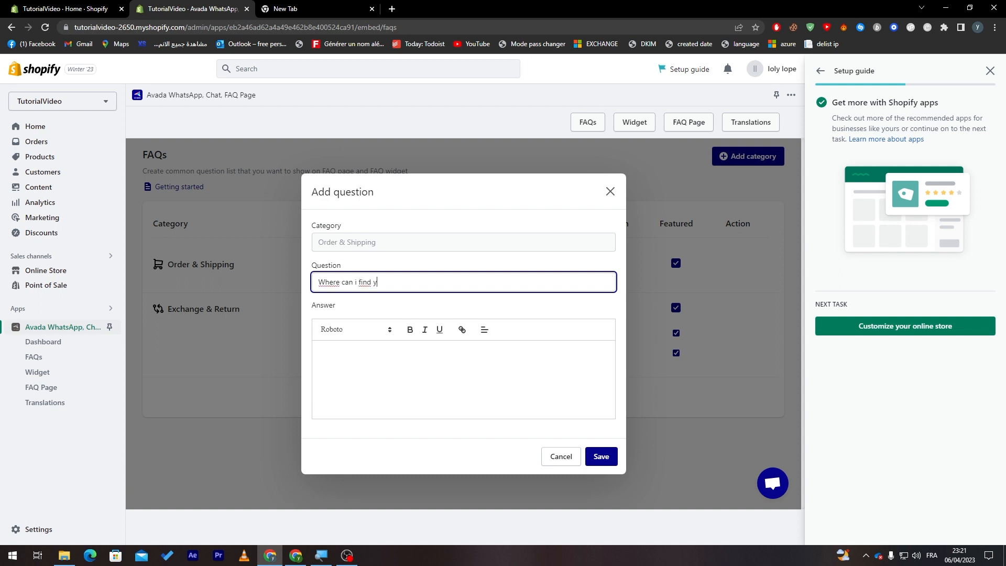
type("our store")
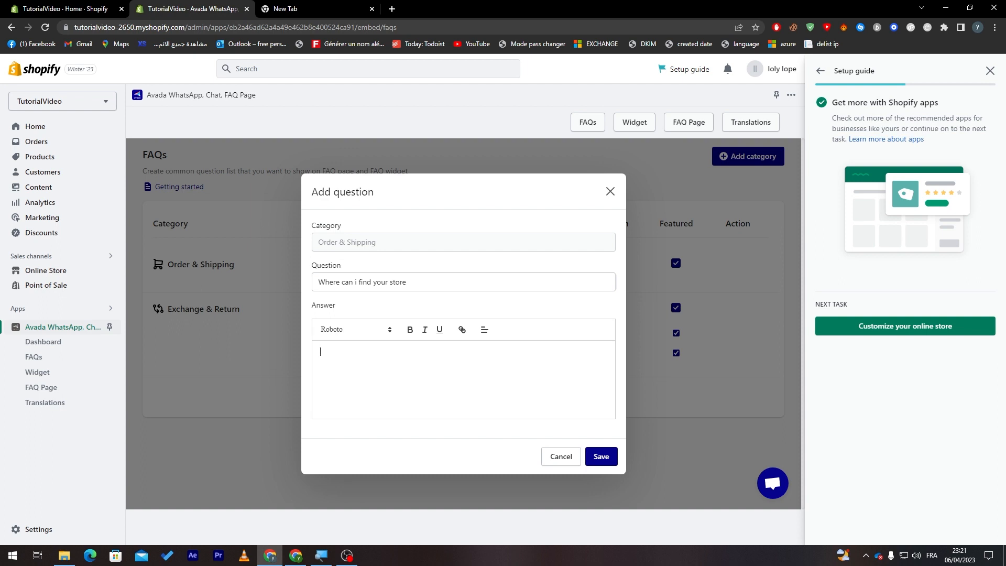
type("In sp")
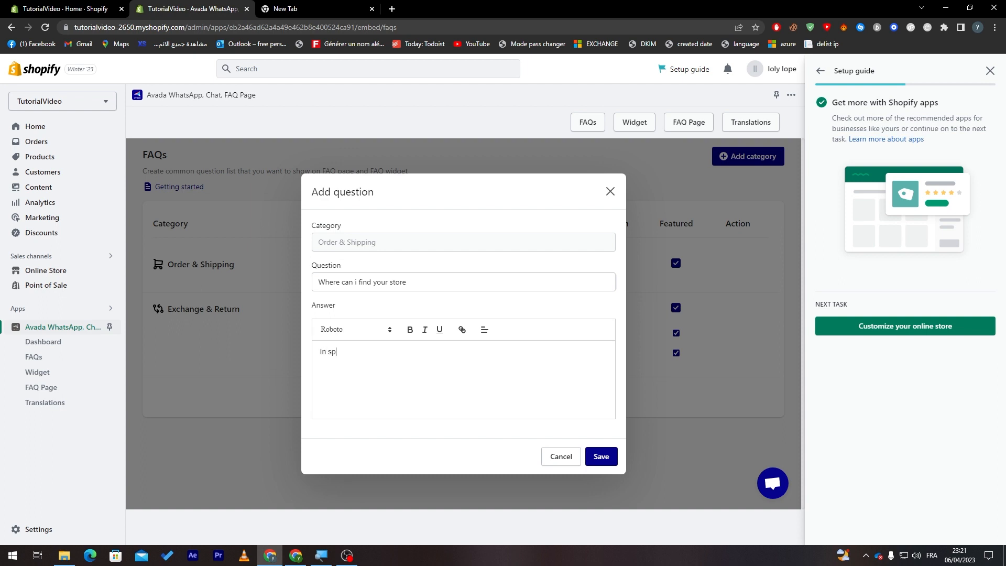
left_click(601, 456)
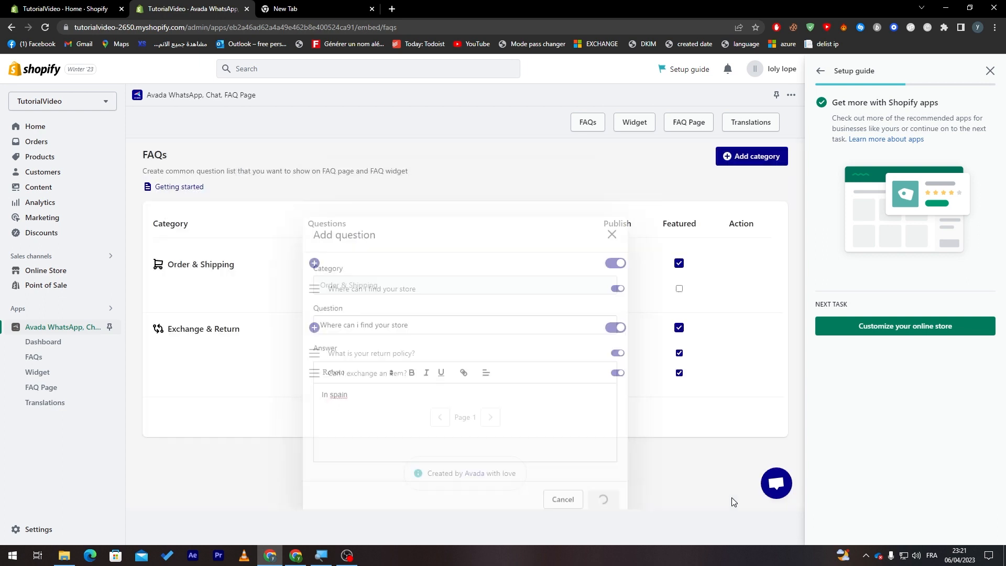
left_click(776, 483)
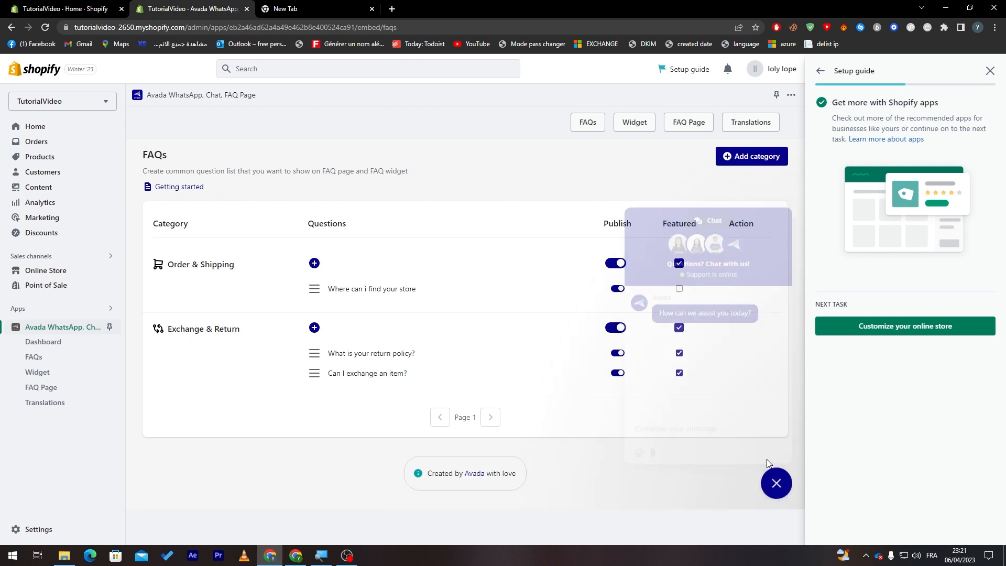
Close the chat preview and tick Featured on the 'Where can i find your store' row.
left_click(776, 484)
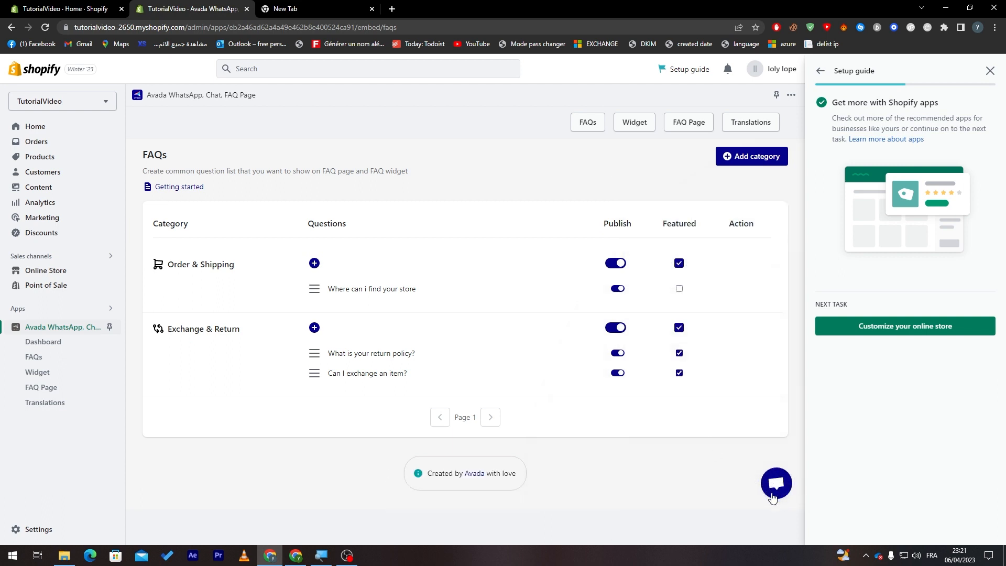
mouse_move(776, 495)
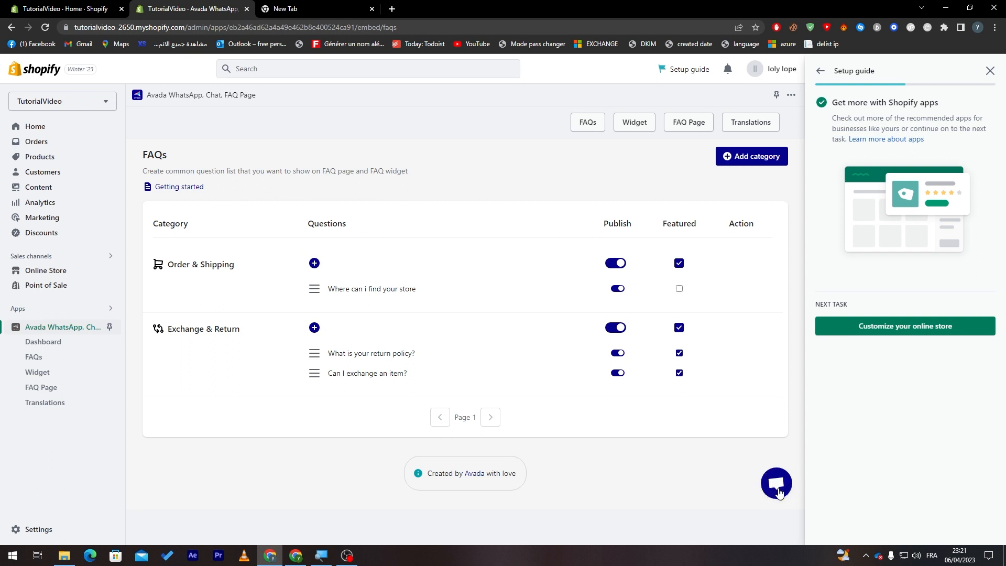
mouse_move(735, 476)
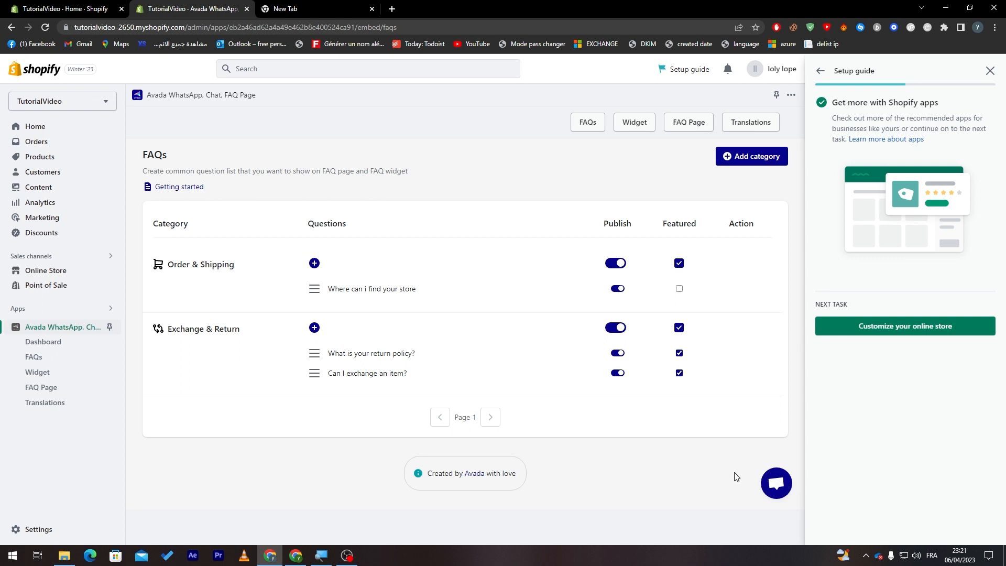
mouse_move(375, 289)
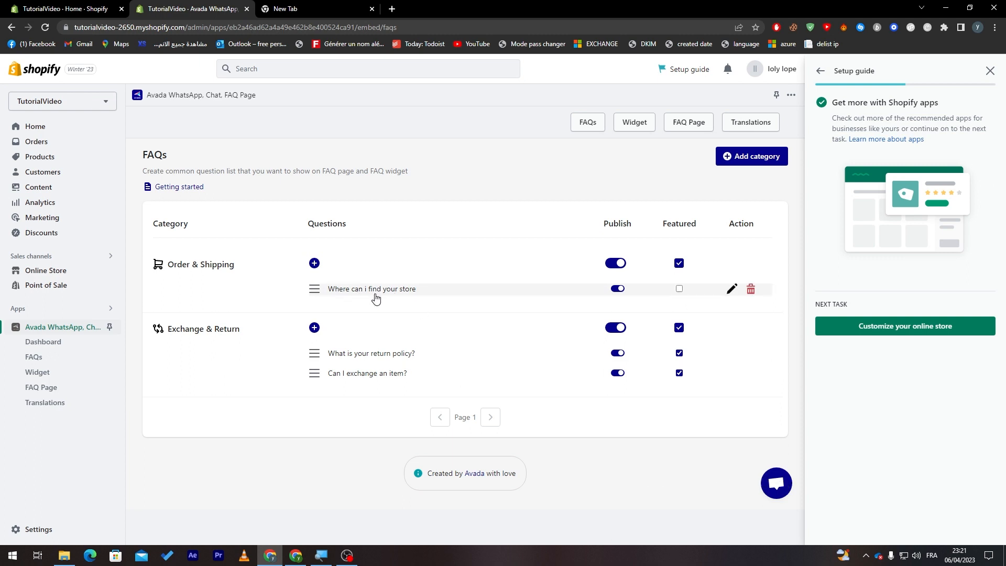
mouse_move(469, 374)
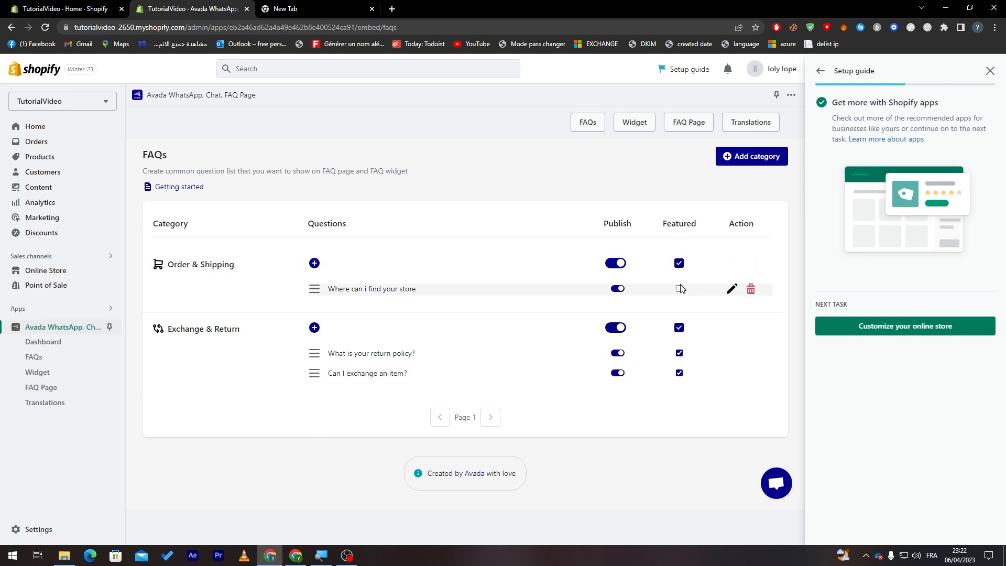
left_click(678, 288)
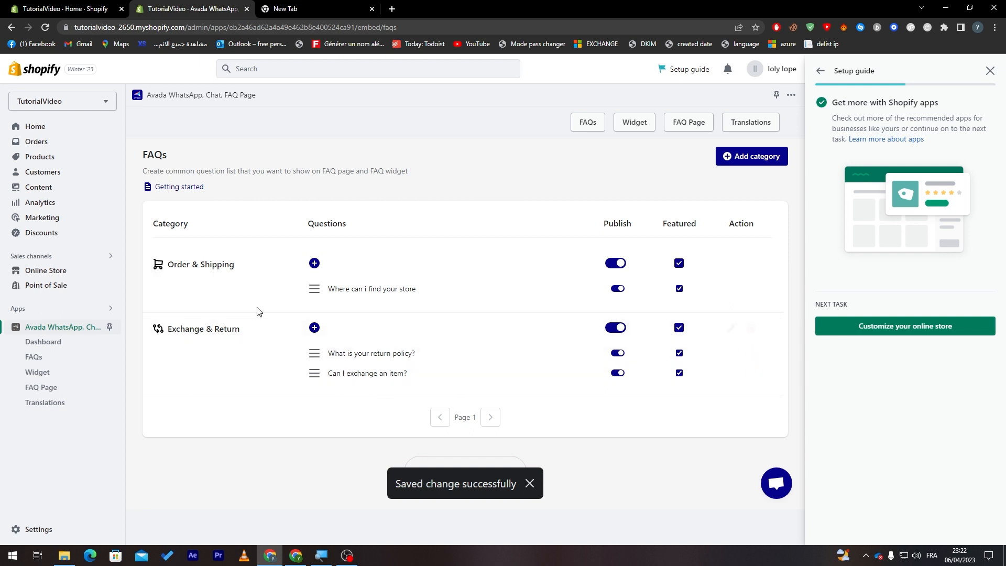
left_click(751, 156)
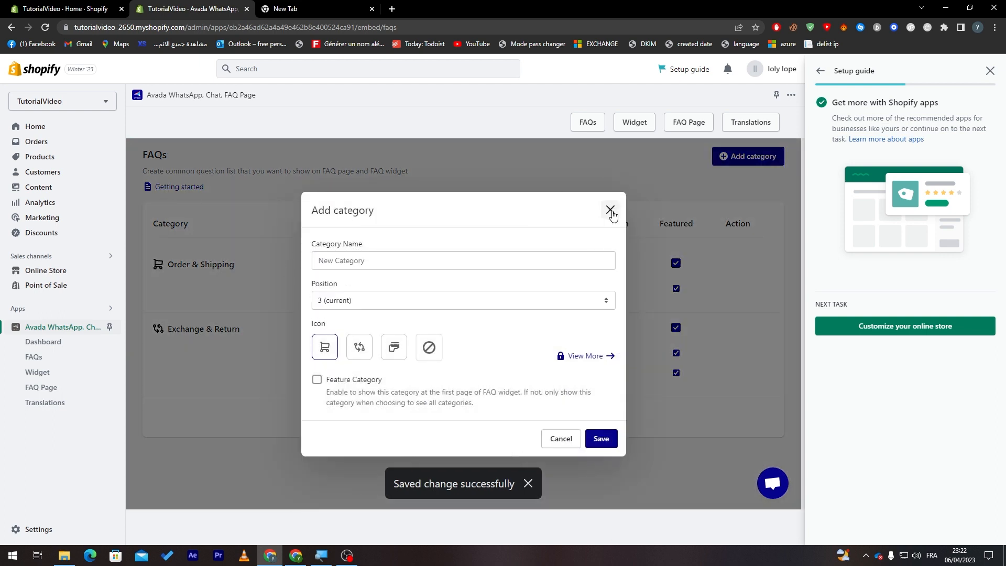
left_click(610, 210)
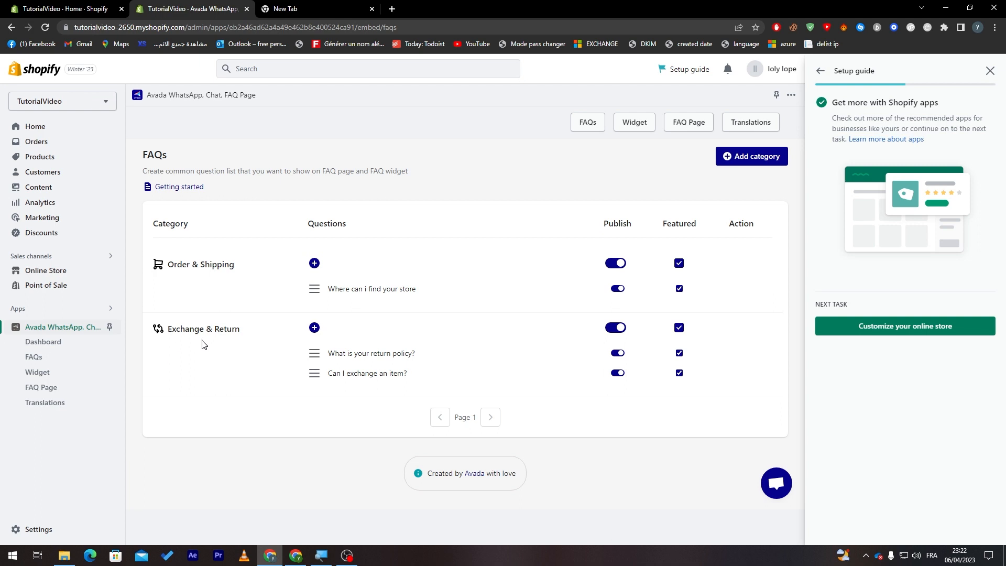
left_click(751, 156)
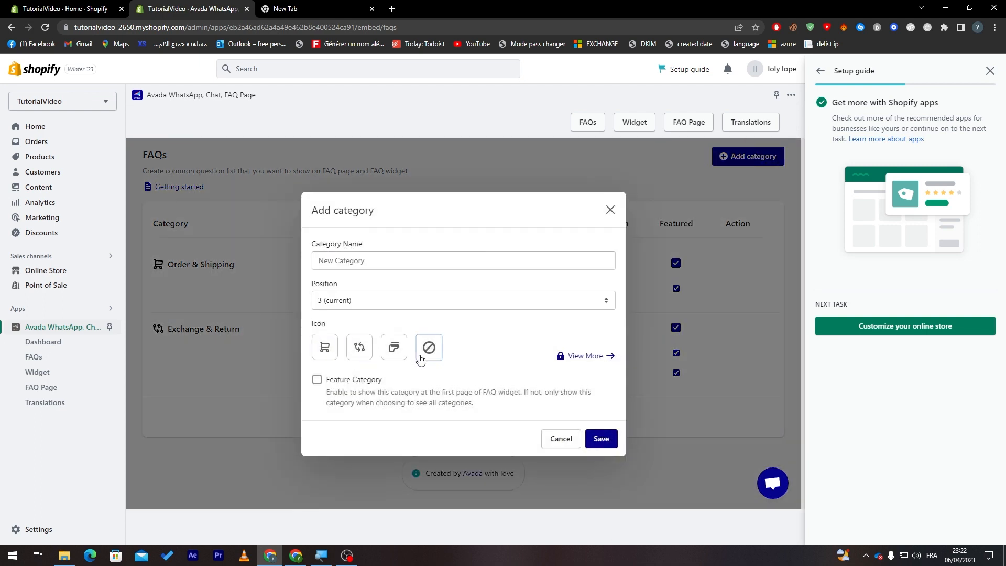
mouse_move(306, 354)
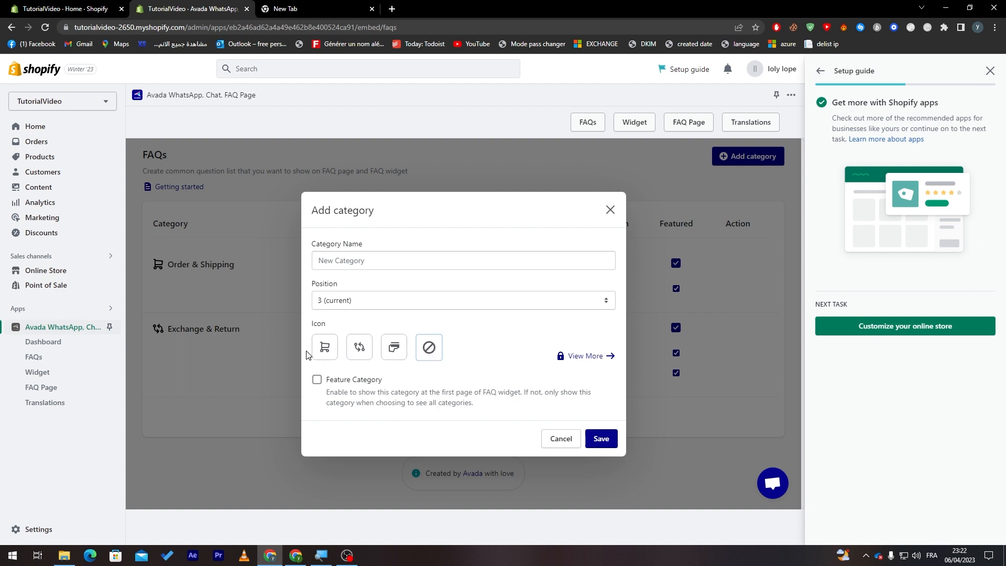
mouse_move(583, 356)
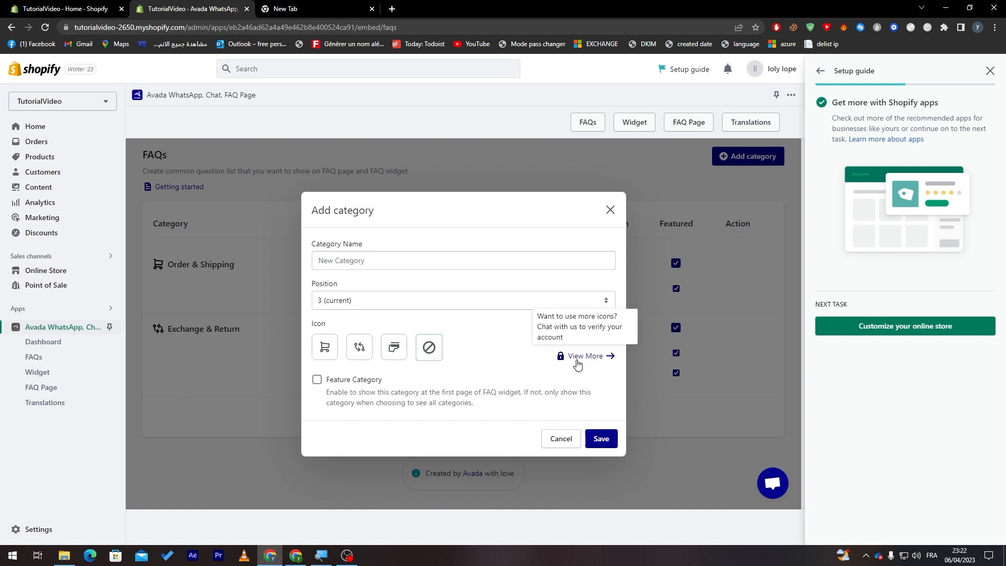
mouse_move(401, 328)
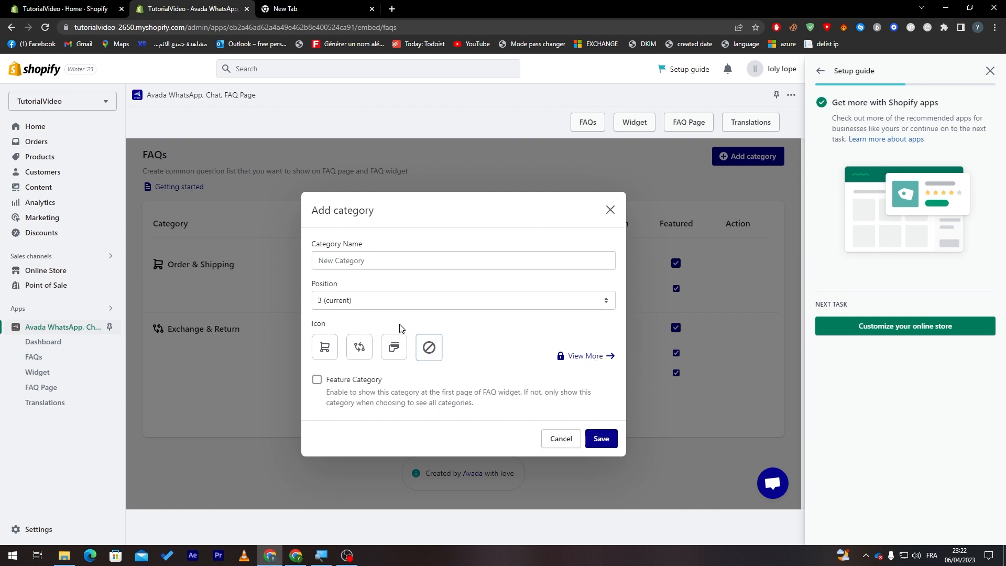
mouse_move(522, 252)
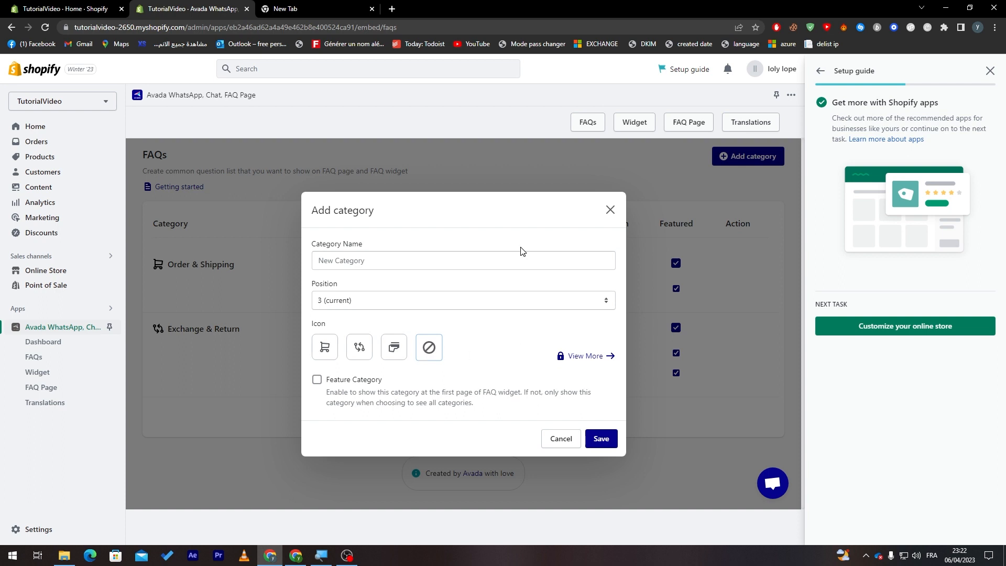
left_click(559, 441)
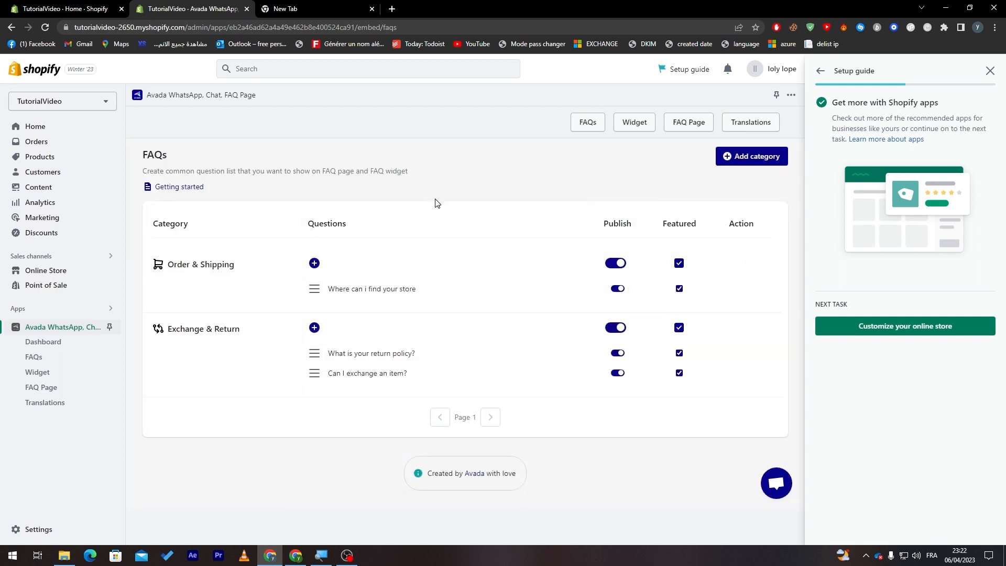
mouse_move(356, 507)
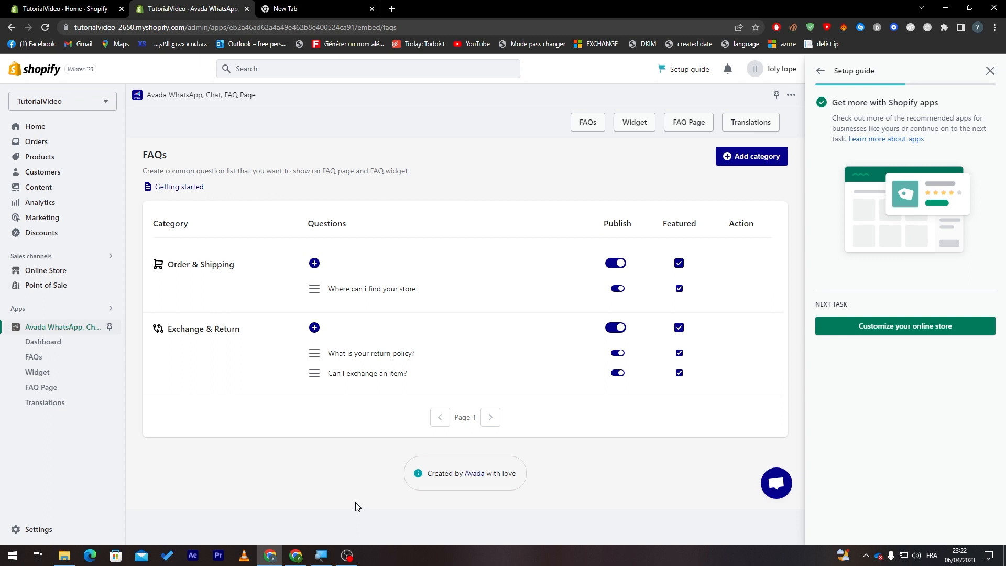